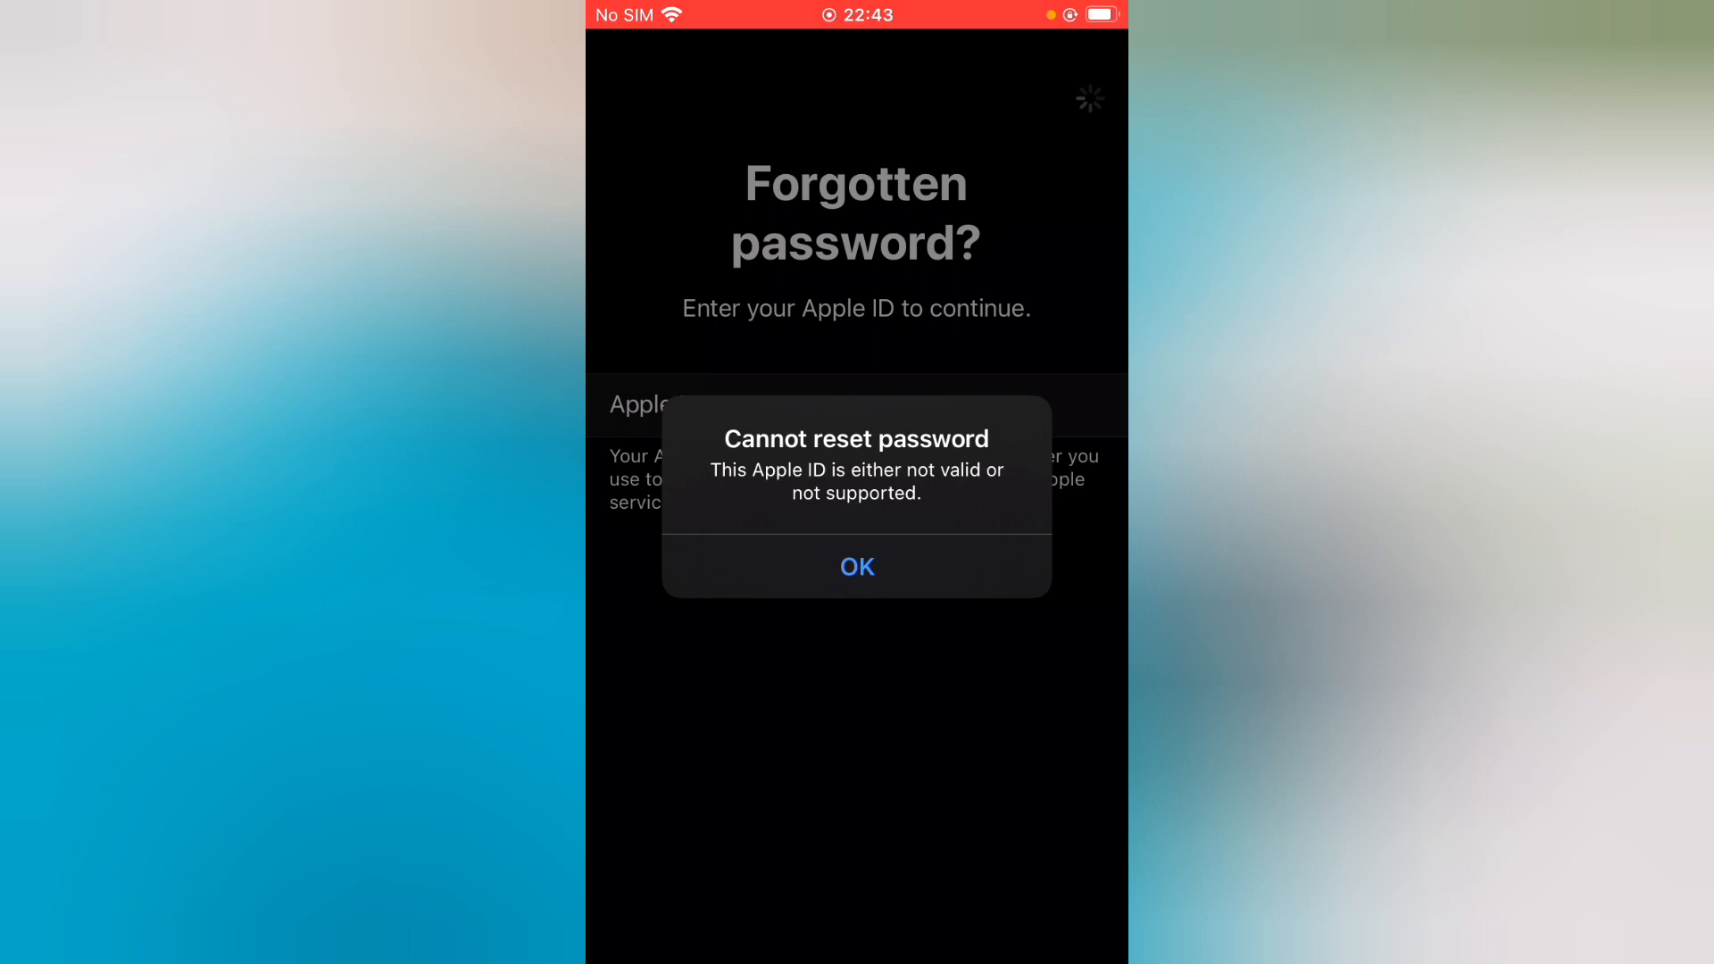
Dismiss the 'Cannot reset password' alert to return to the Forgotten password form.
left_click(855, 566)
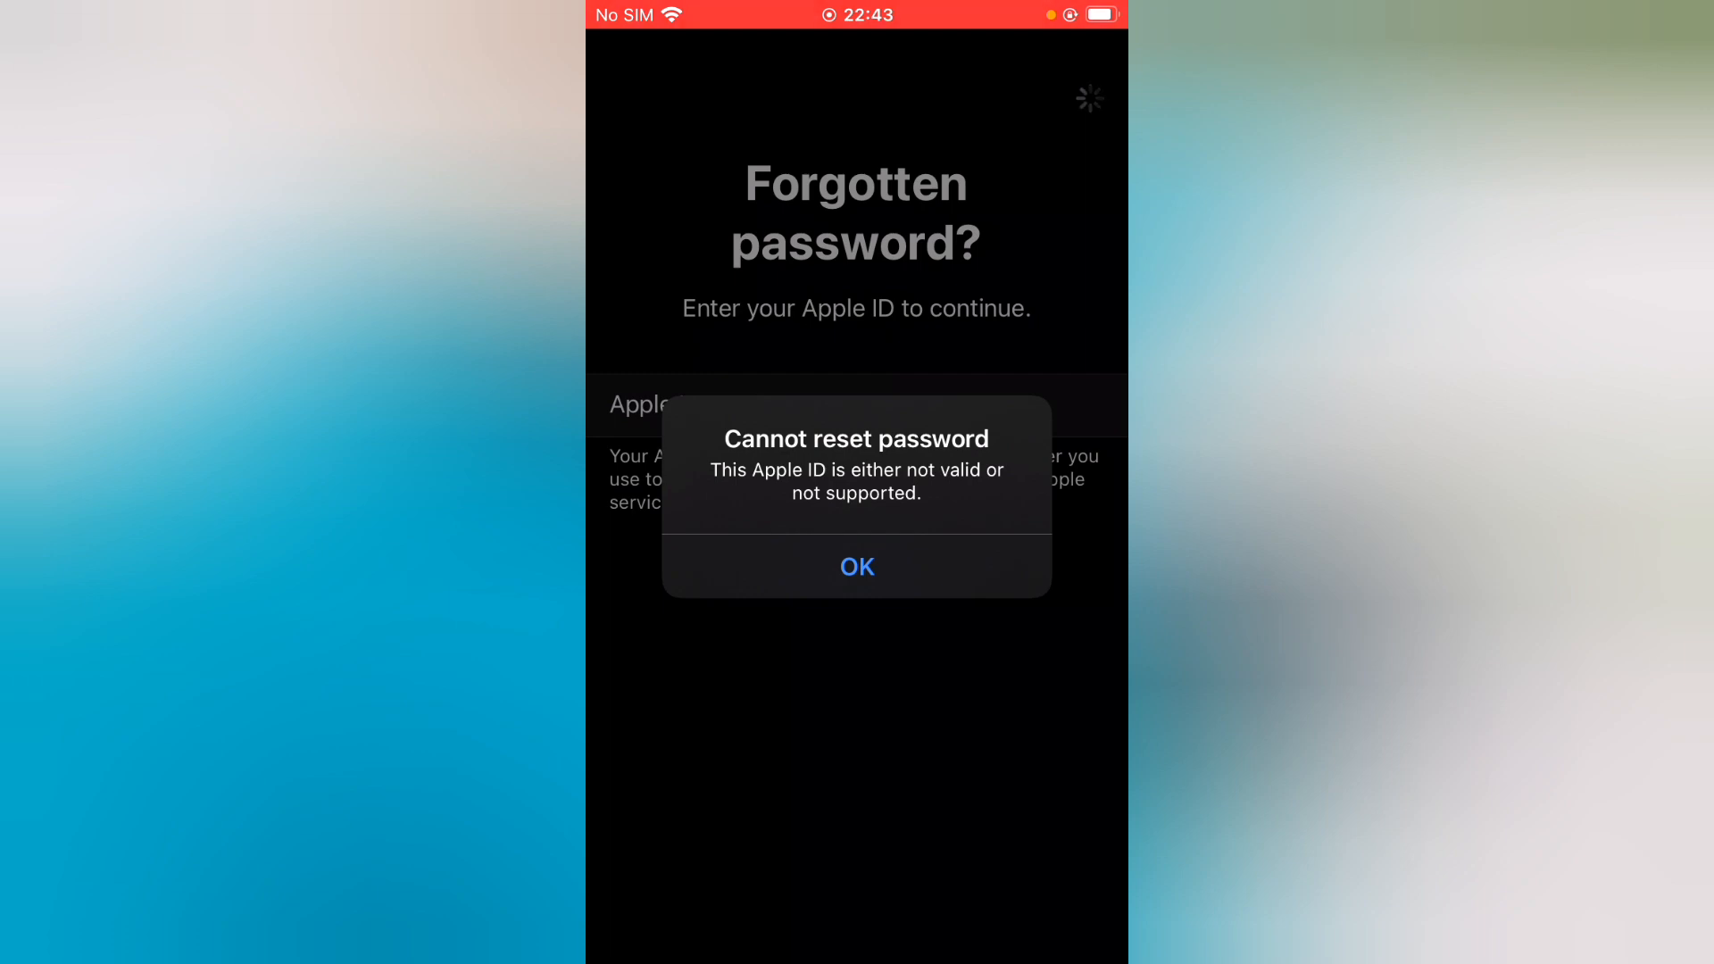
left_click(855, 566)
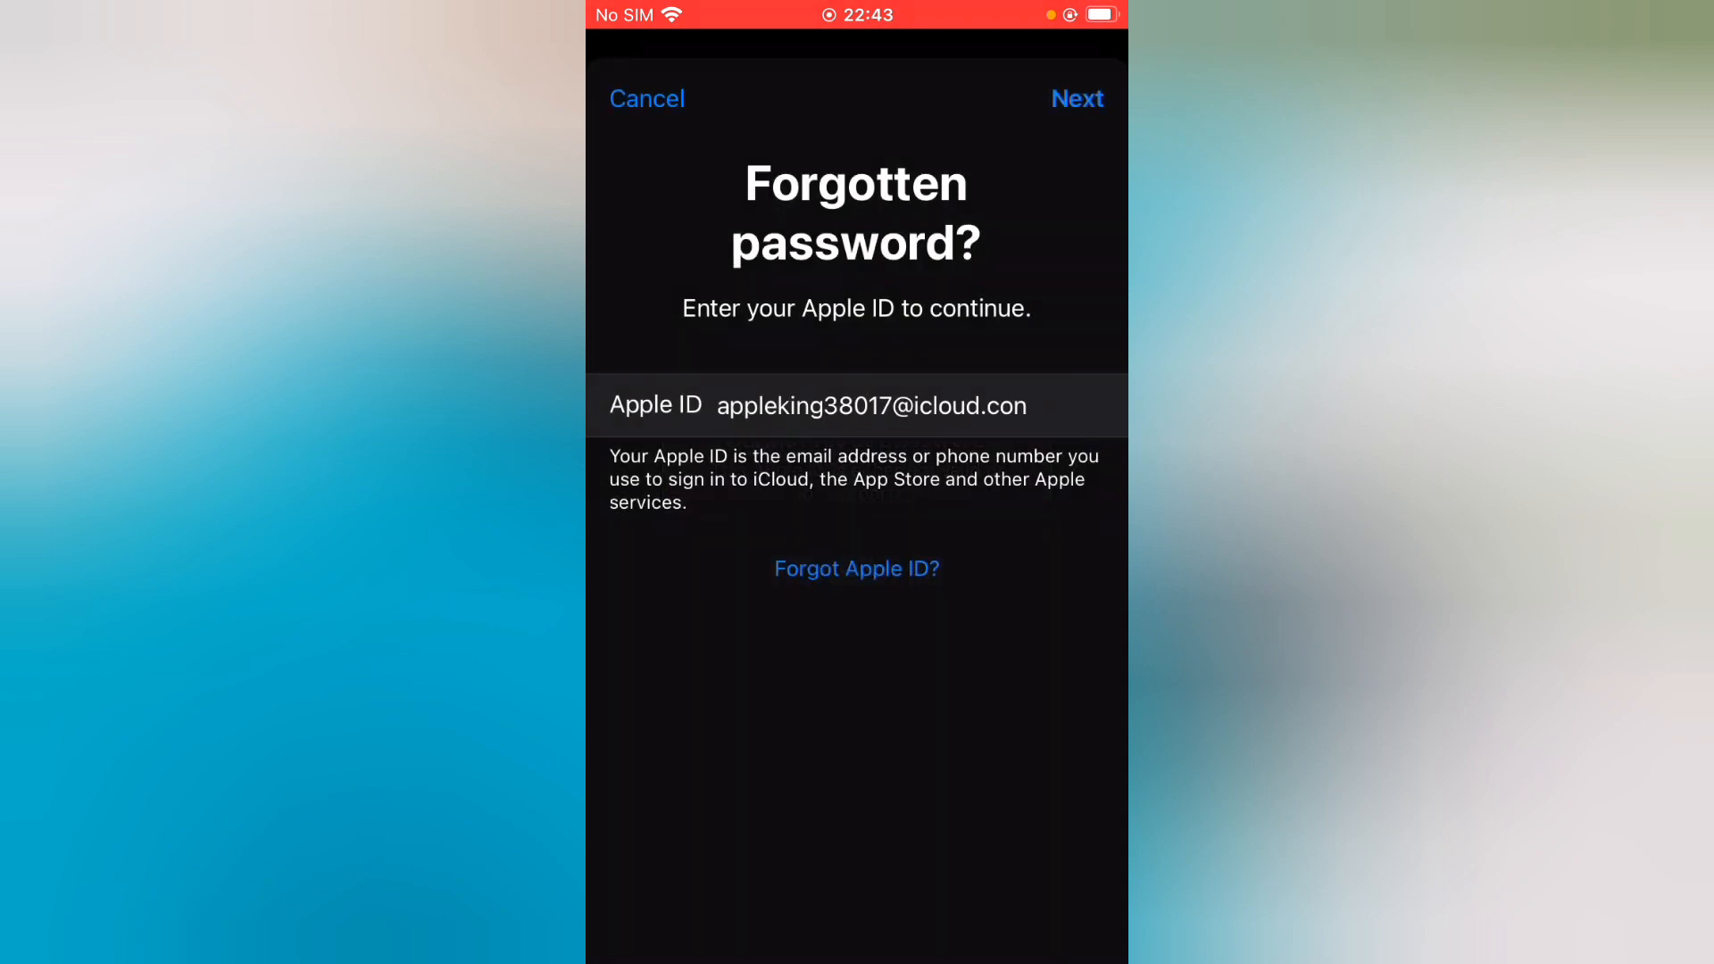
Load icloud.com in Safari to reach the Sign in to iCloud page.
left_click(646, 99)
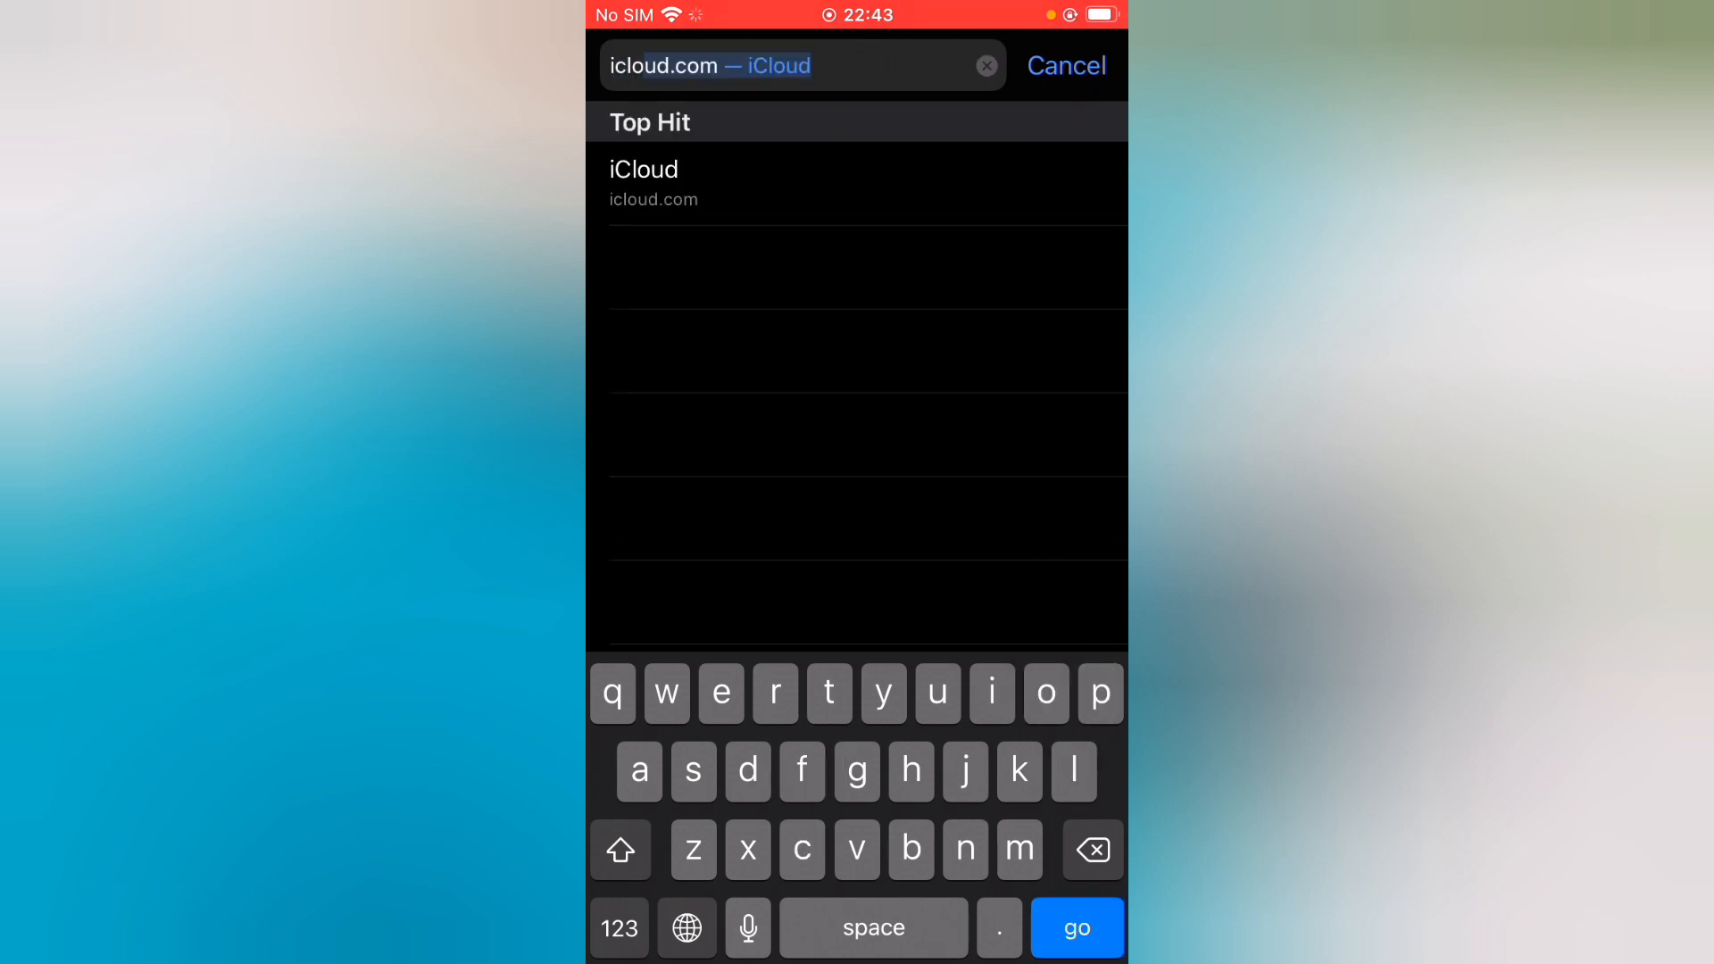
key("m")
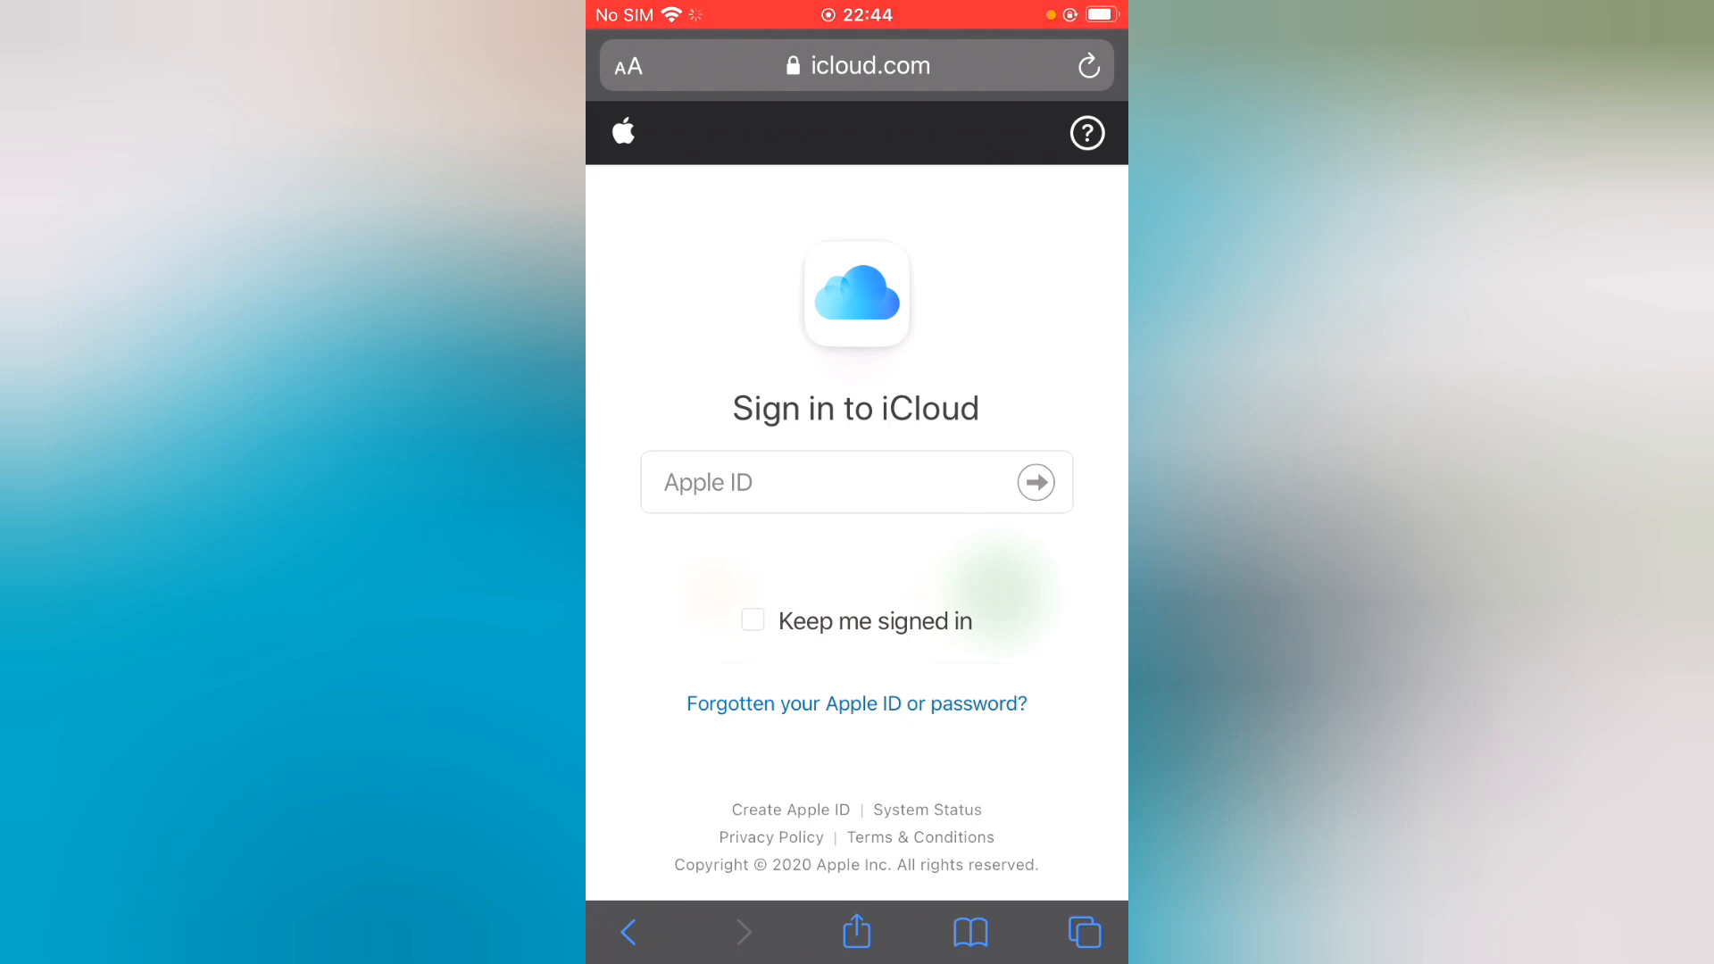
left_click(855, 703)
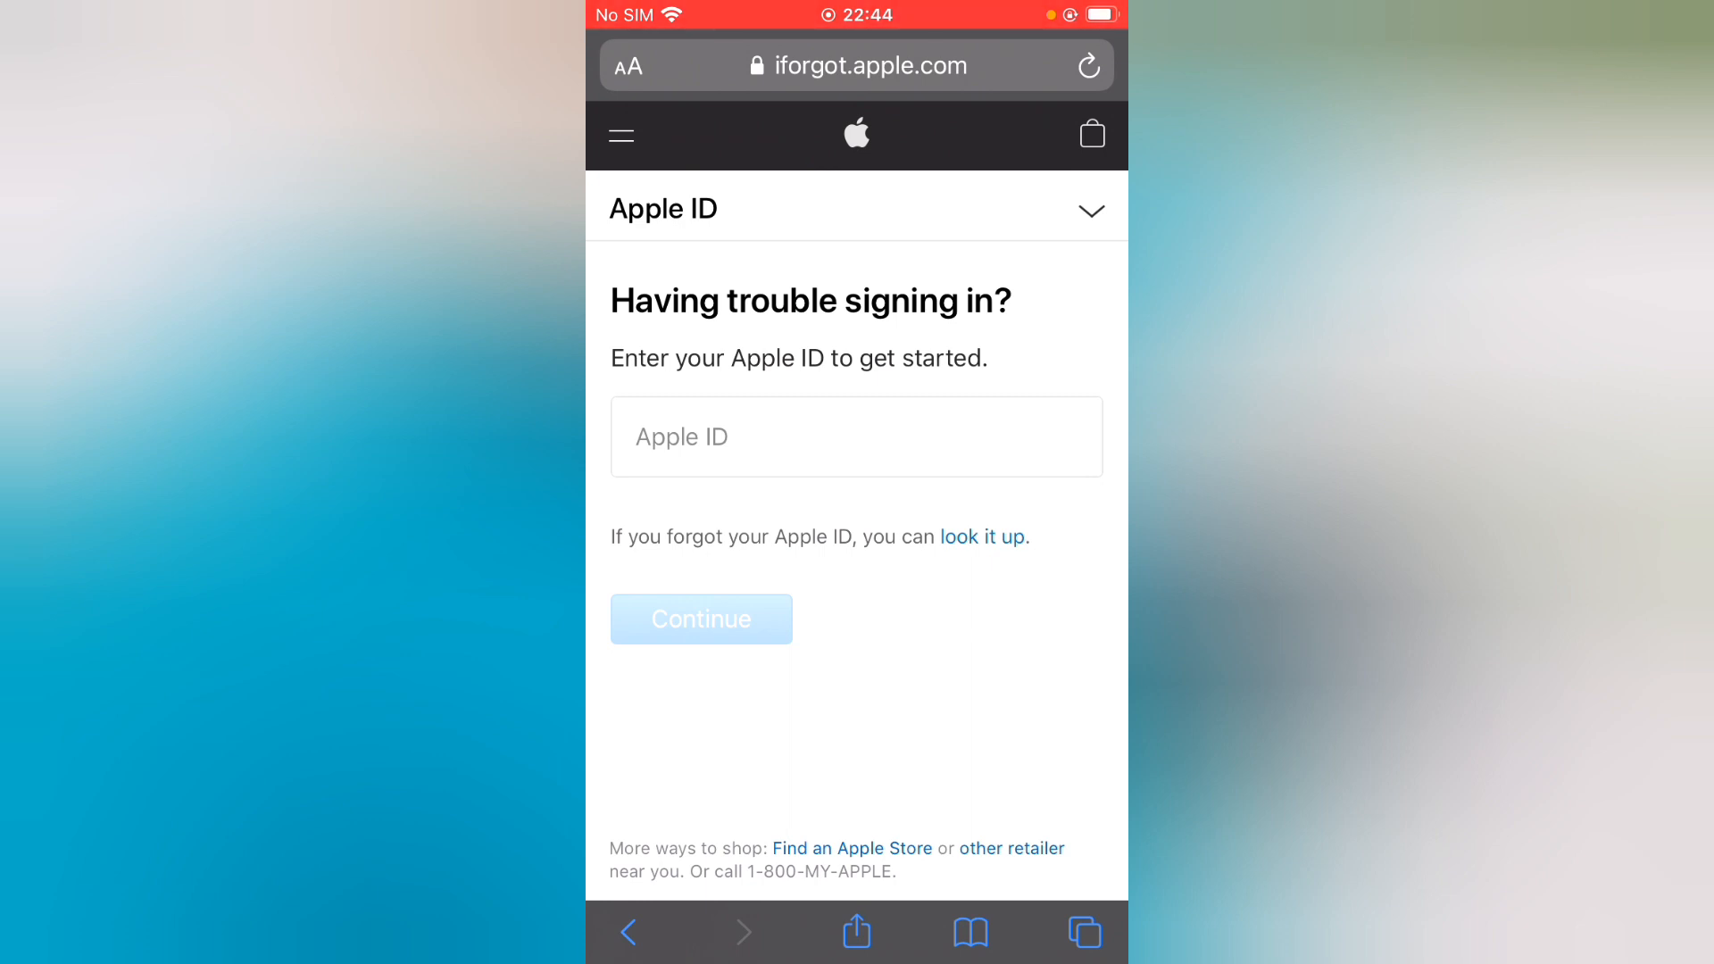
left_click(855, 435)
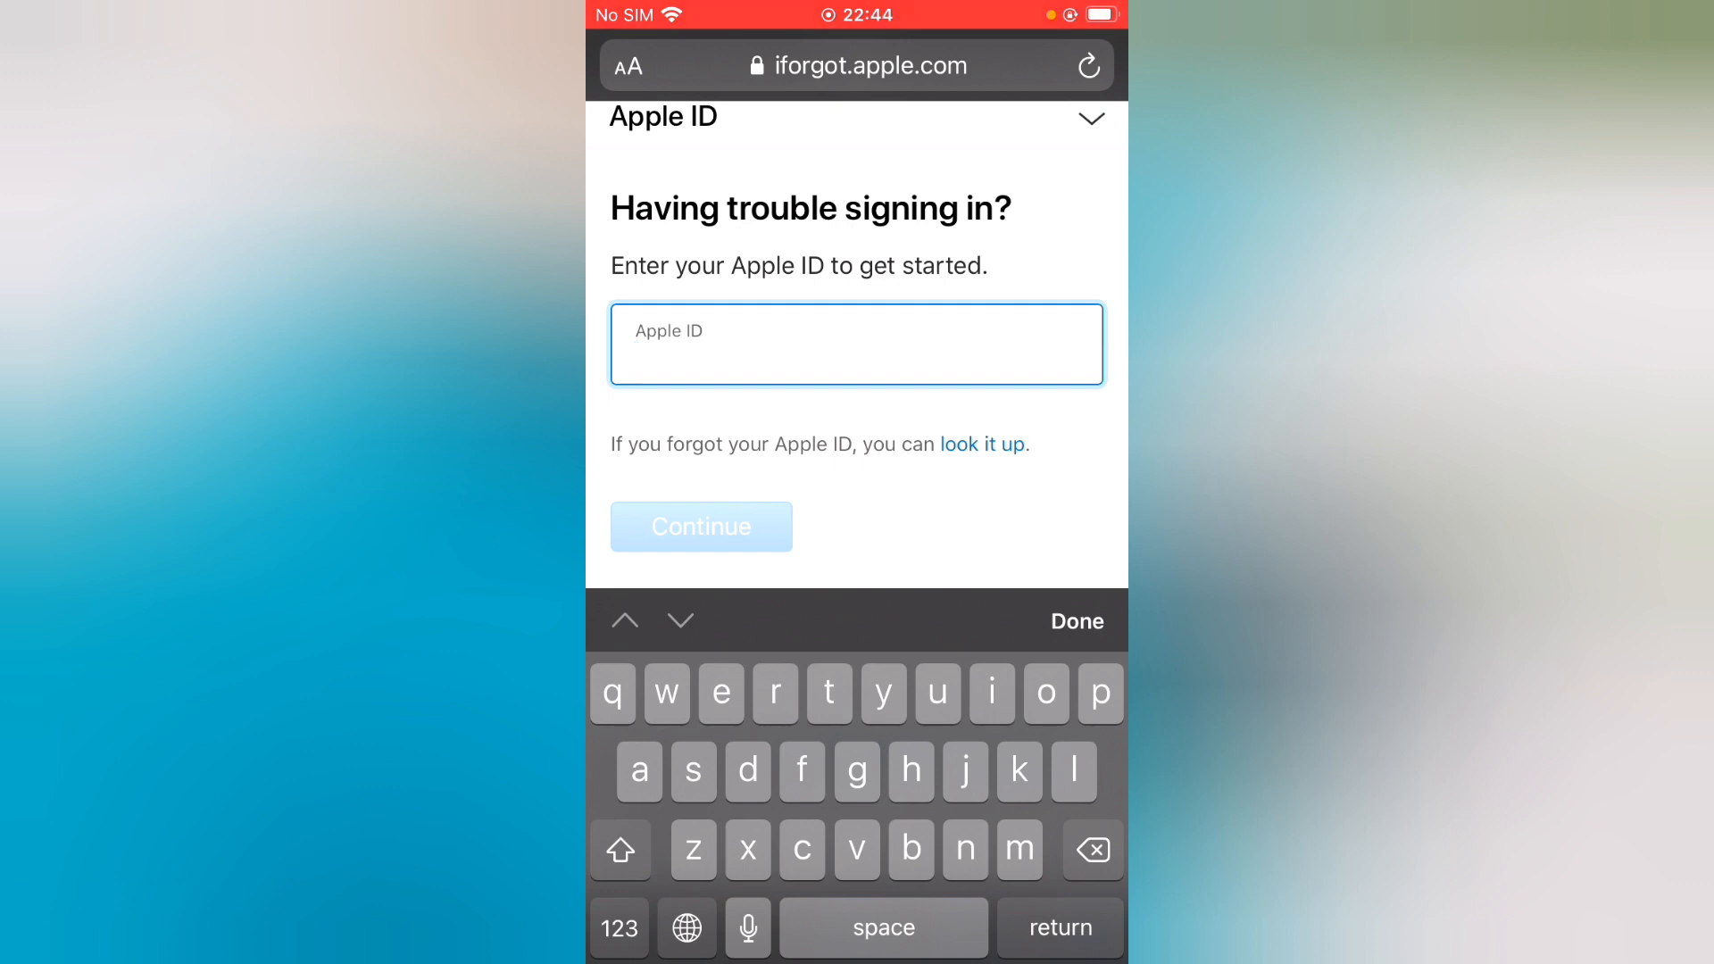
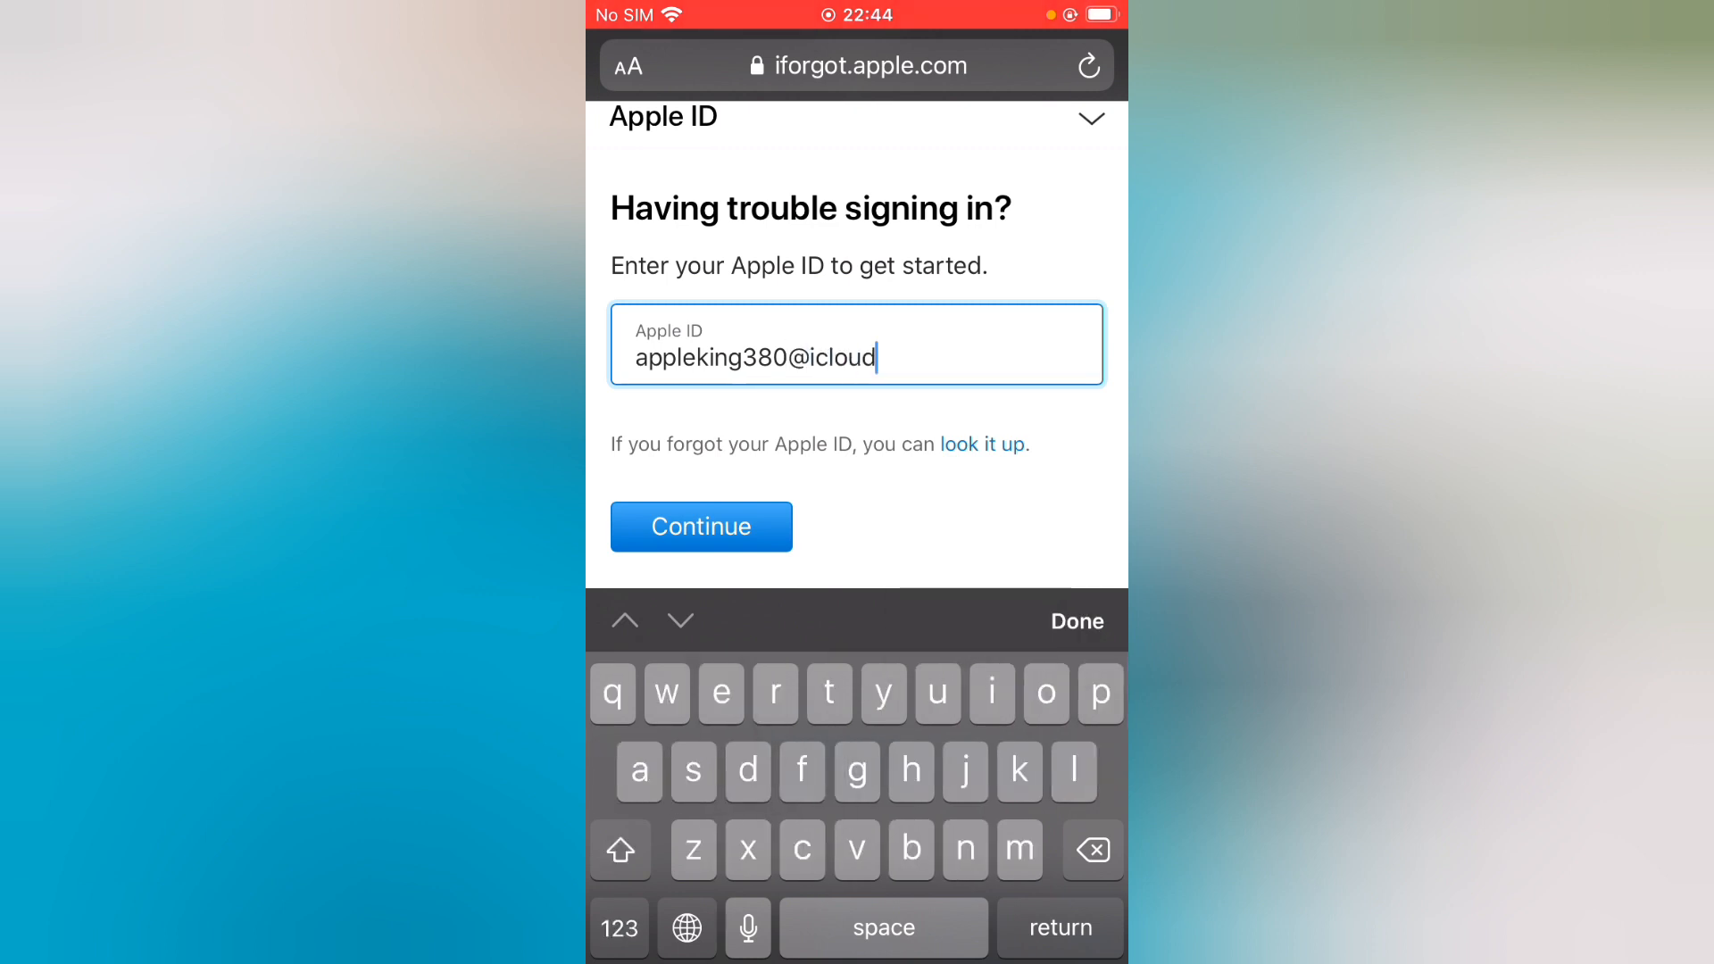
left_click(620, 928)
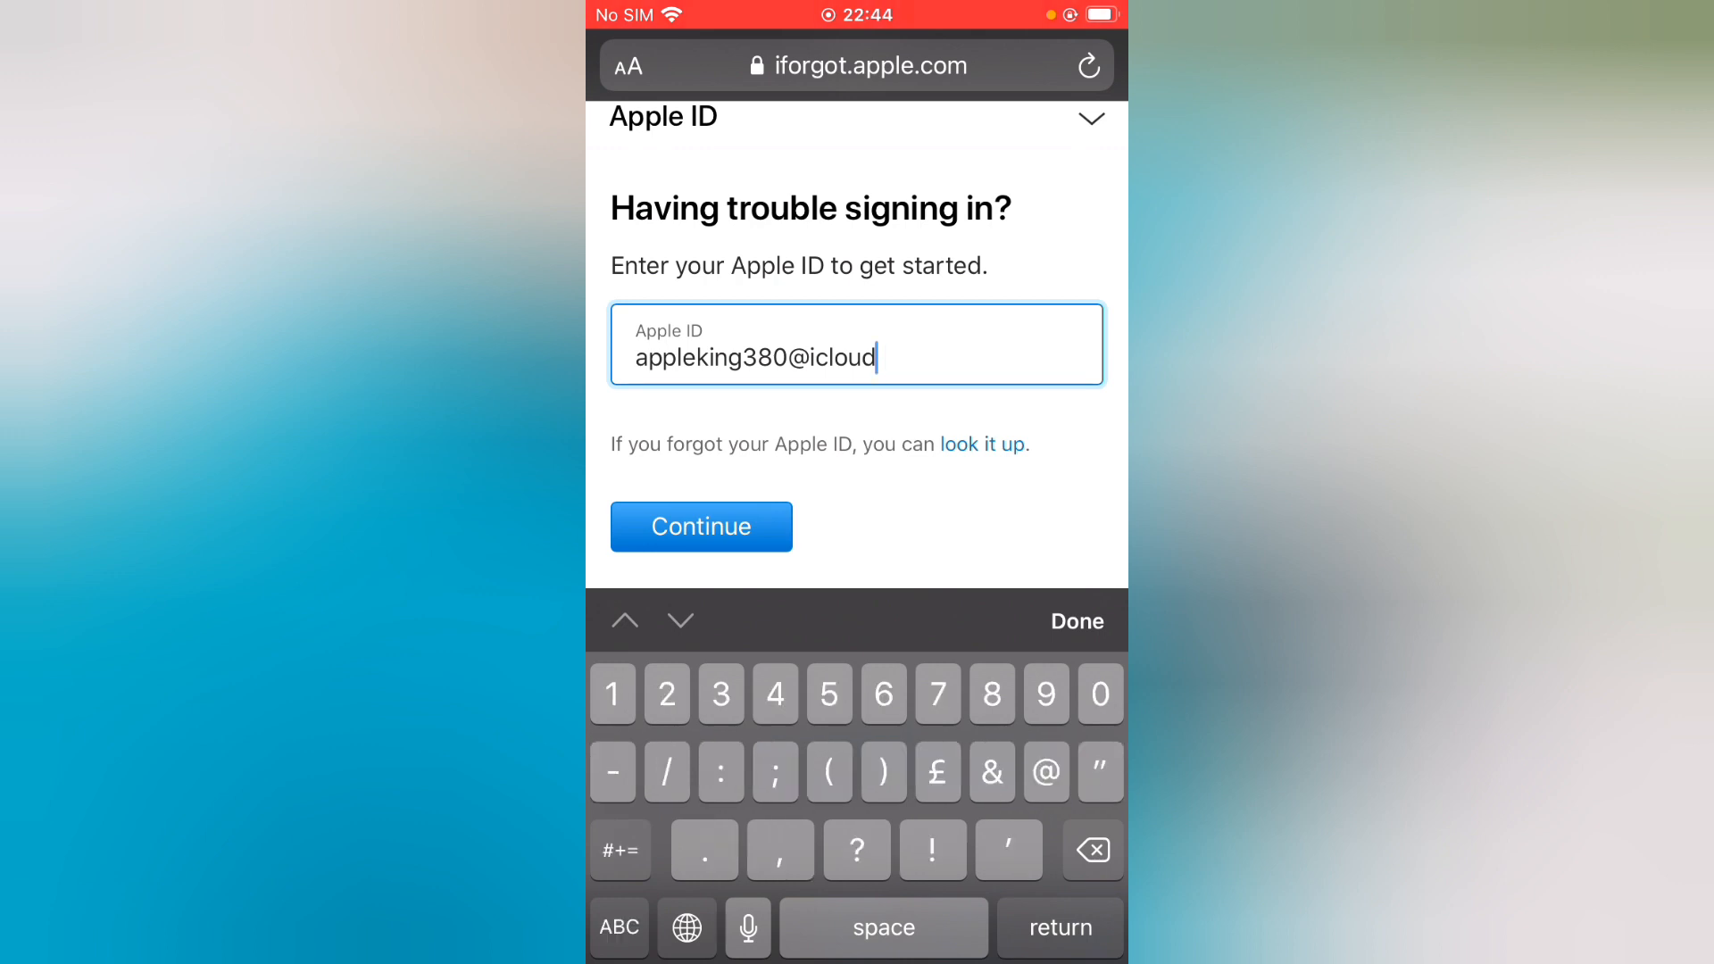
type(".co")
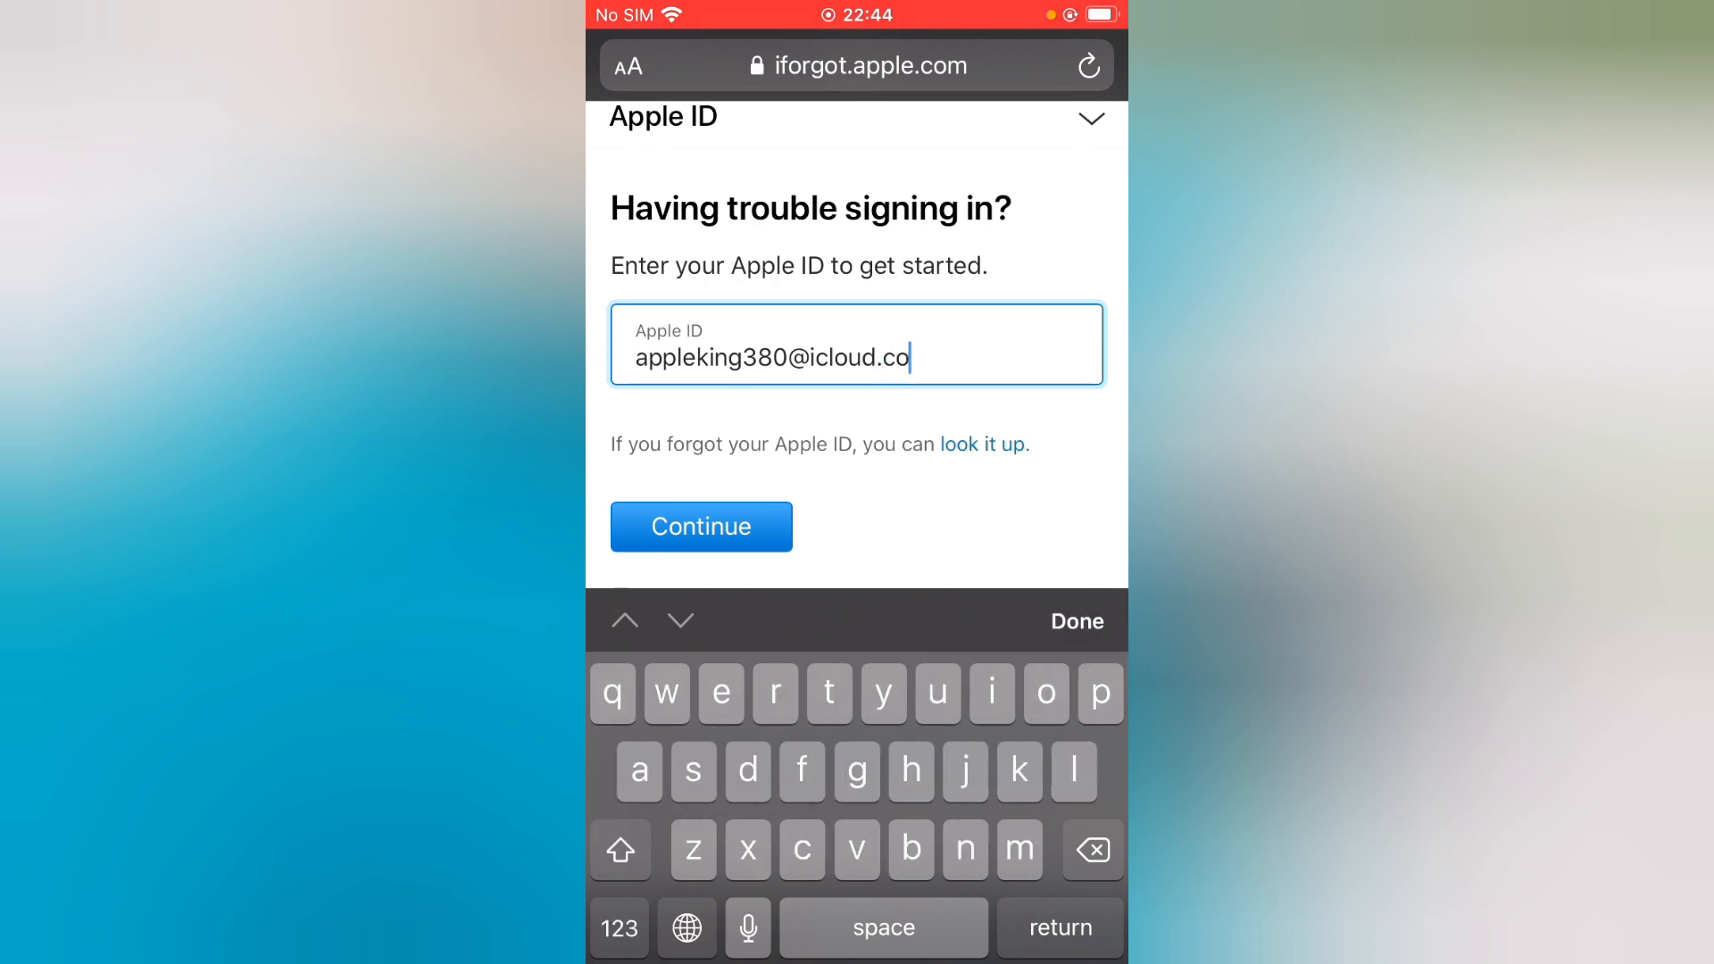
type("m")
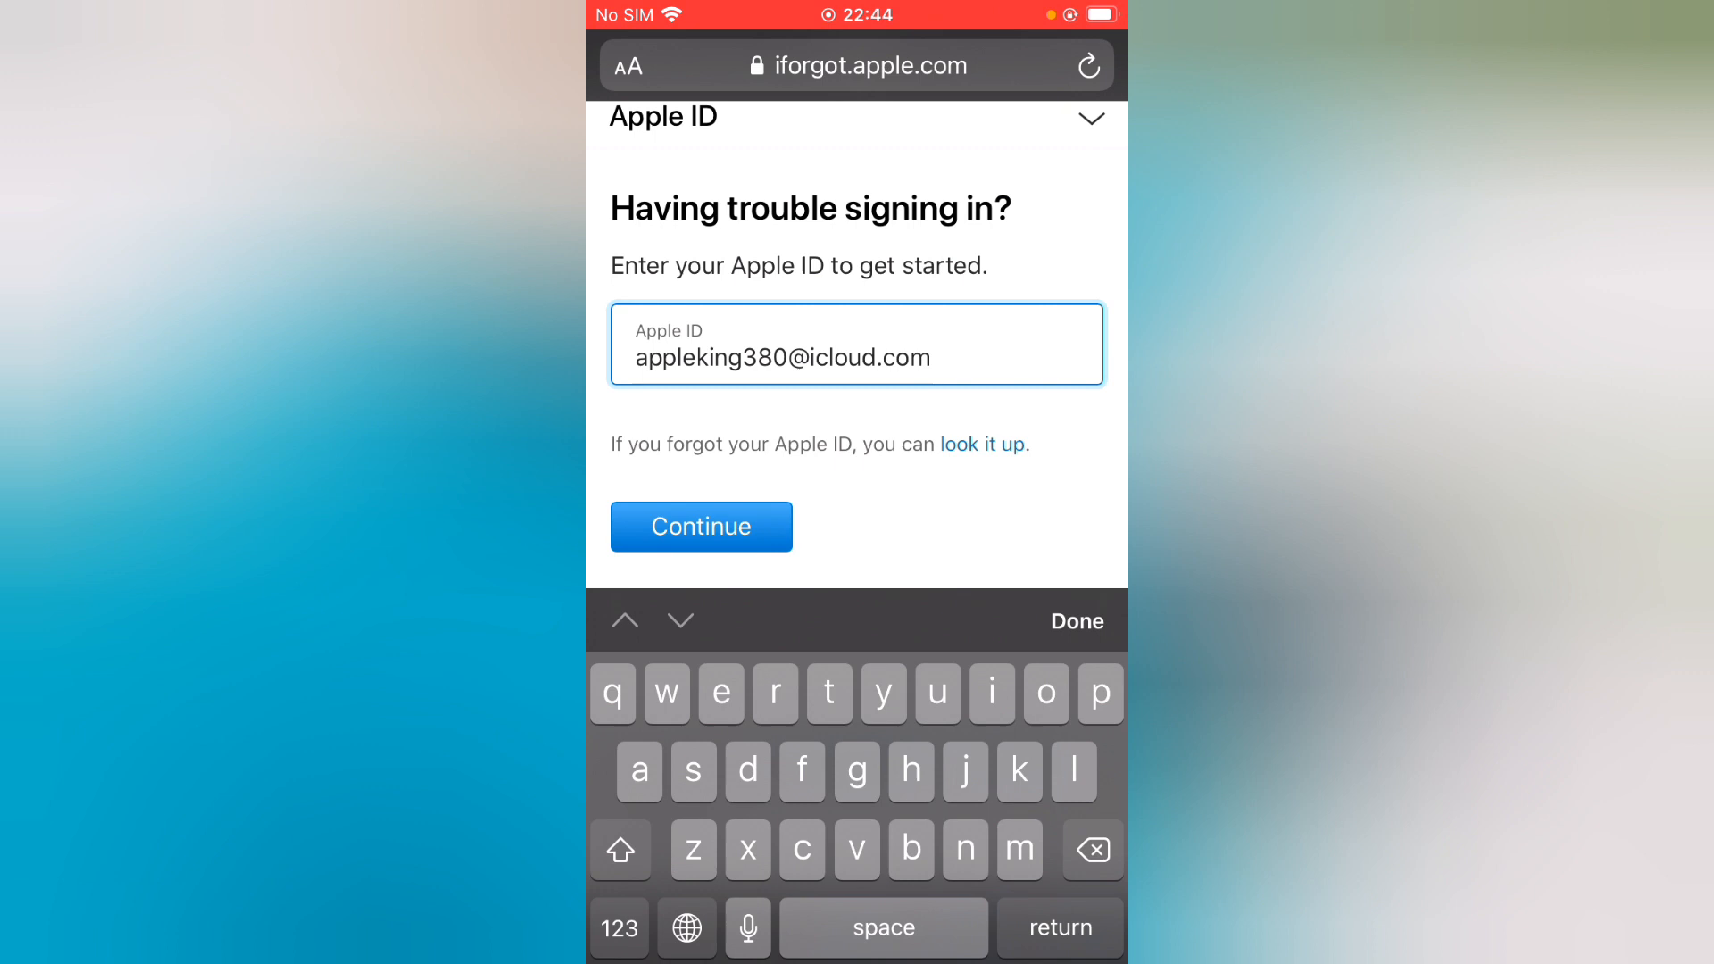
left_click(700, 527)
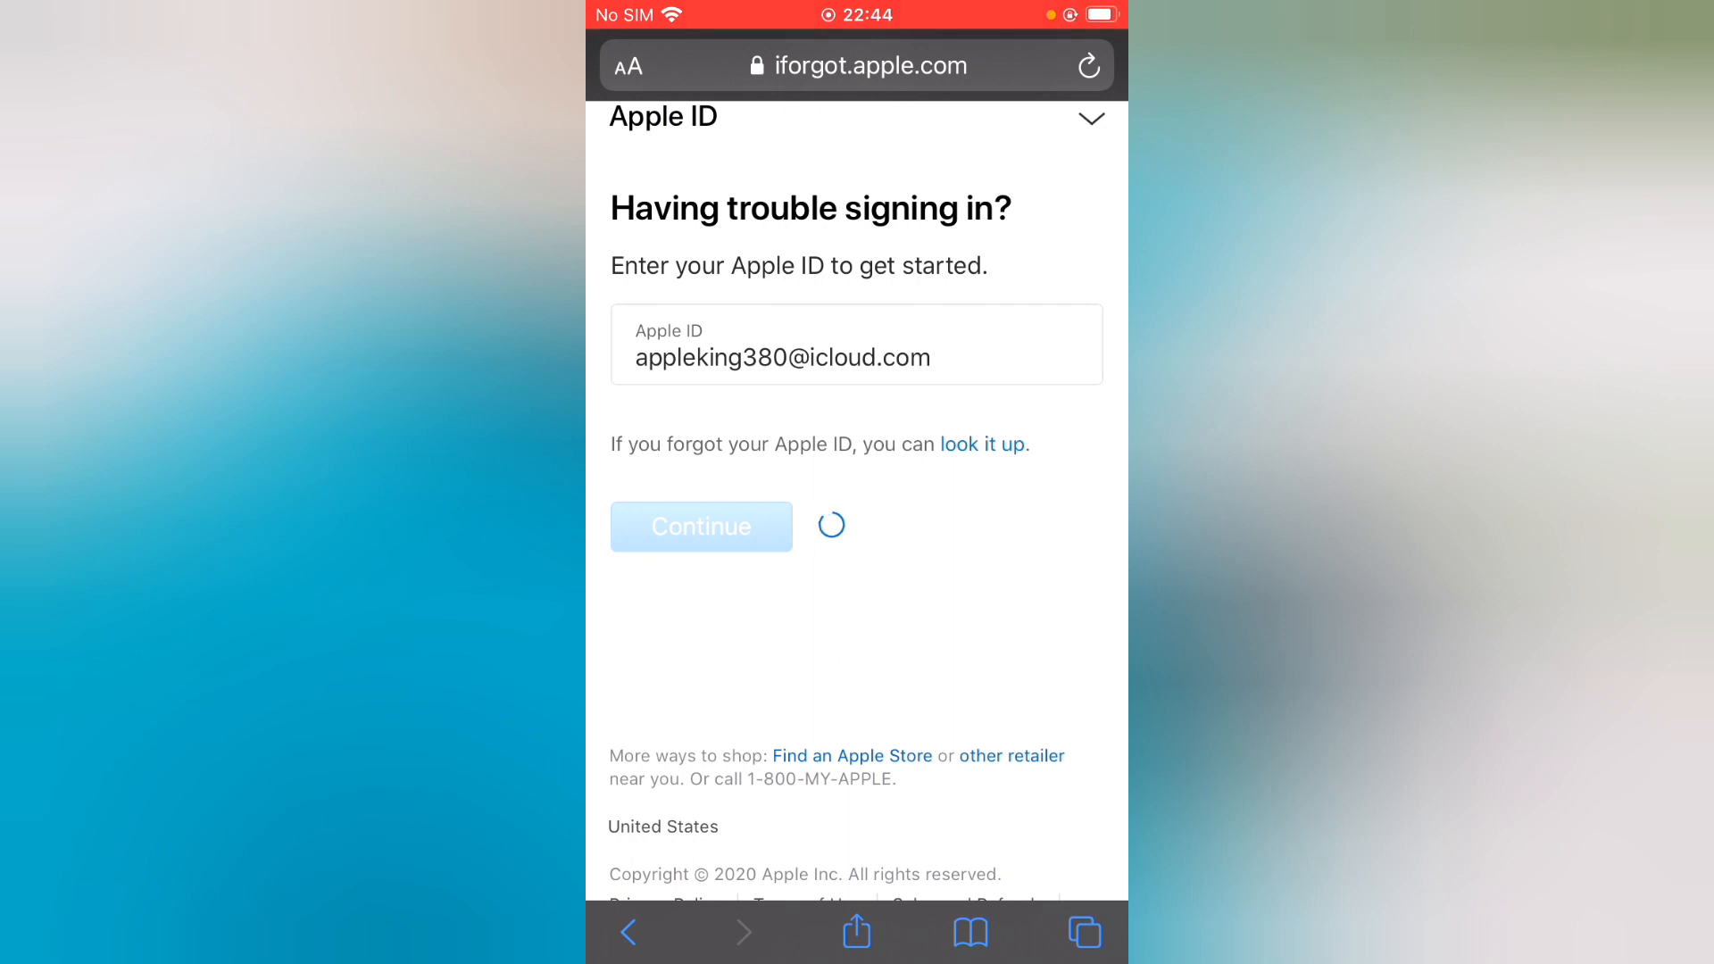
Confirm the account's phone number (starting 030, ending 67) and submit it for evaluation.
left_click(700, 525)
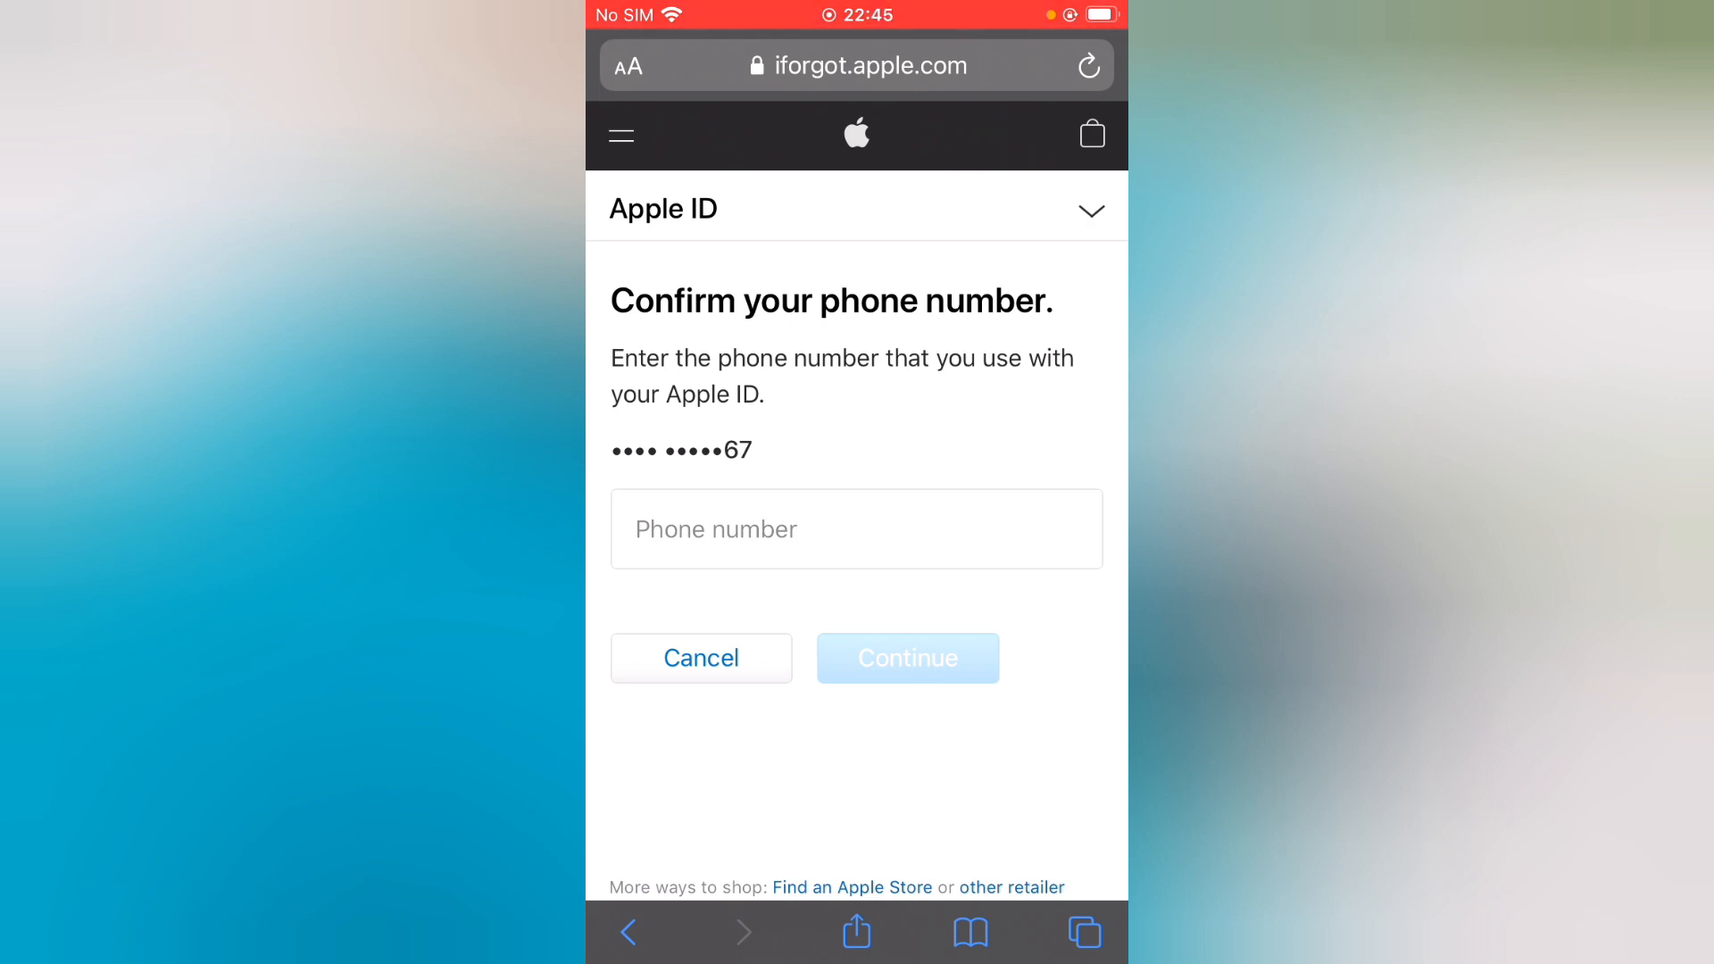
left_click(856, 528)
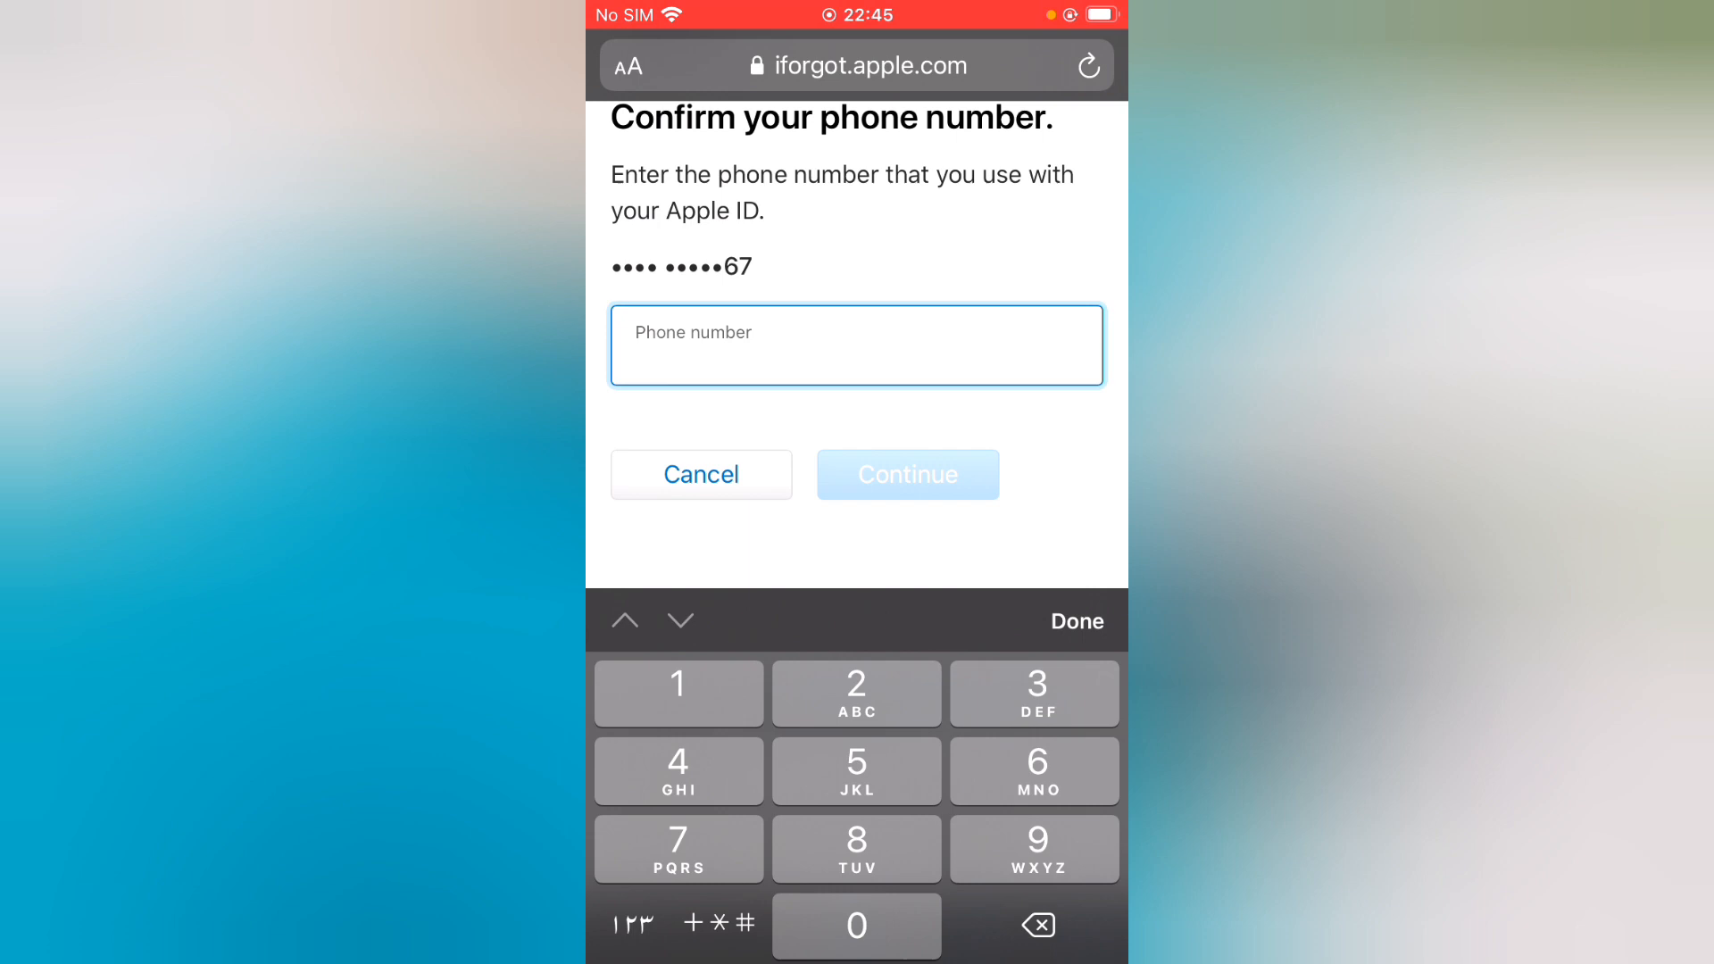
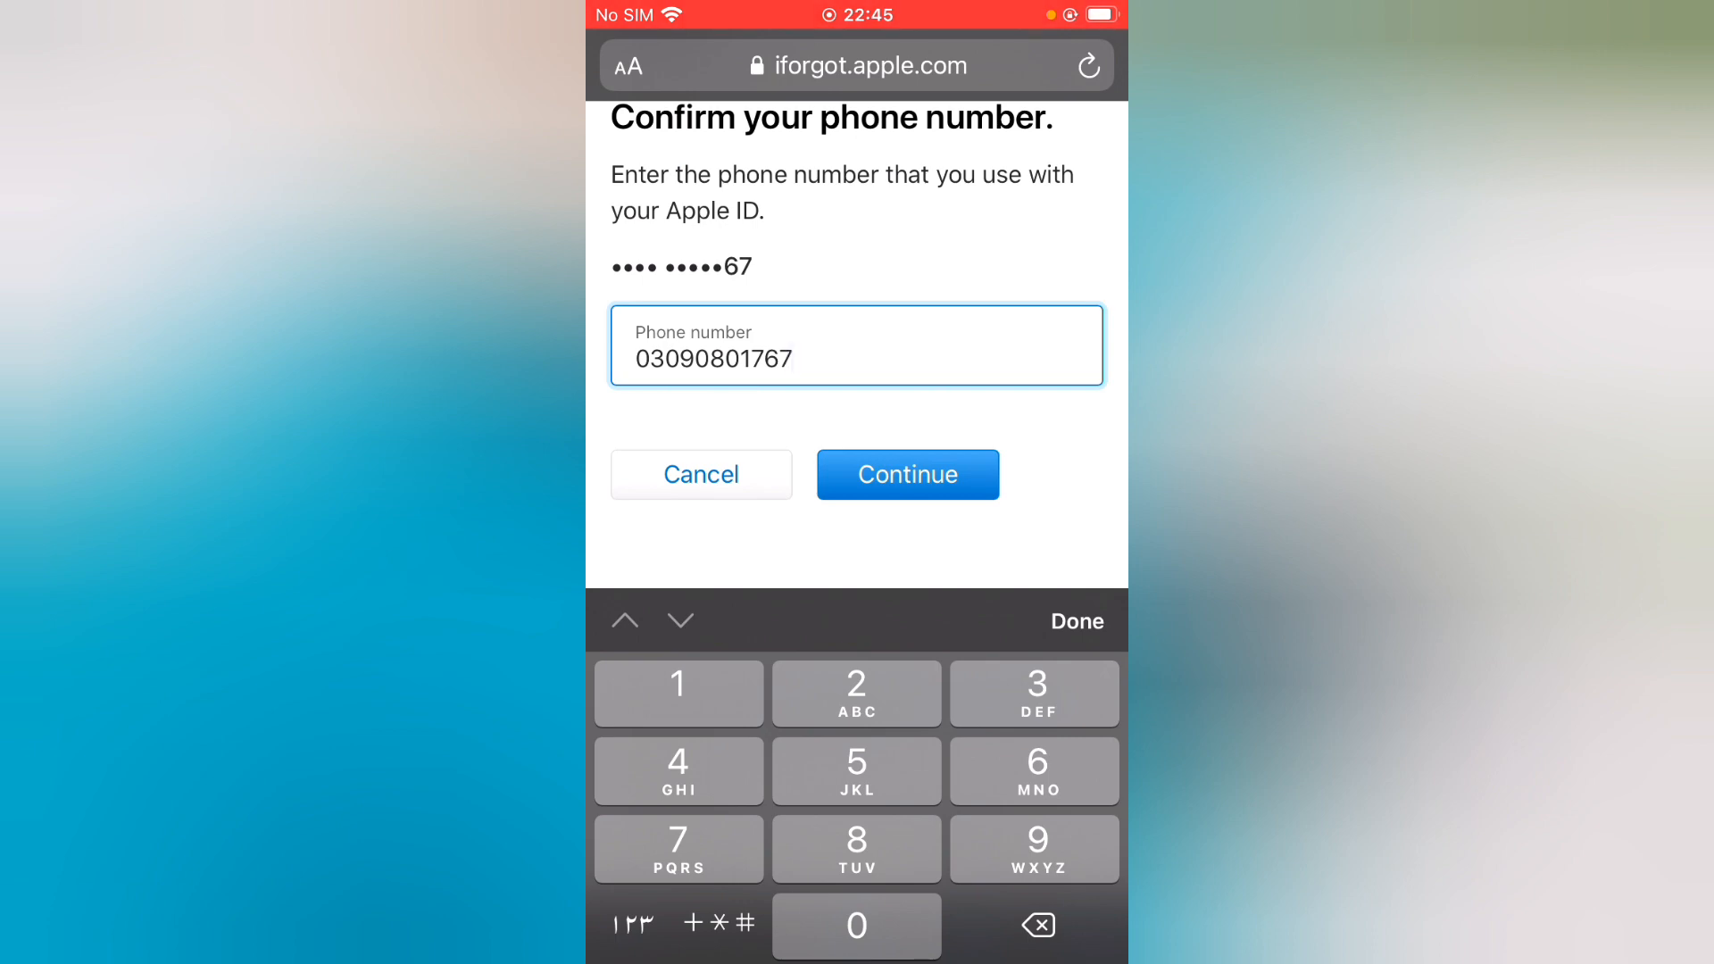
left_click(907, 475)
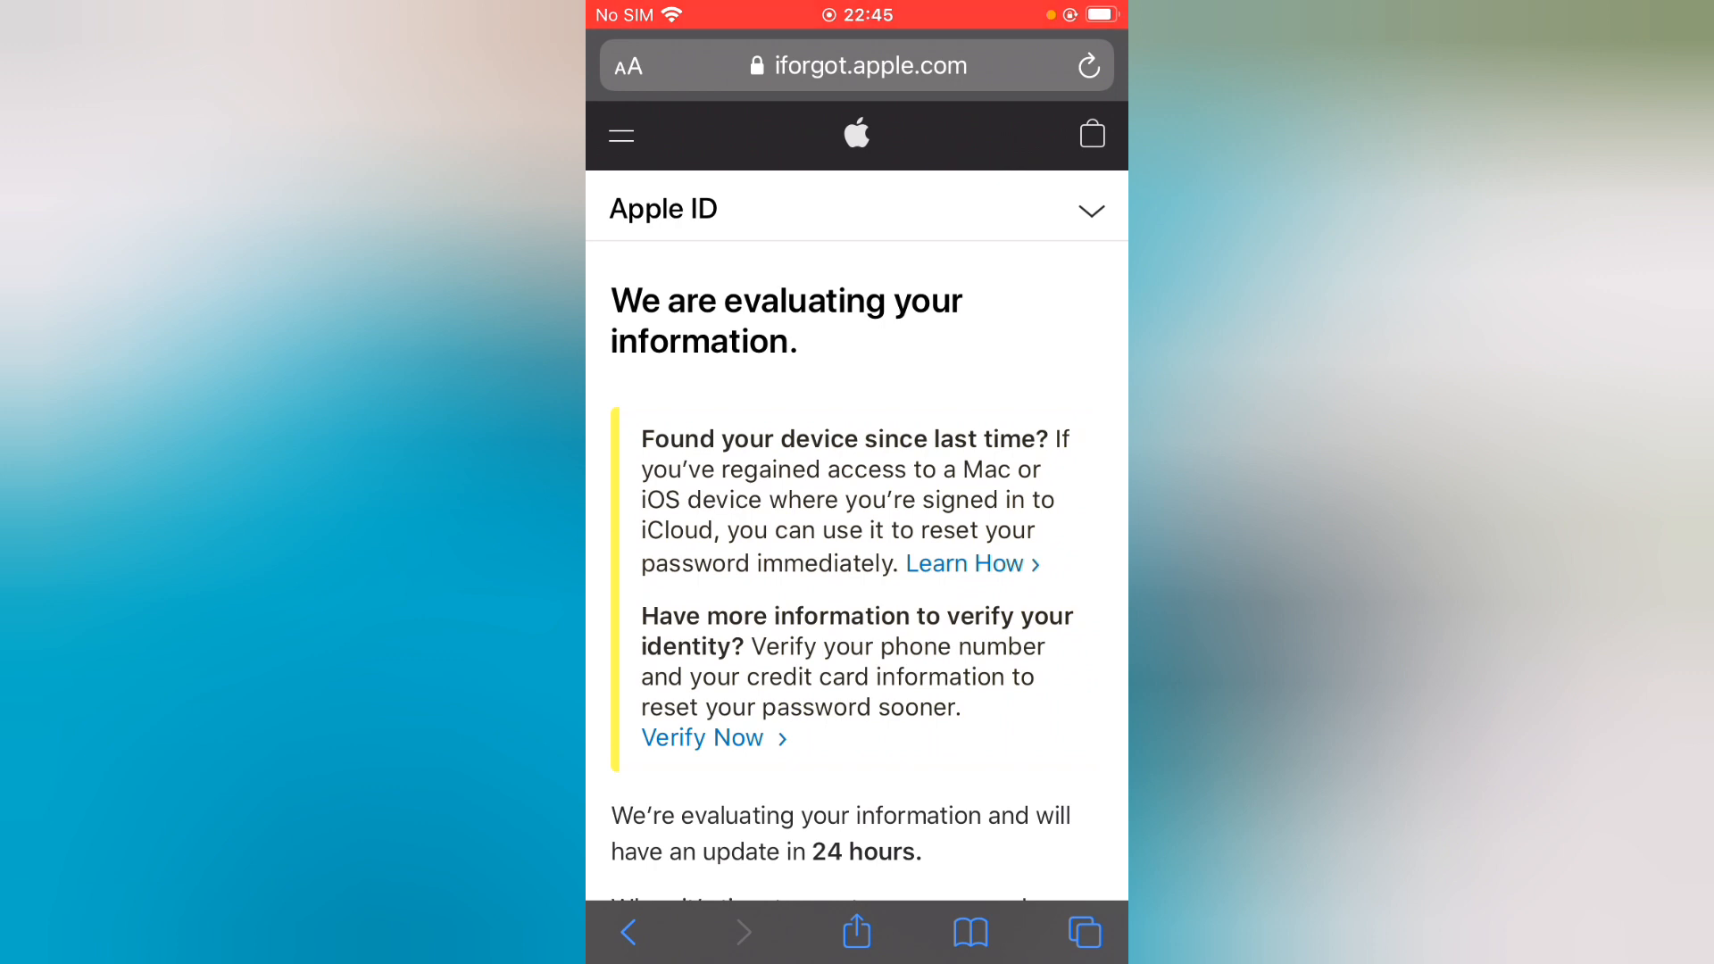
Choose Verify Now on the evaluation page to reach the phone verification code screen.
scroll("down", 3)
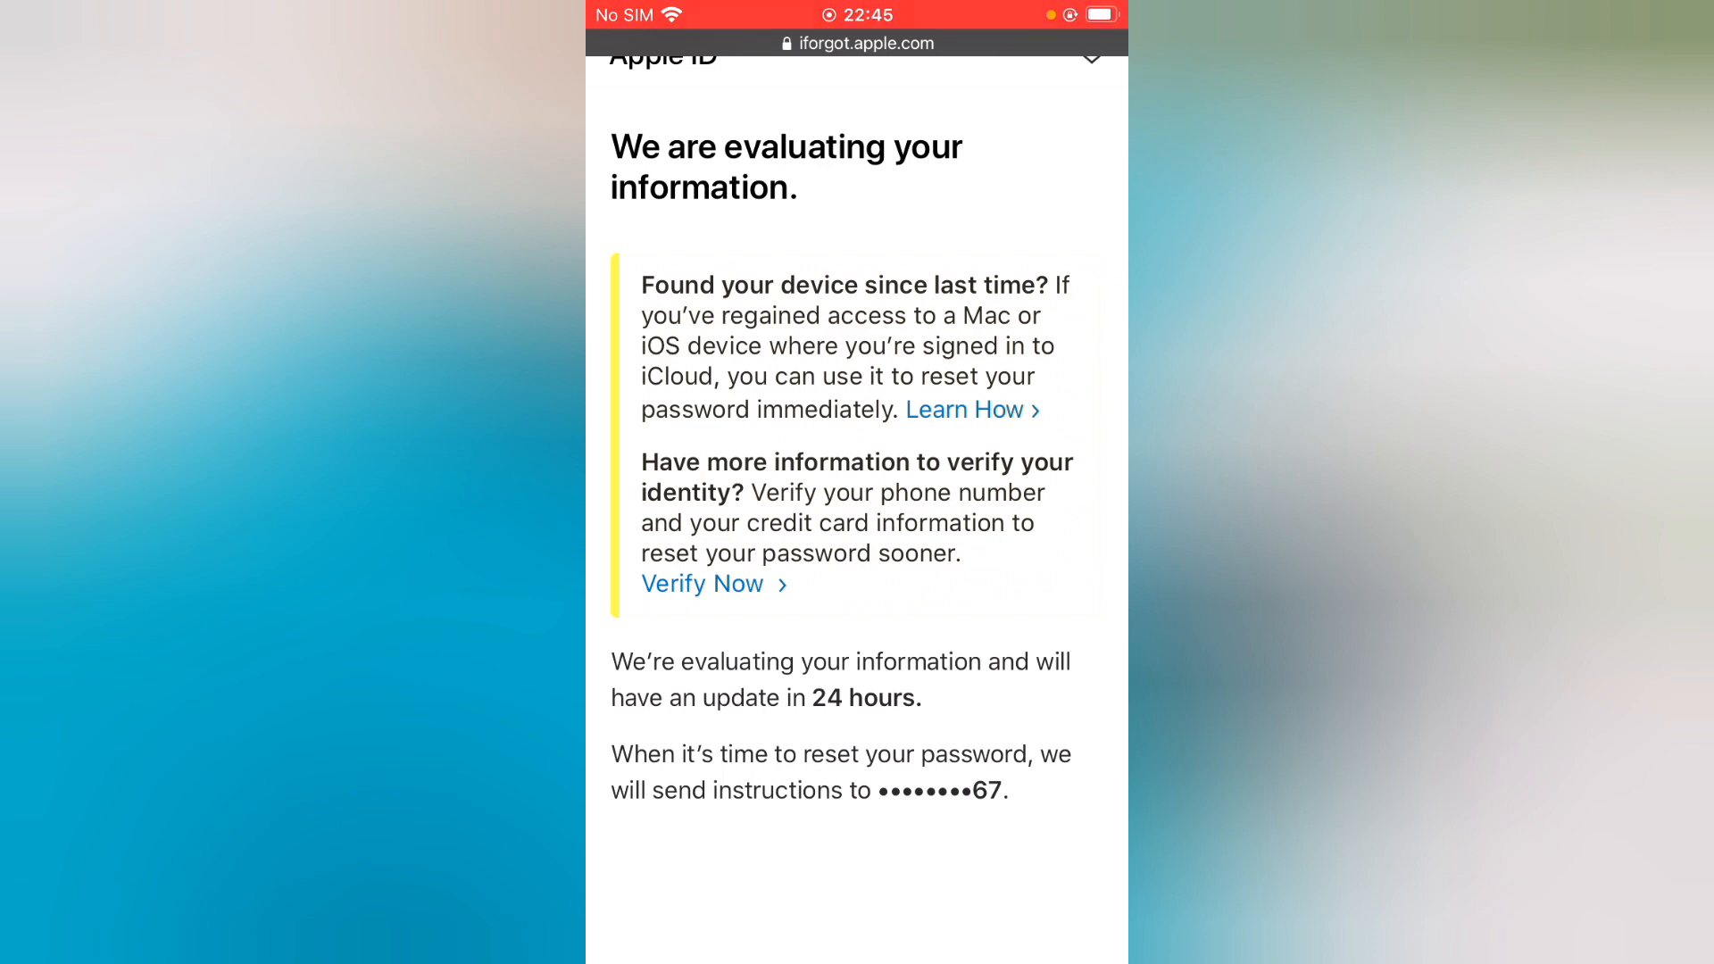
scroll("down", 3)
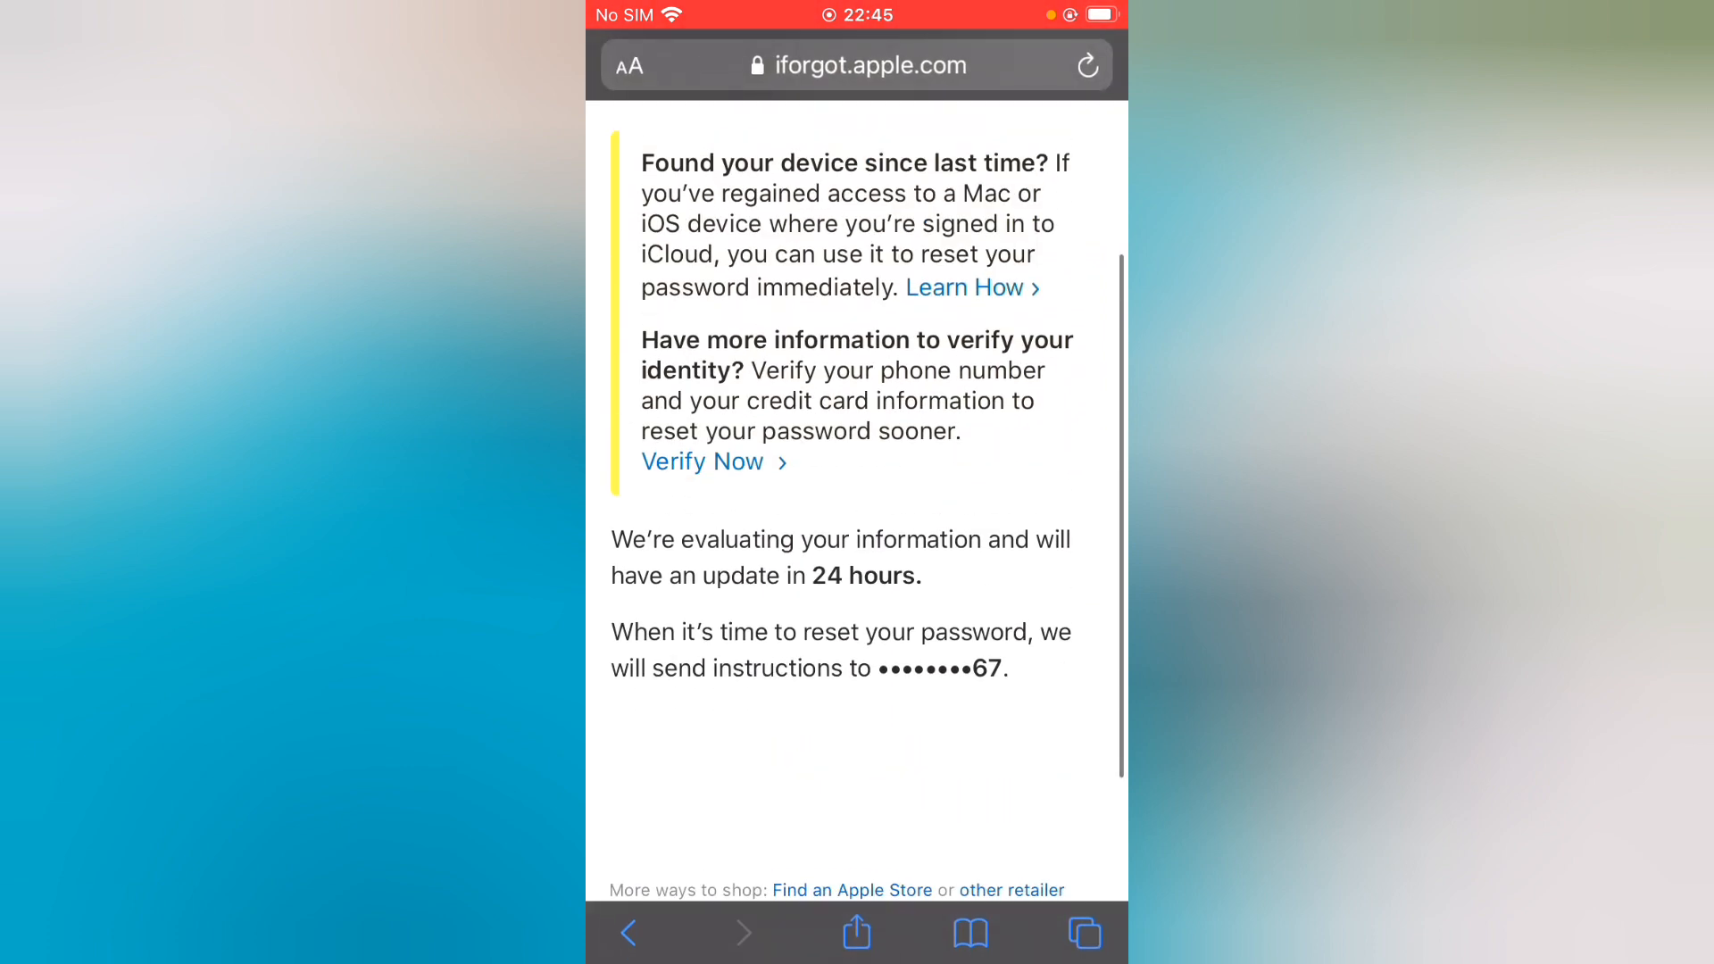
left_click(703, 460)
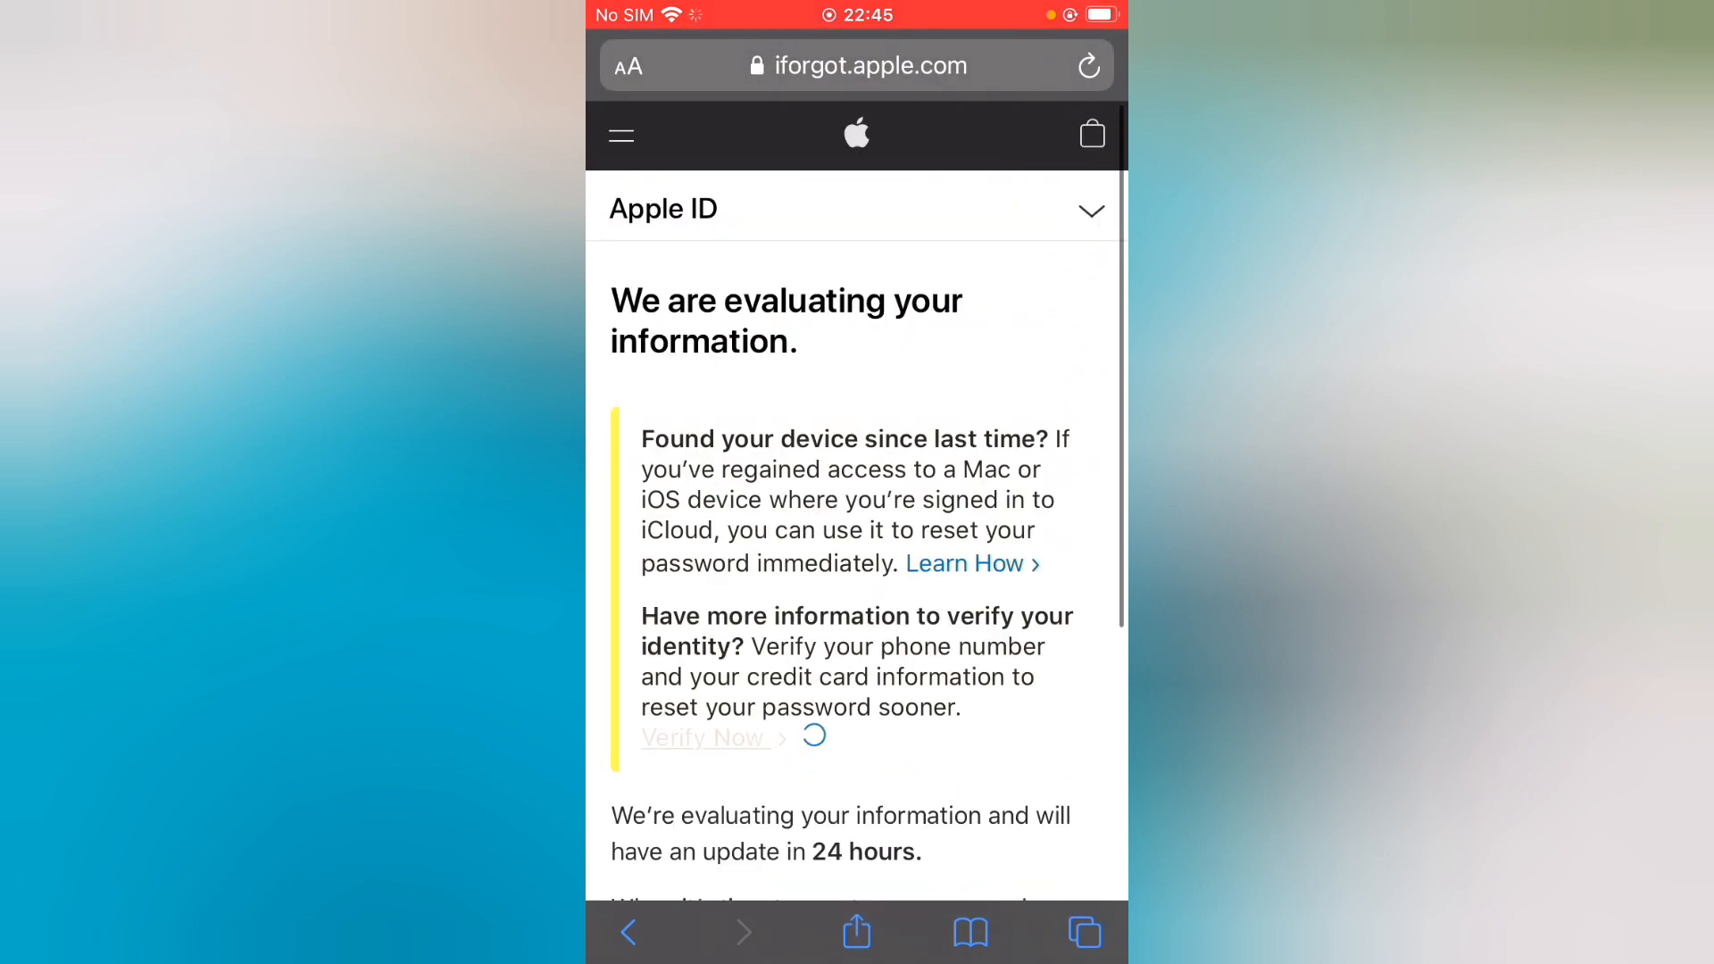
scroll("down", 3)
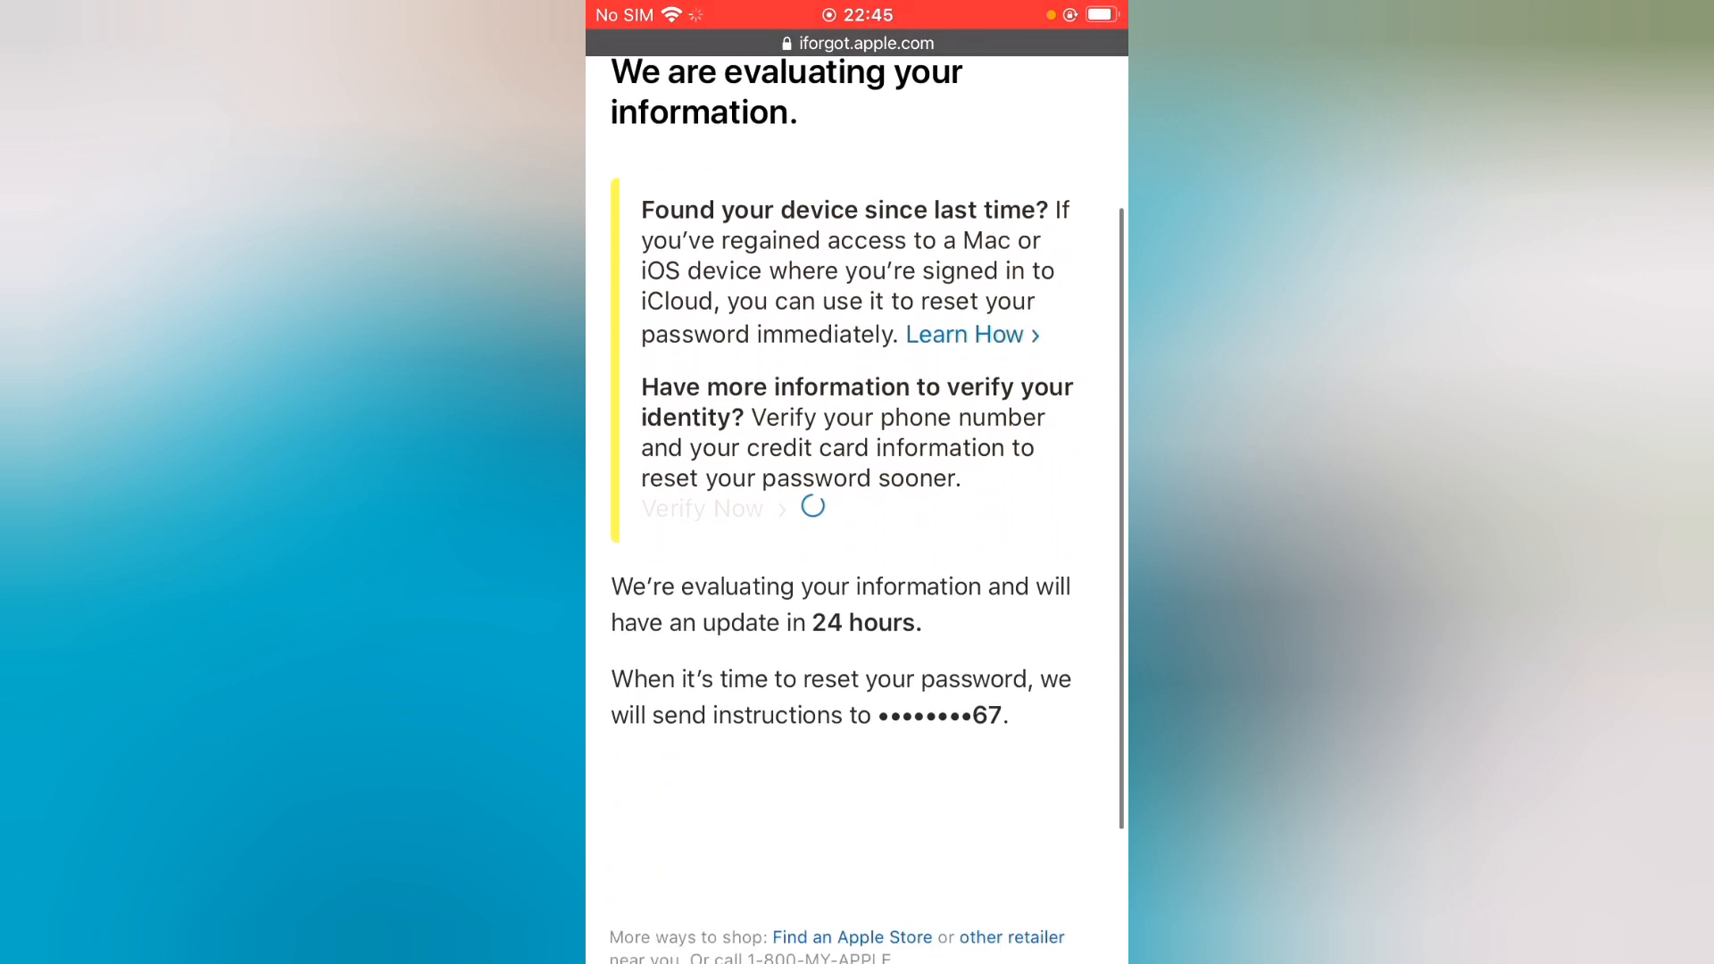
scroll("down", 3)
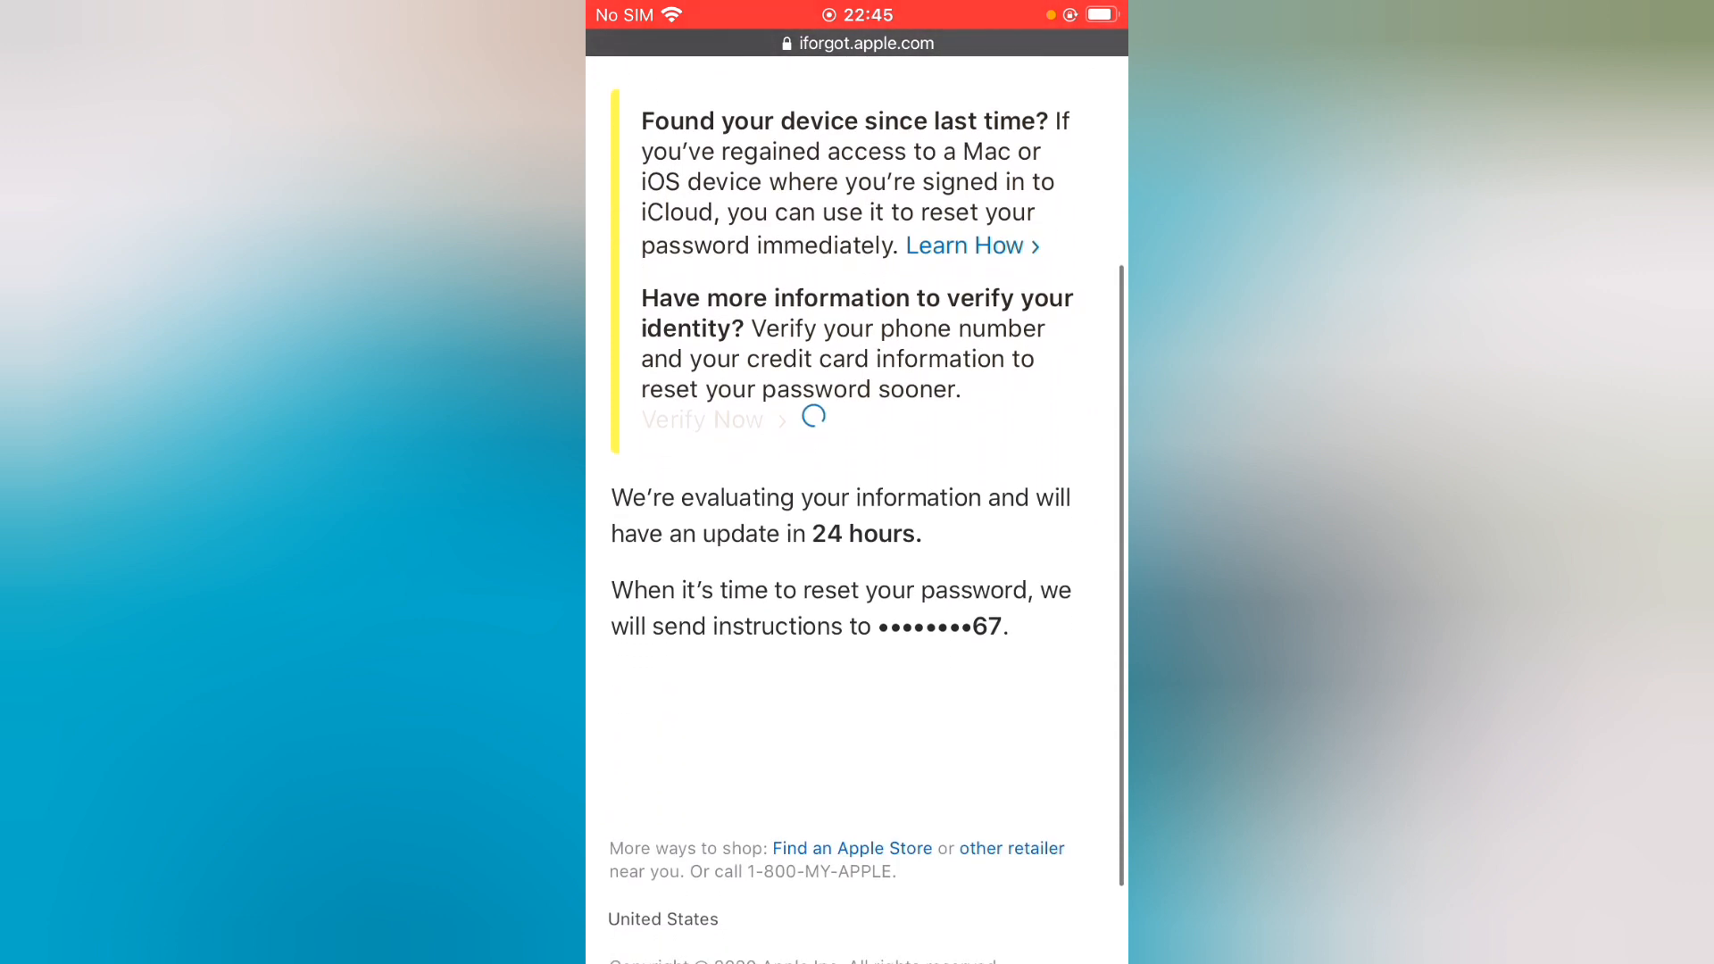
left_click(700, 419)
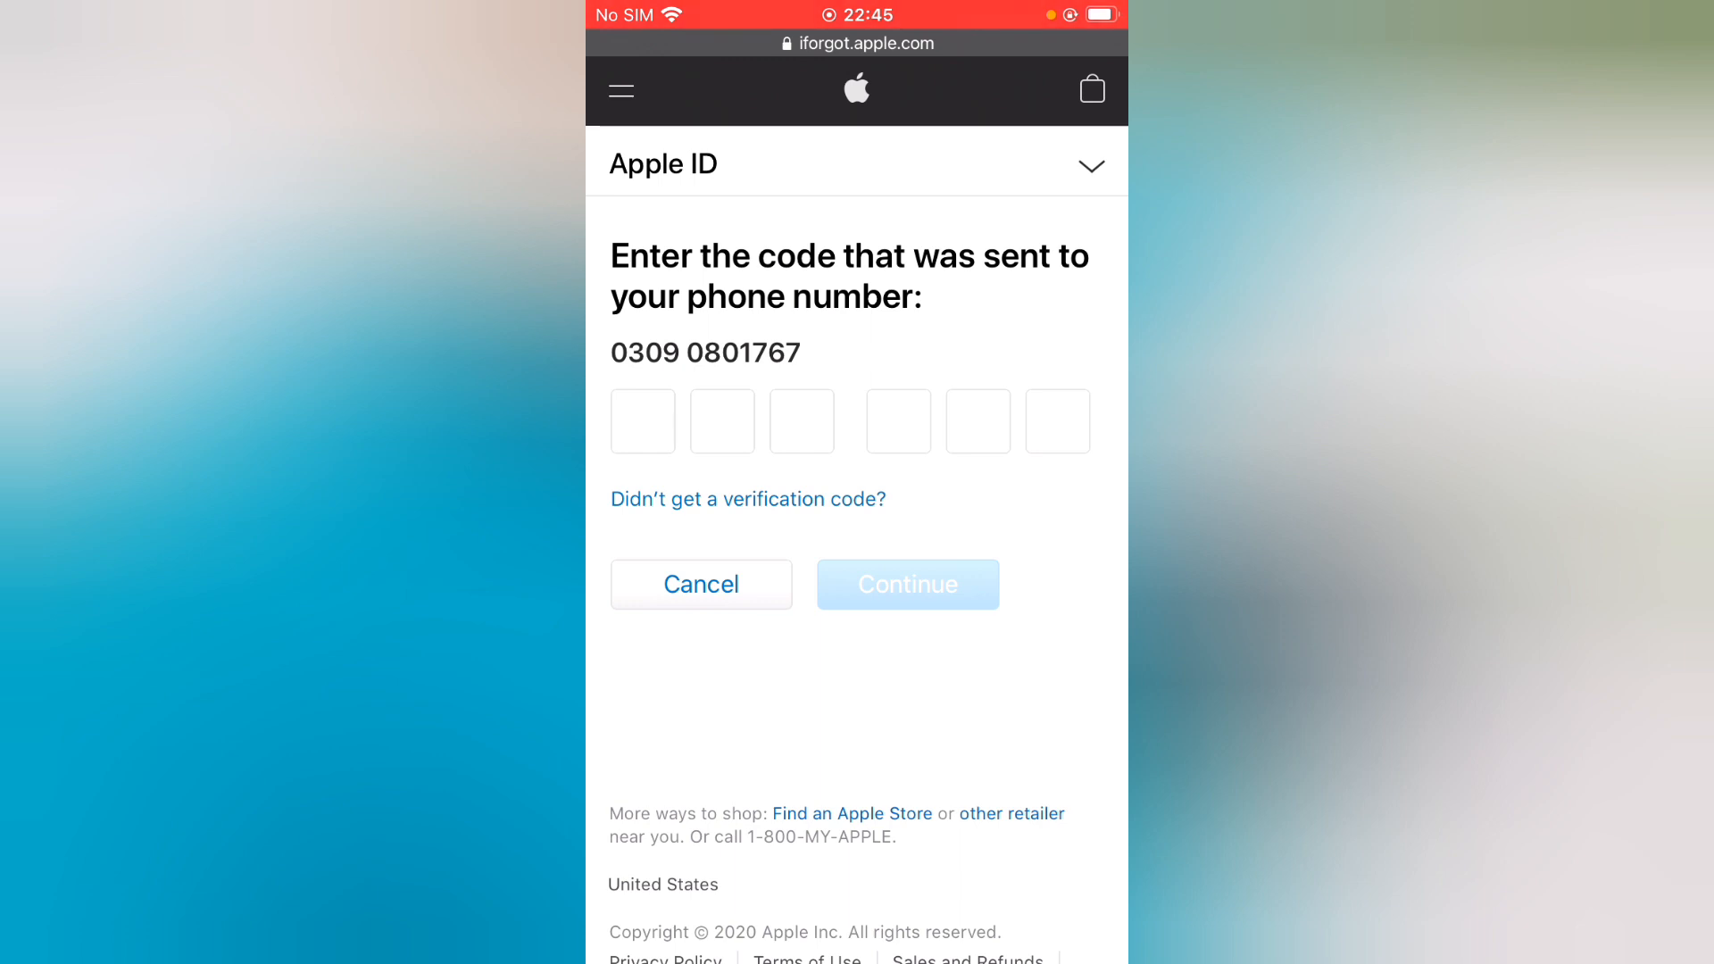
left_click(641, 422)
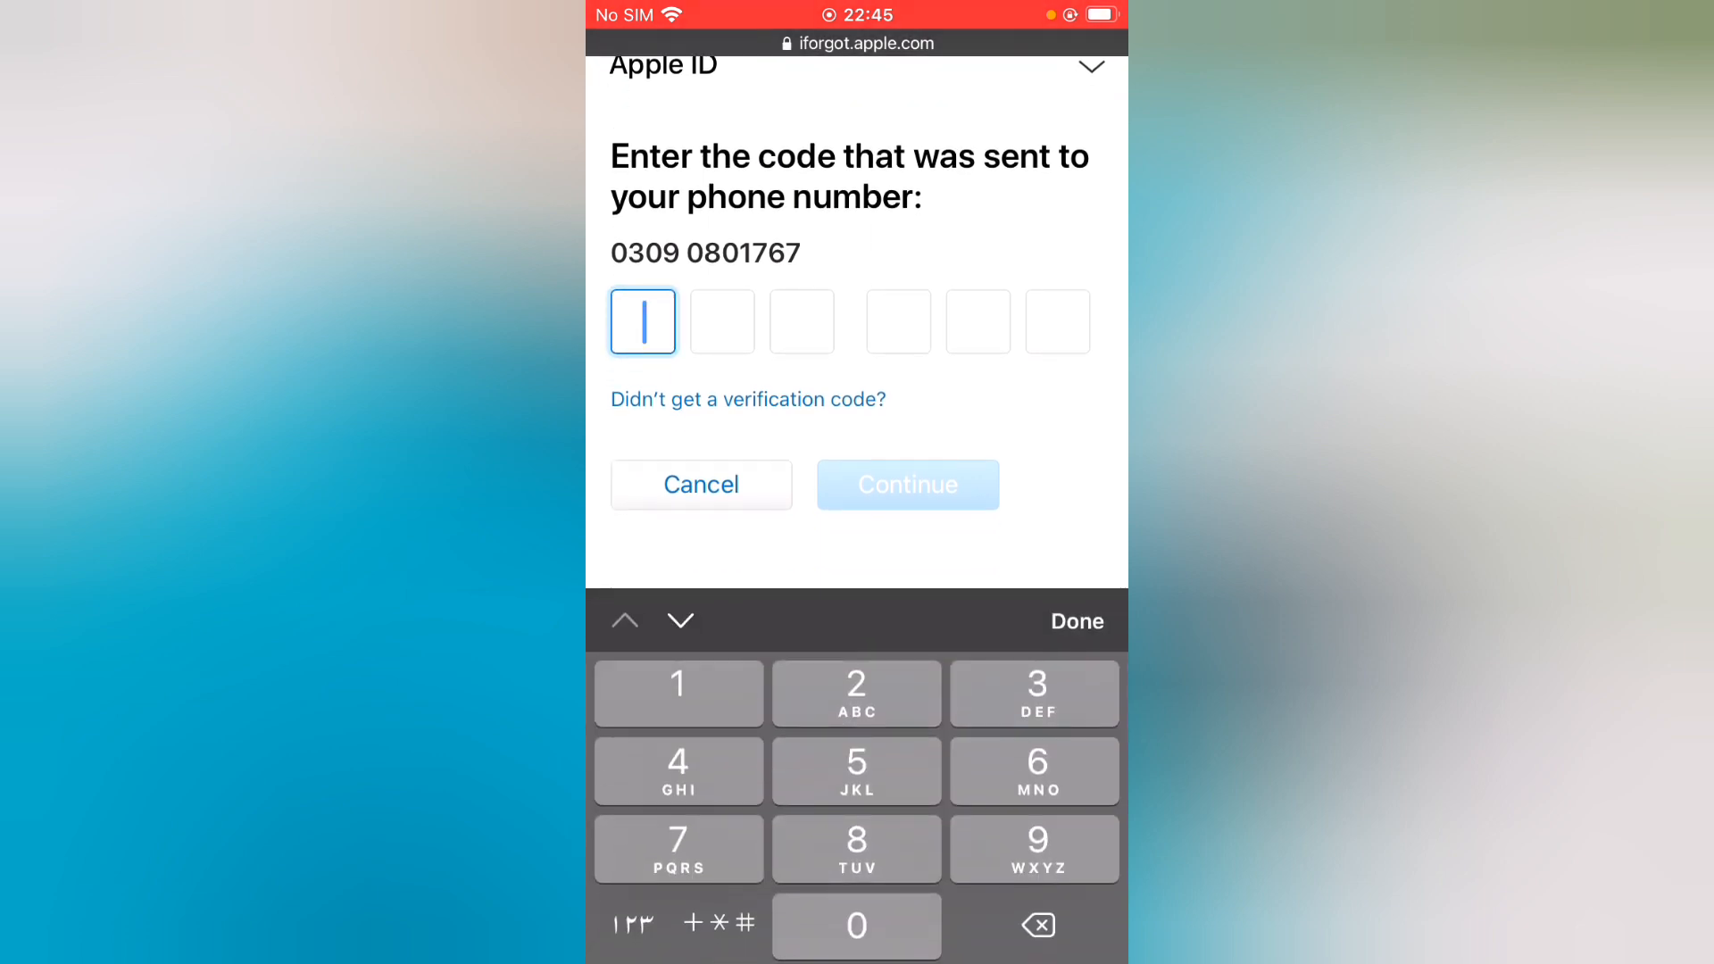
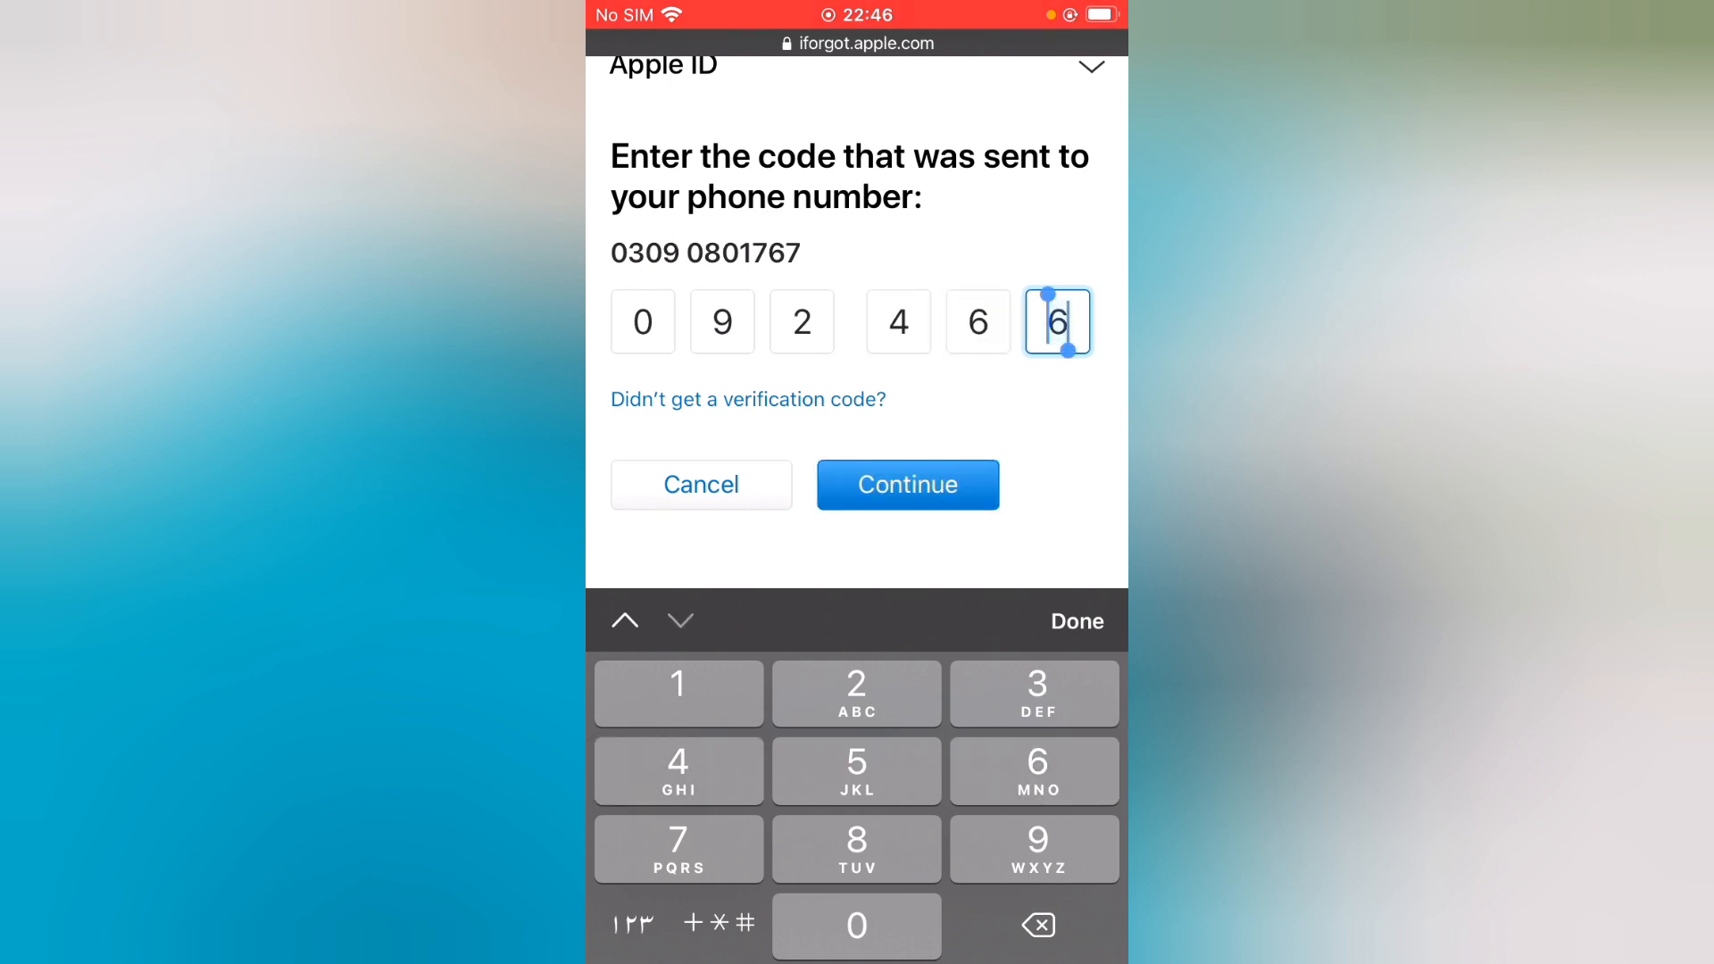
left_click(907, 484)
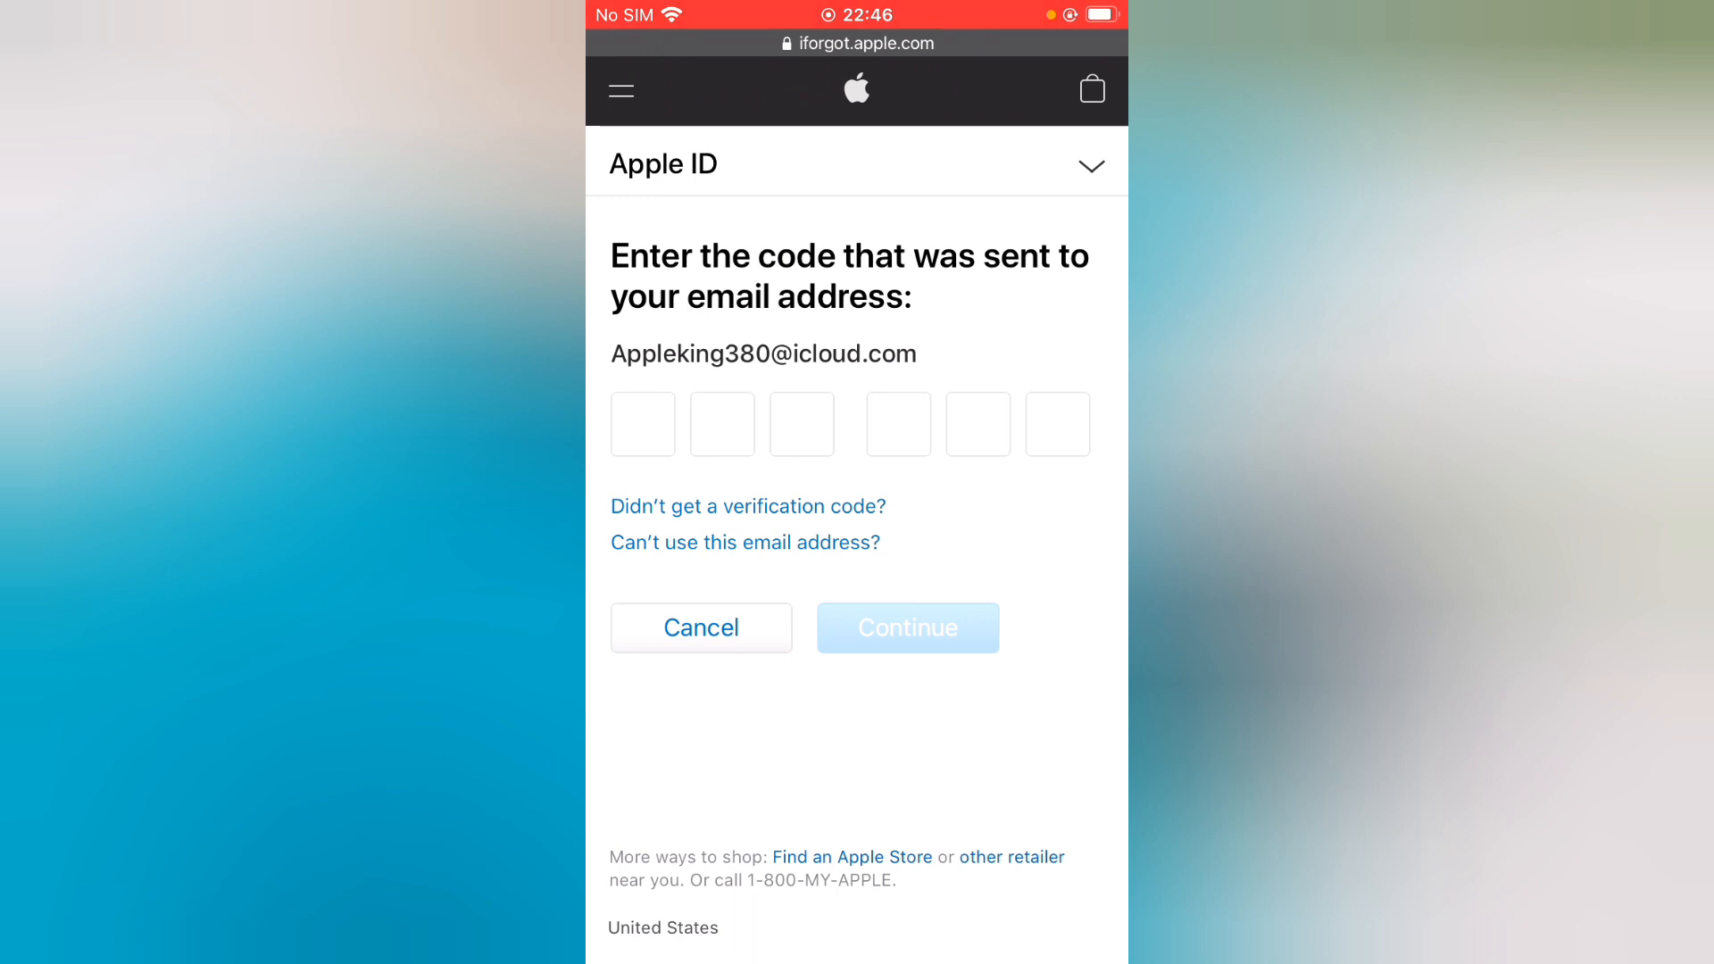
Submit the emailed verification code and review the confirmation that the request is under review.
left_click(748, 506)
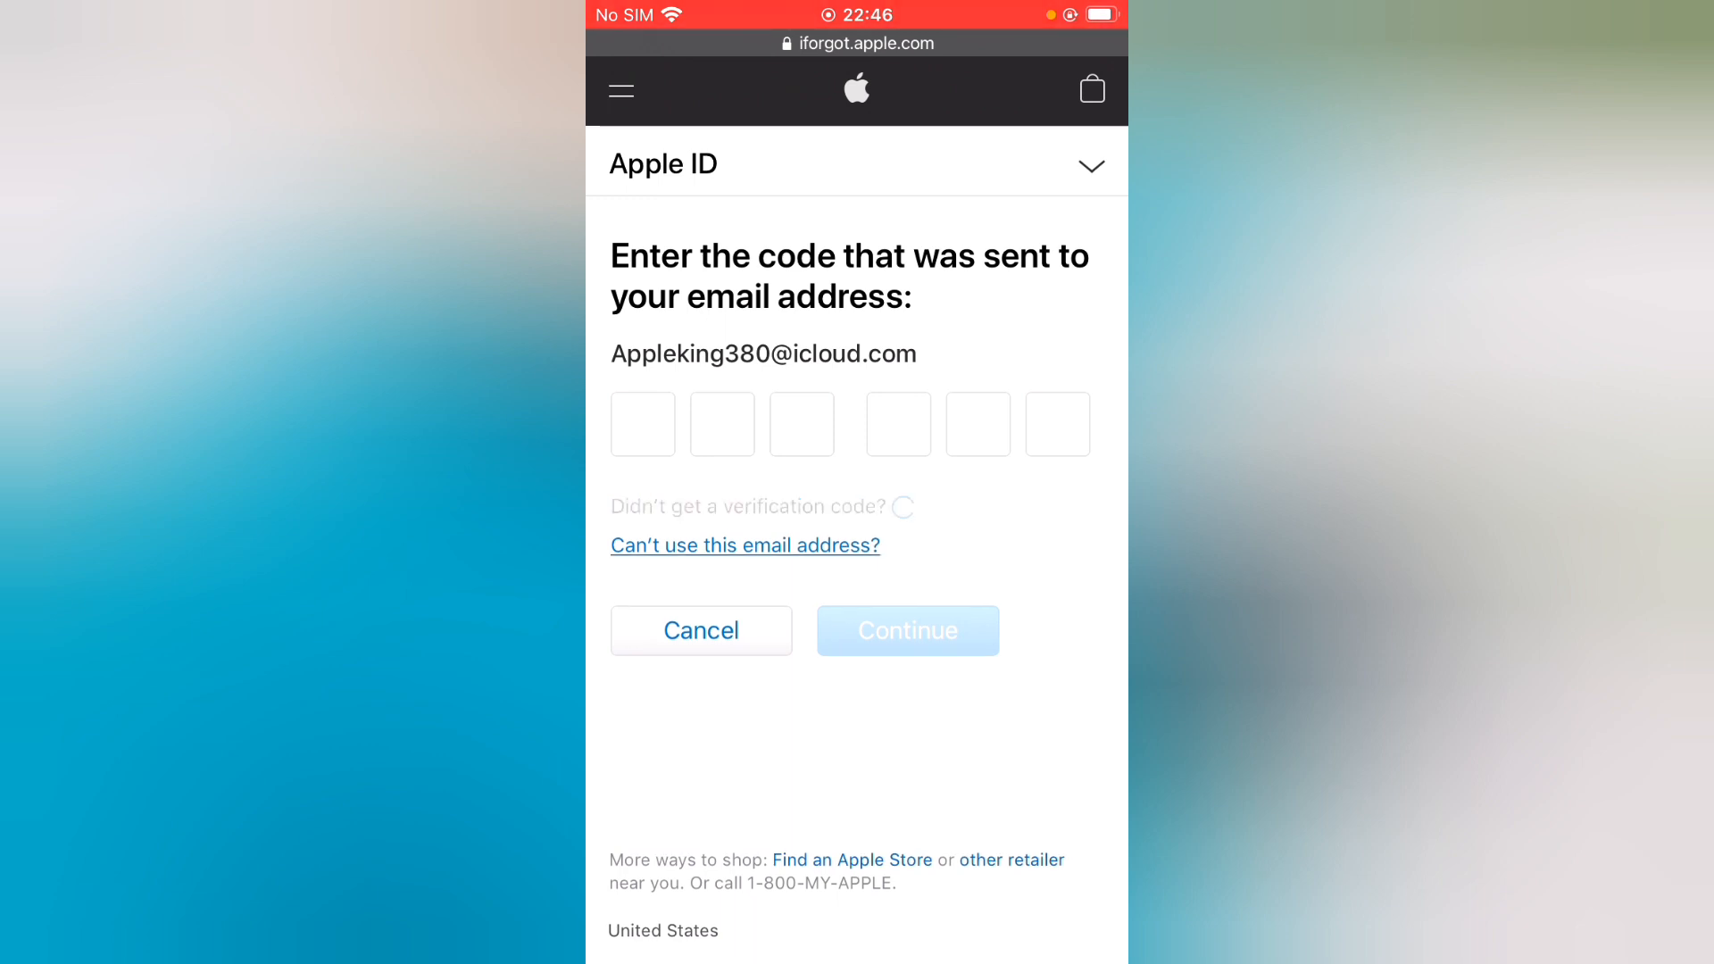
left_click(907, 630)
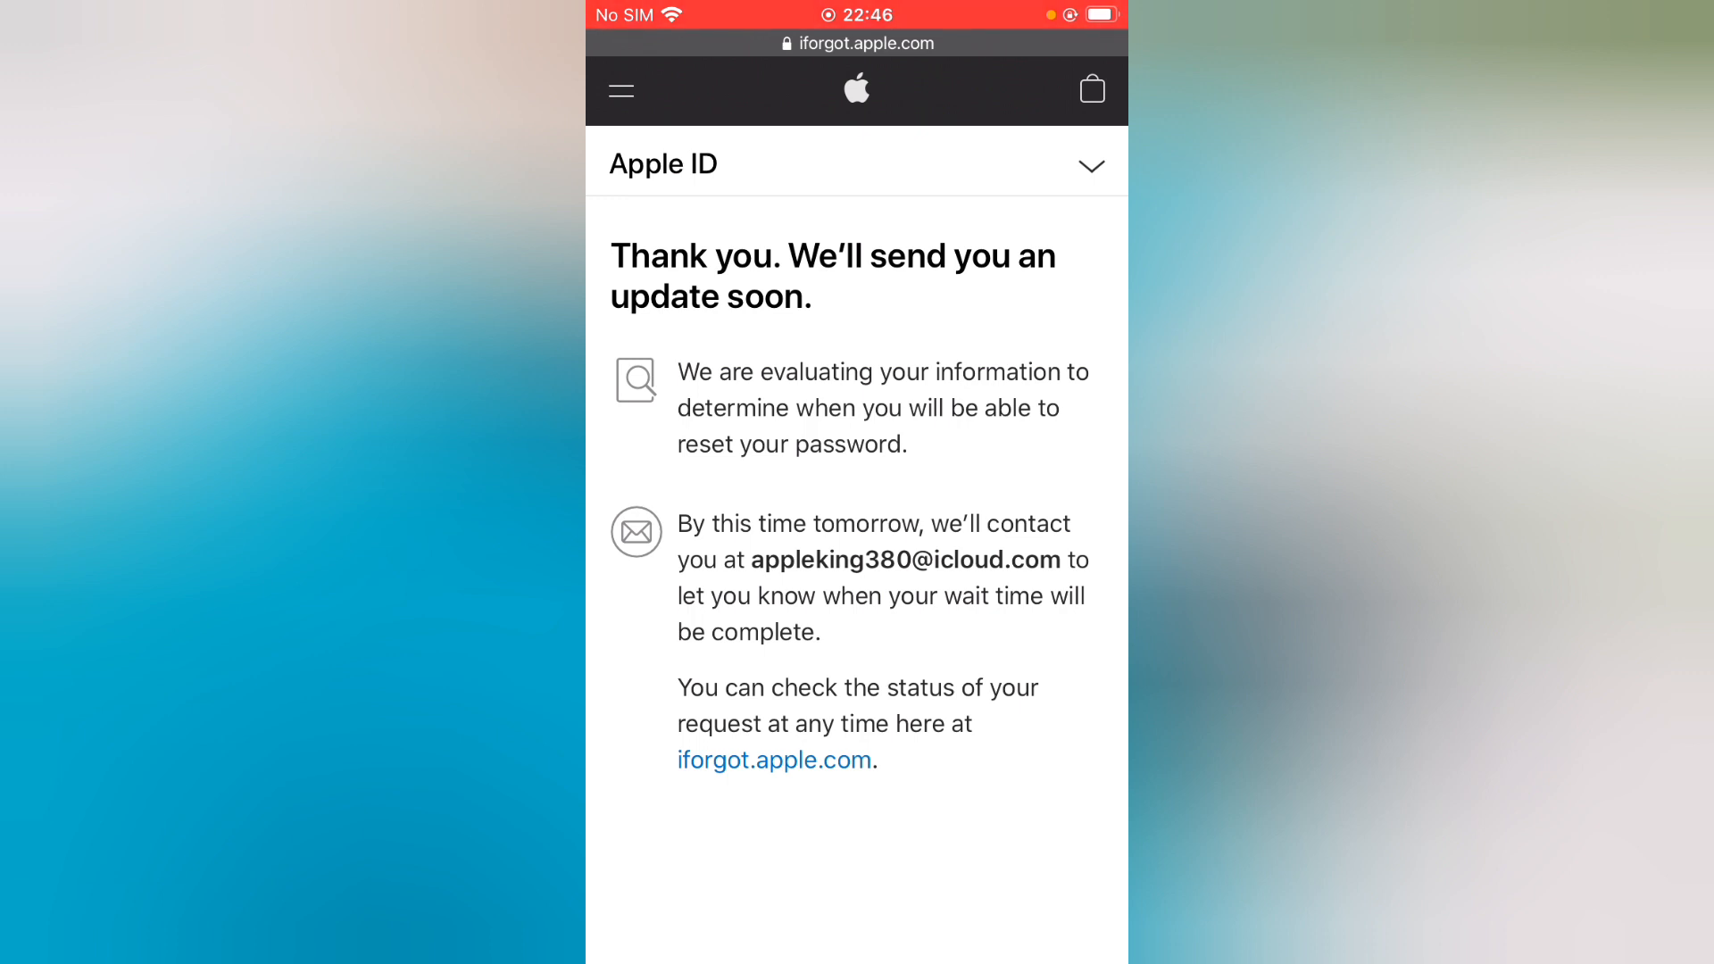
scroll("down", 3)
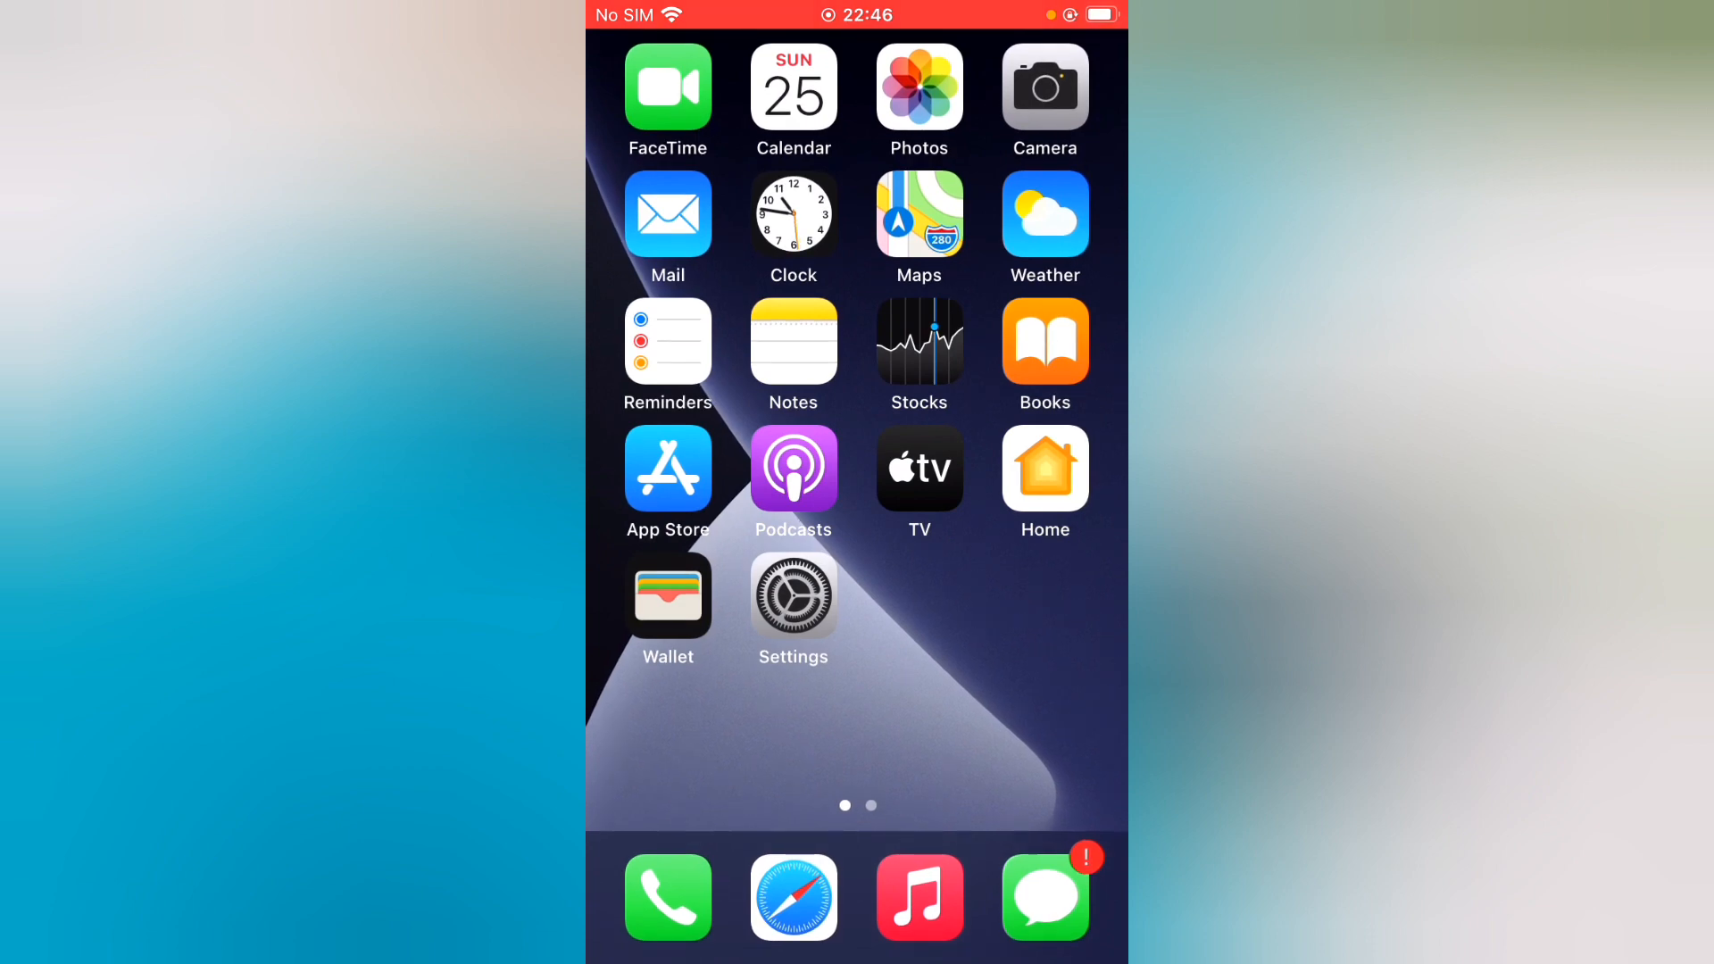
From Settings' Sign in to your iPhone screen, view the forgotten Apple ID help and go to Forgotten password.
left_click(791, 596)
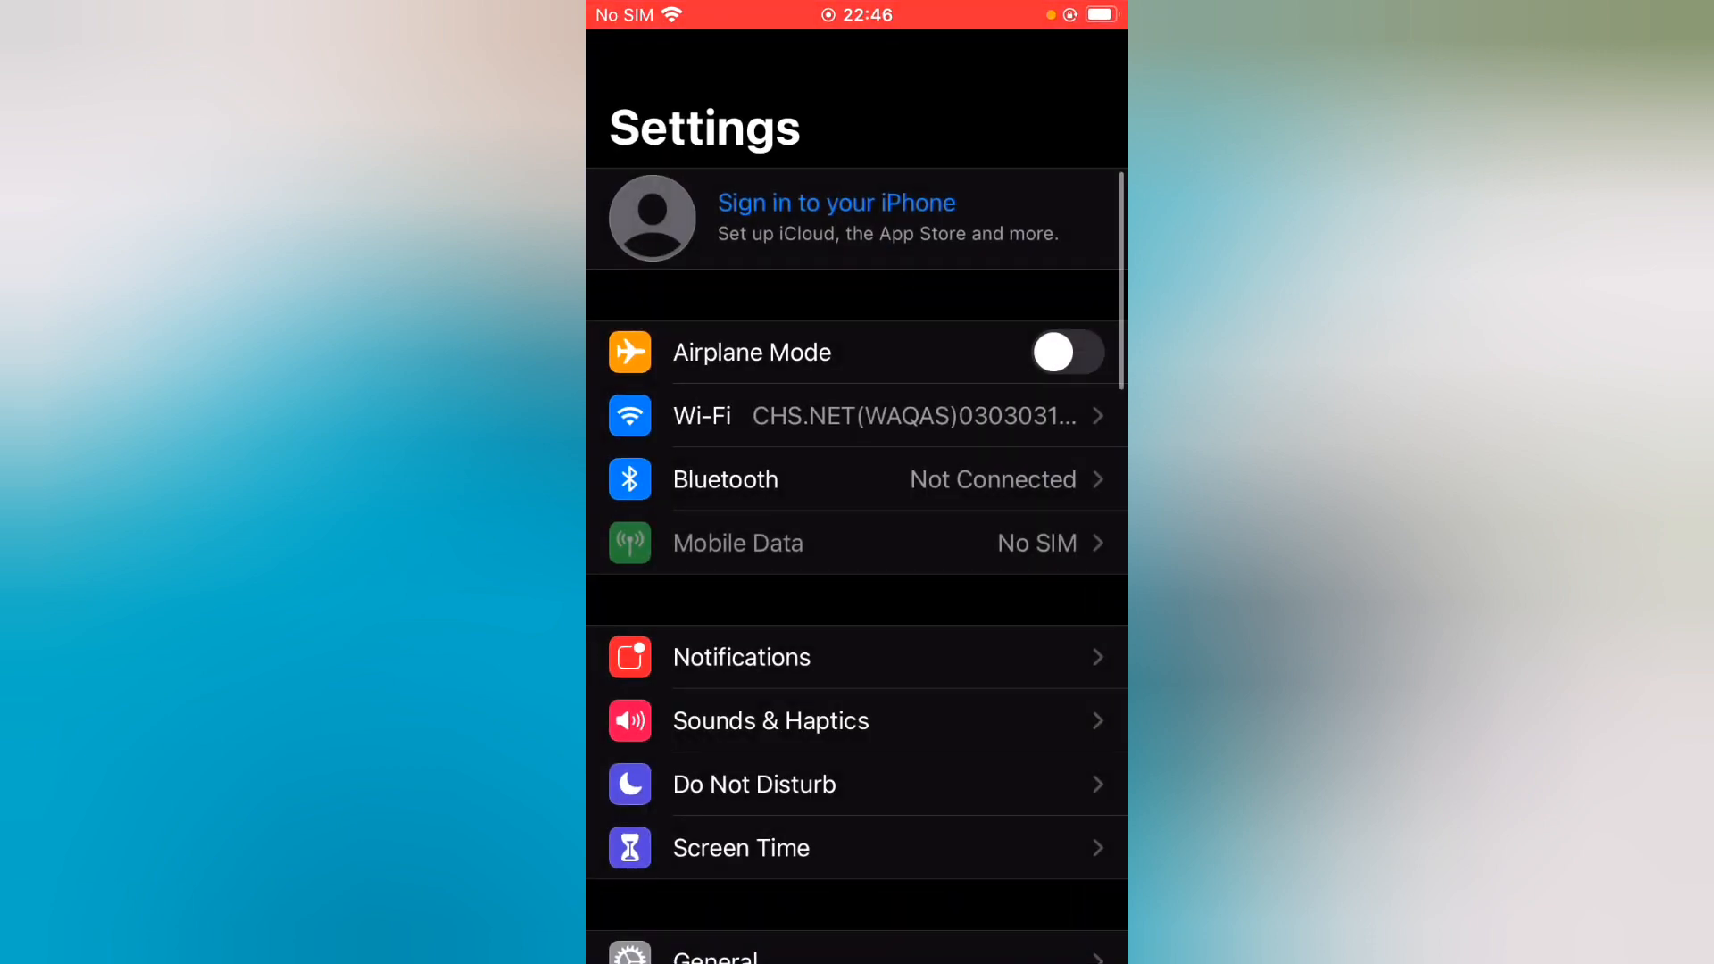
left_click(836, 218)
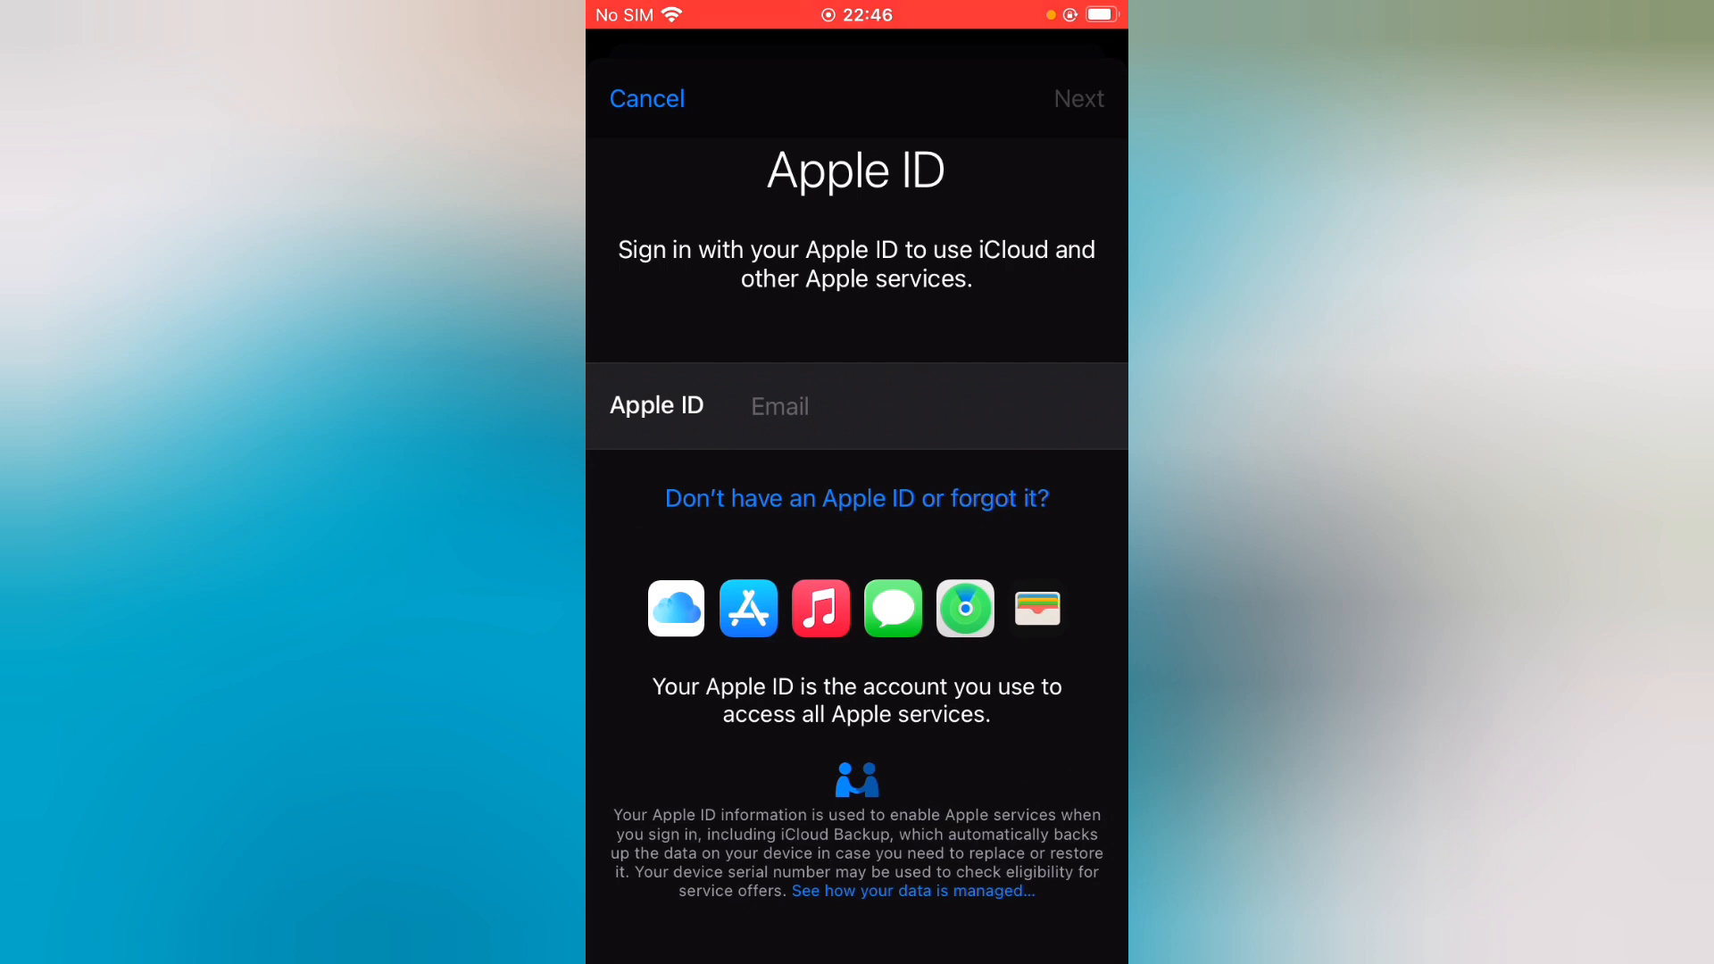
left_click(855, 498)
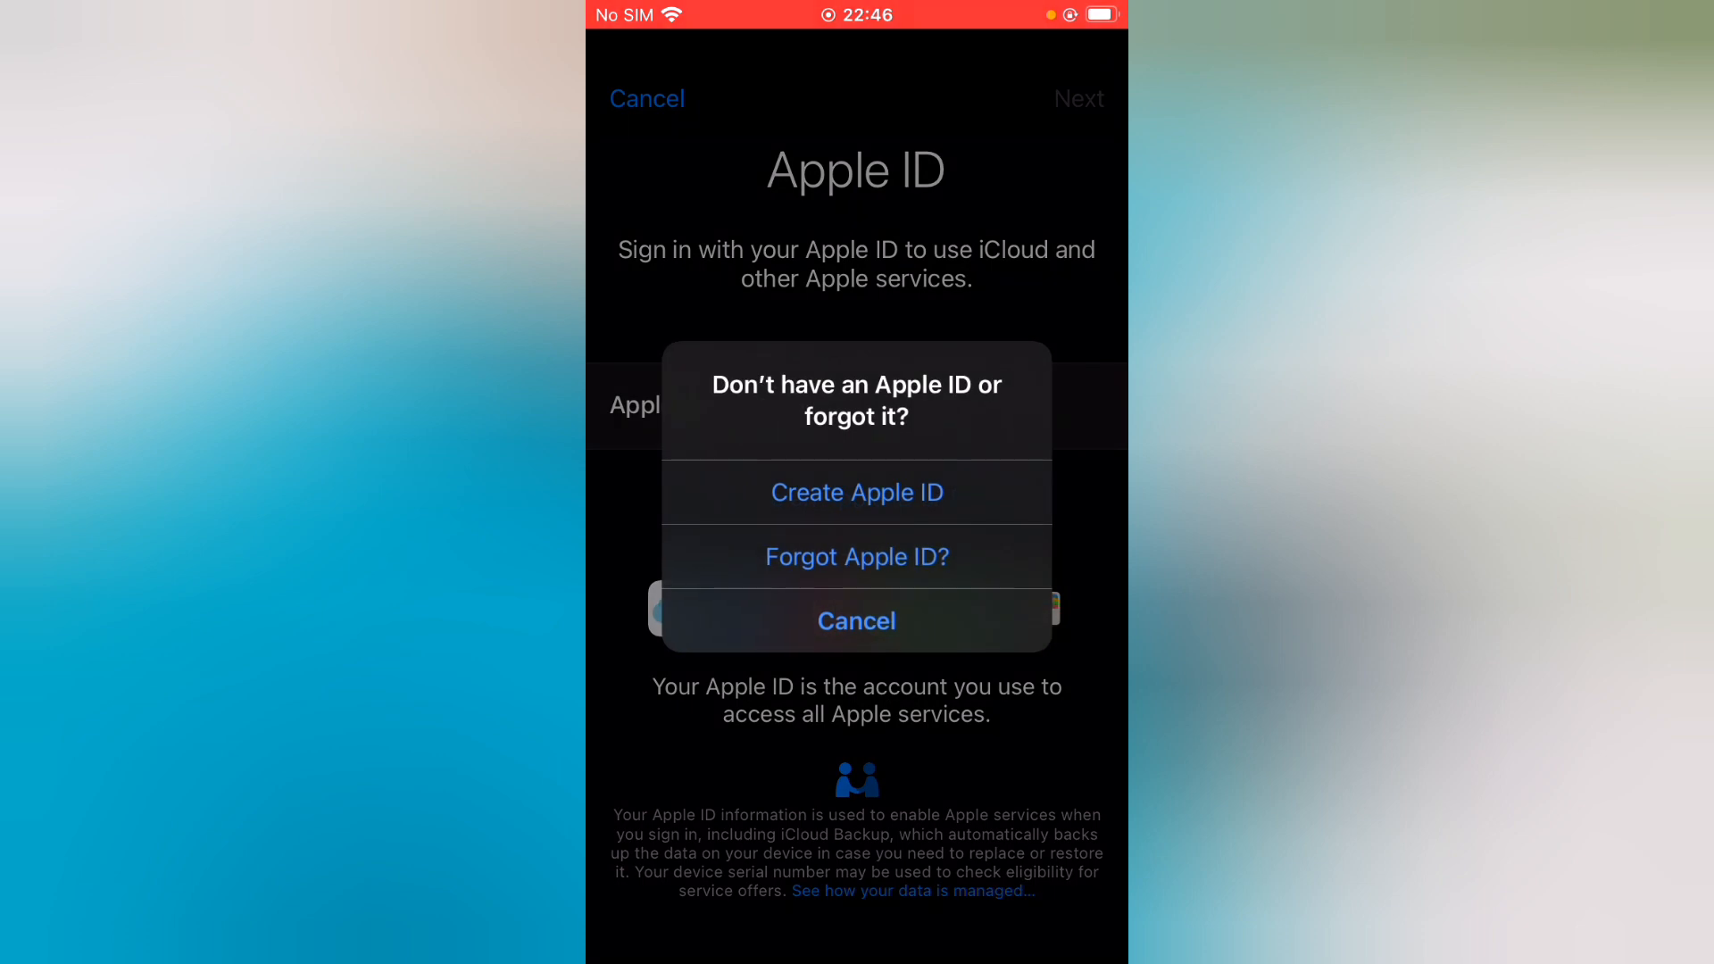
left_click(856, 621)
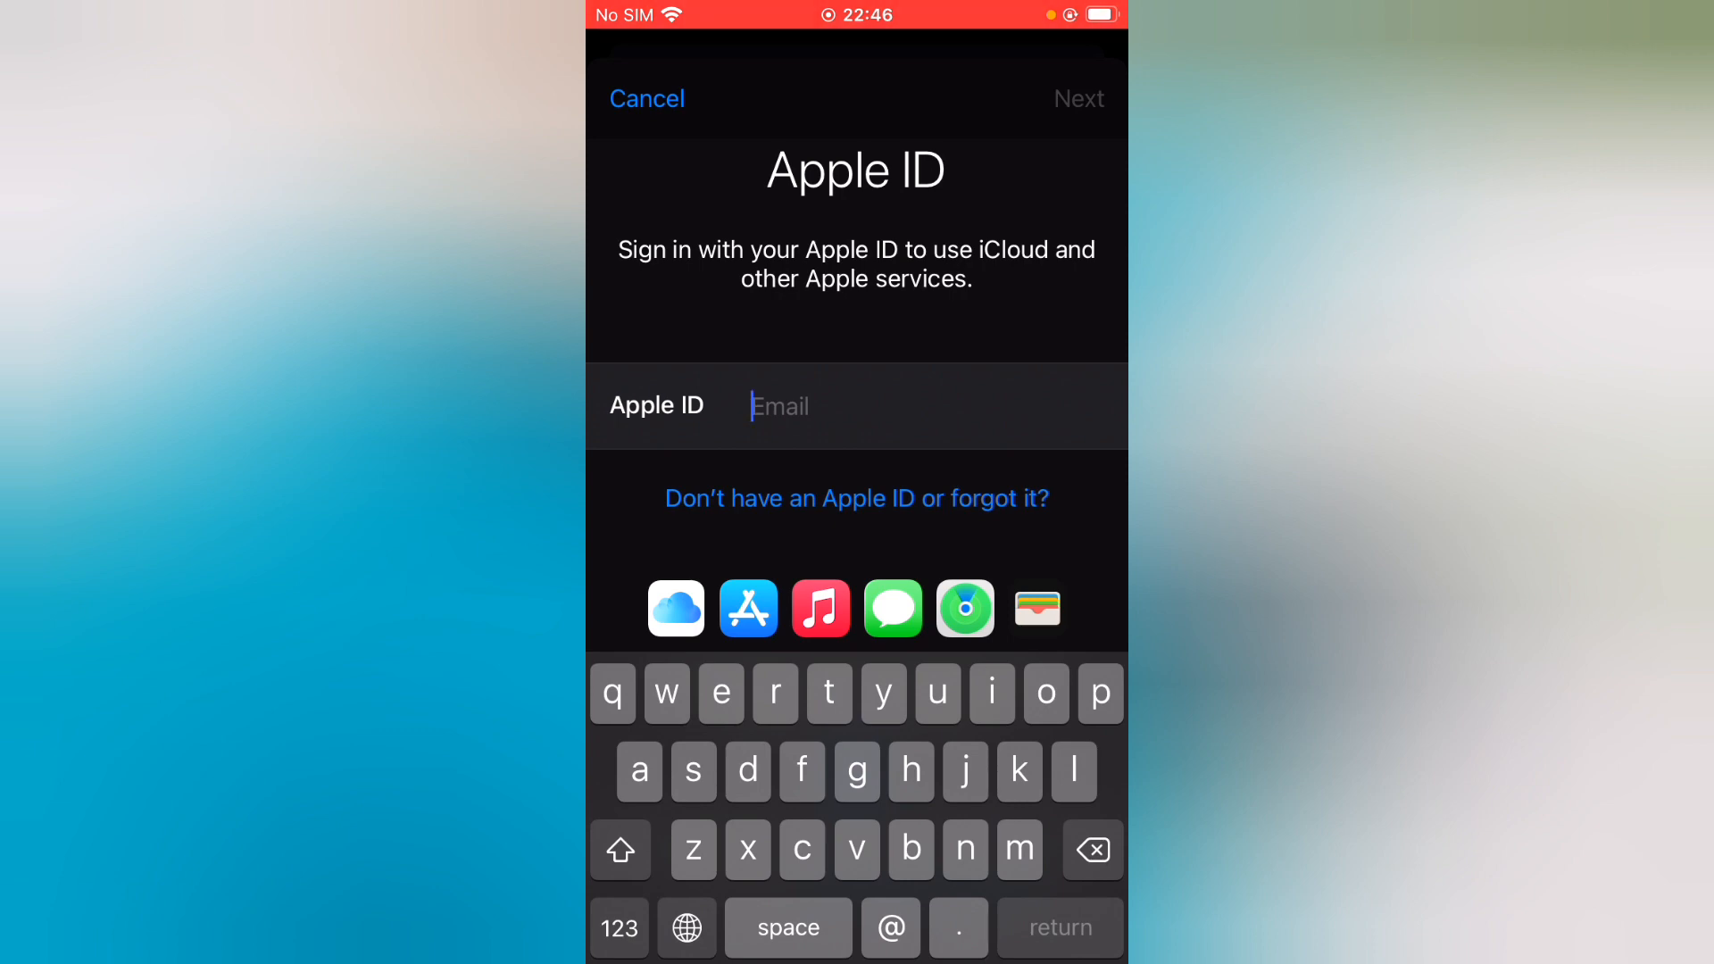
left_click(856, 499)
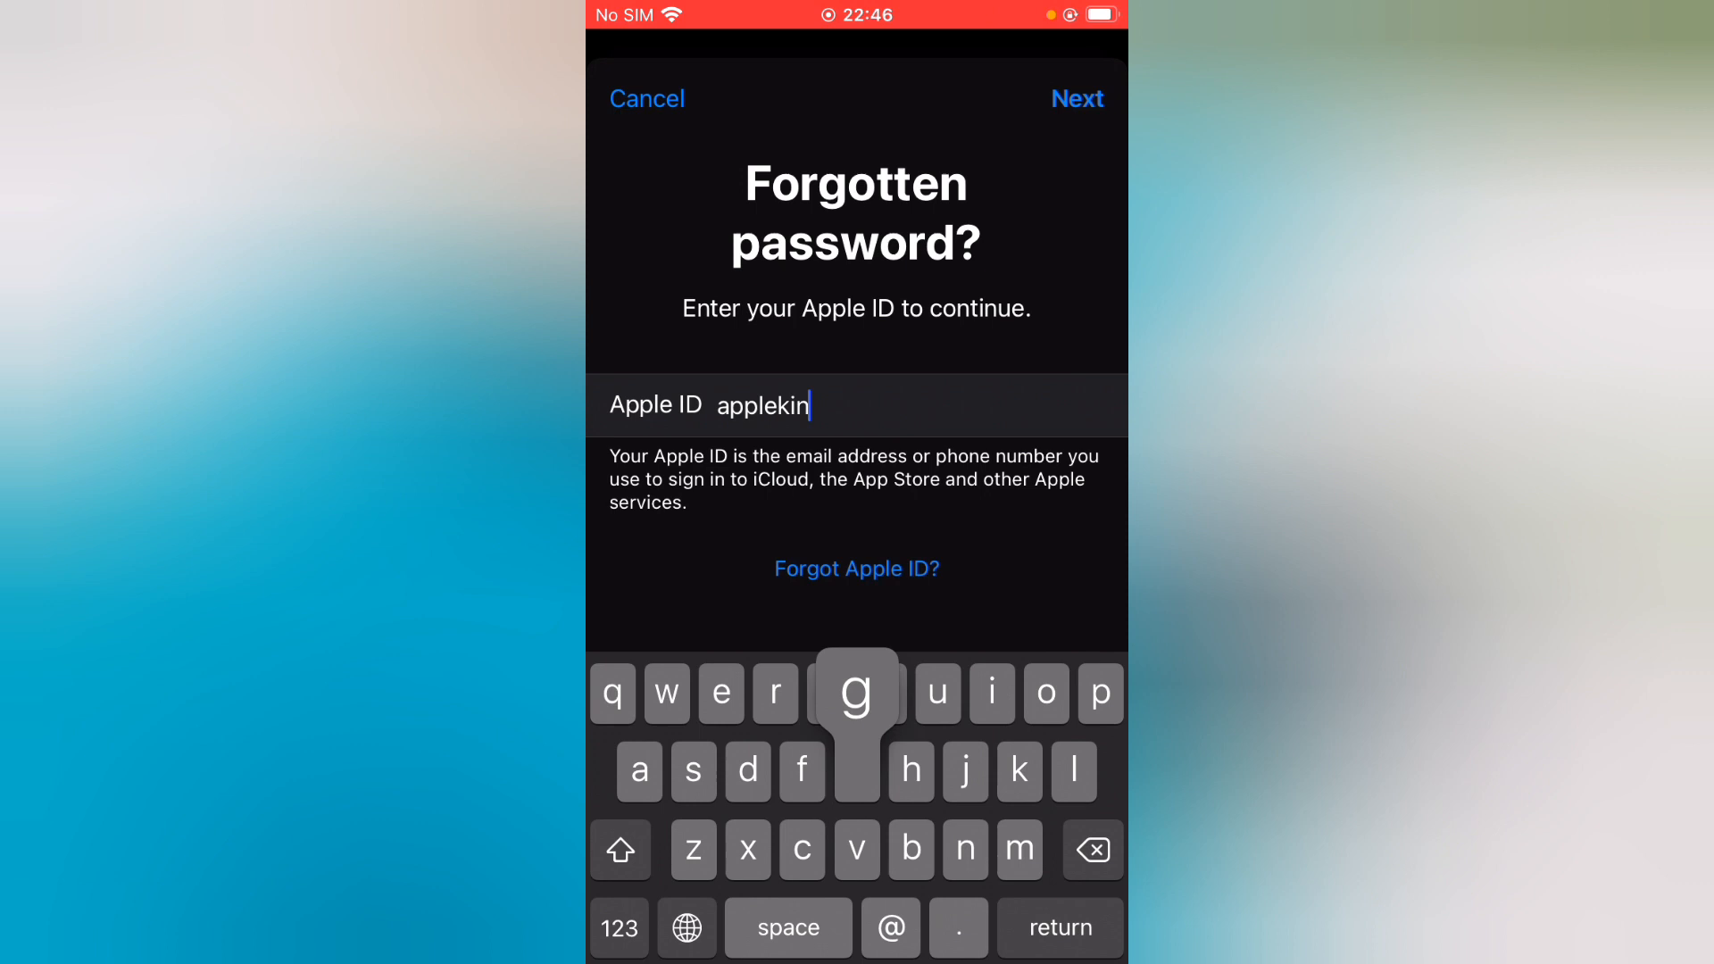
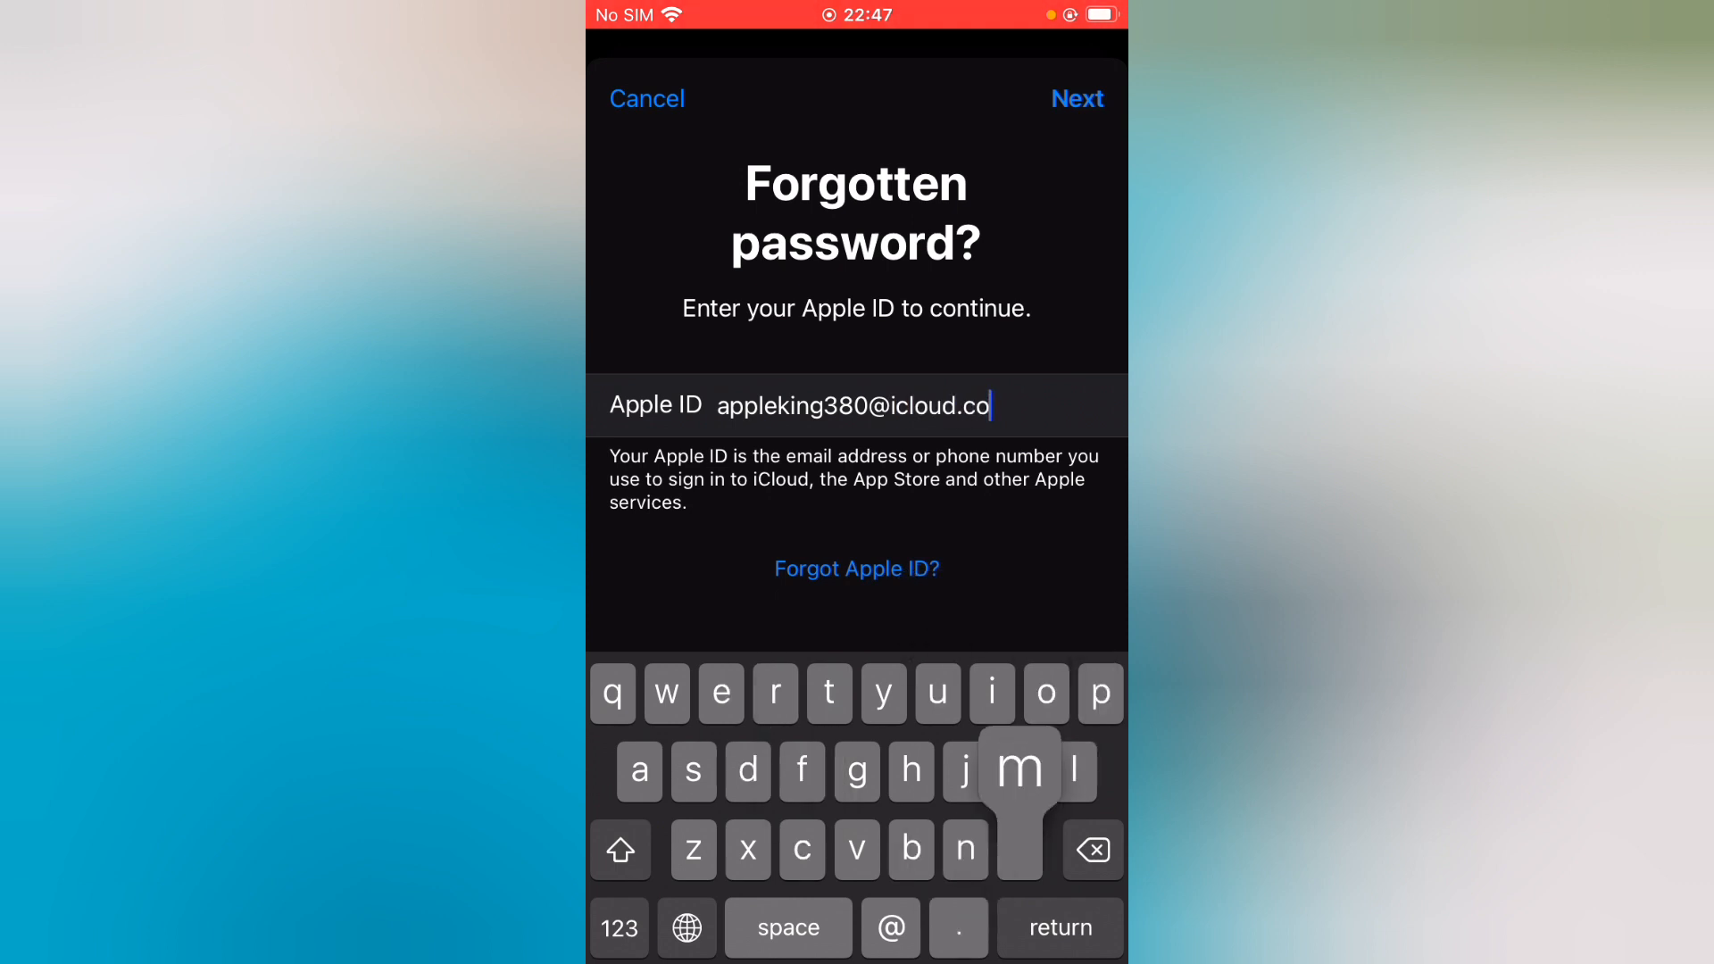
Complete the Apple ID email and continue to the trusted phone number confirmation.
left_click(1018, 767)
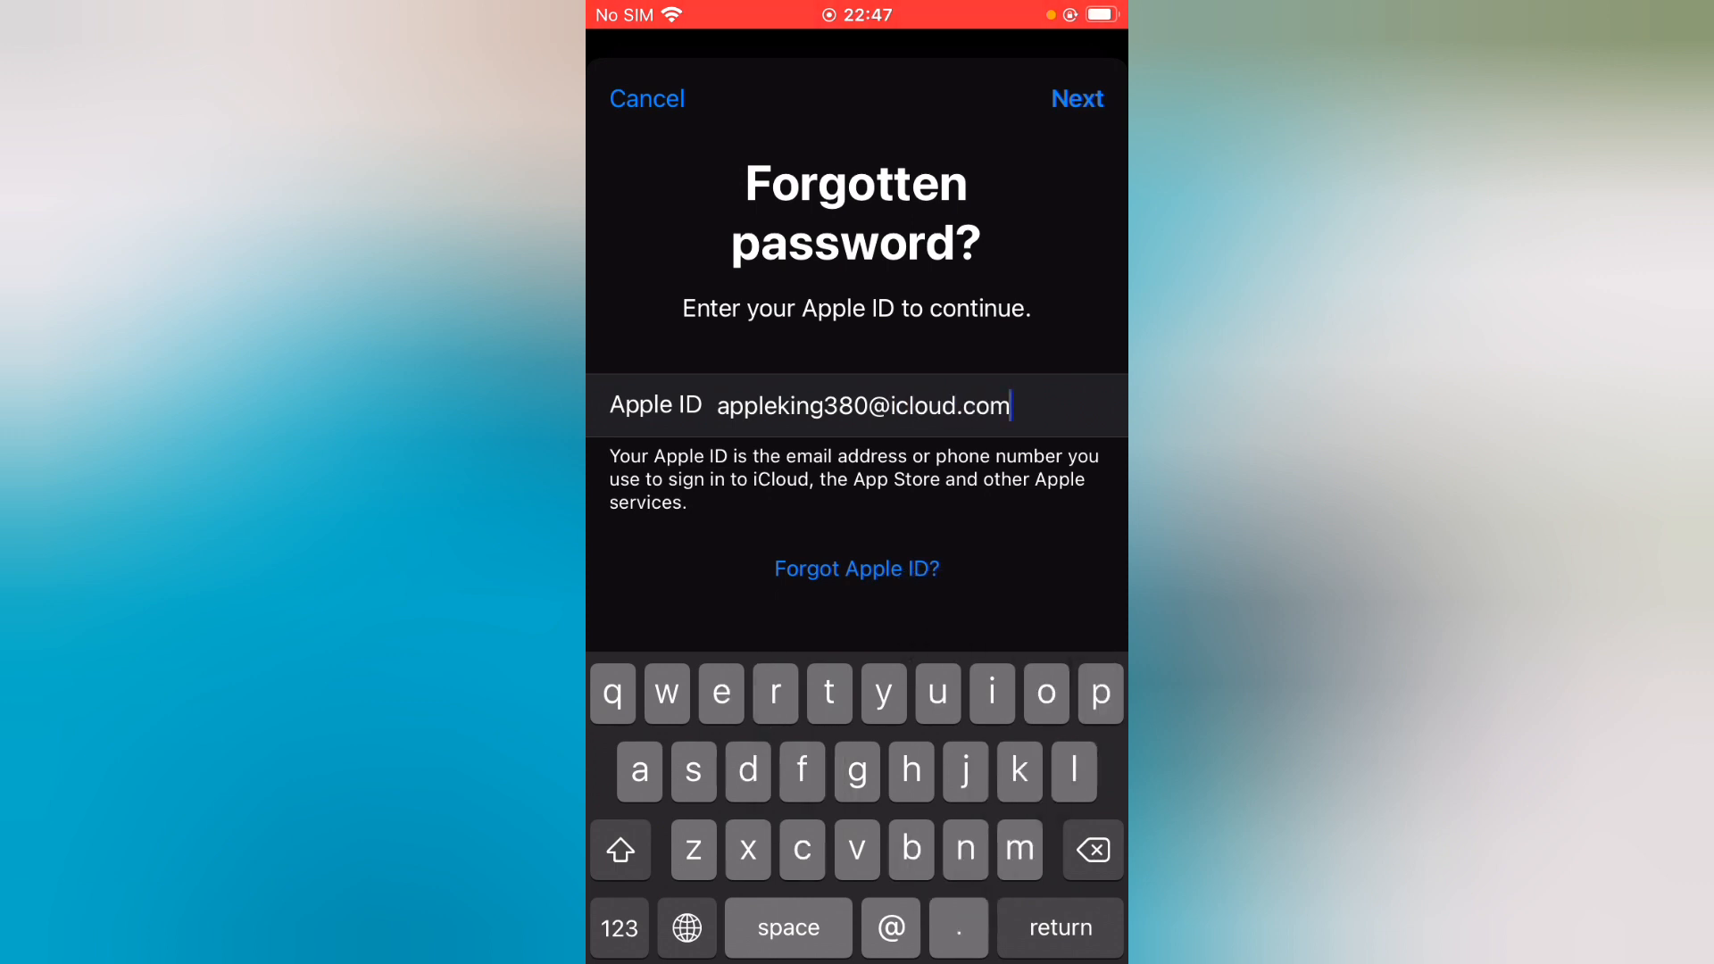
left_click(1075, 98)
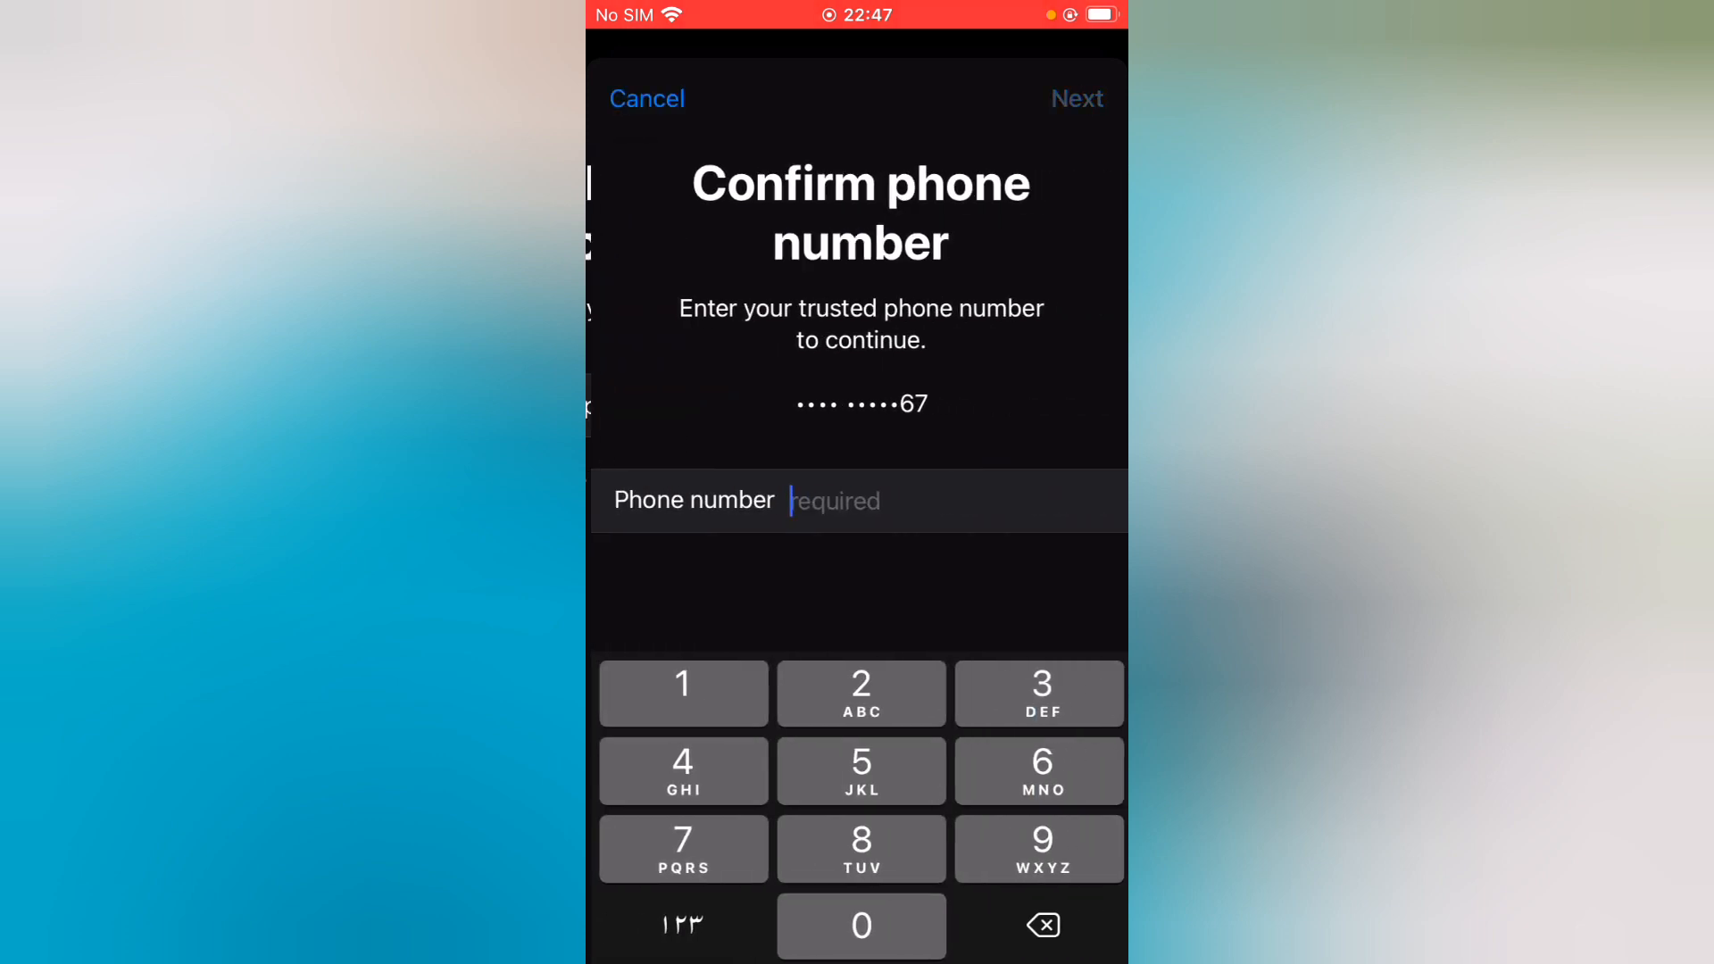
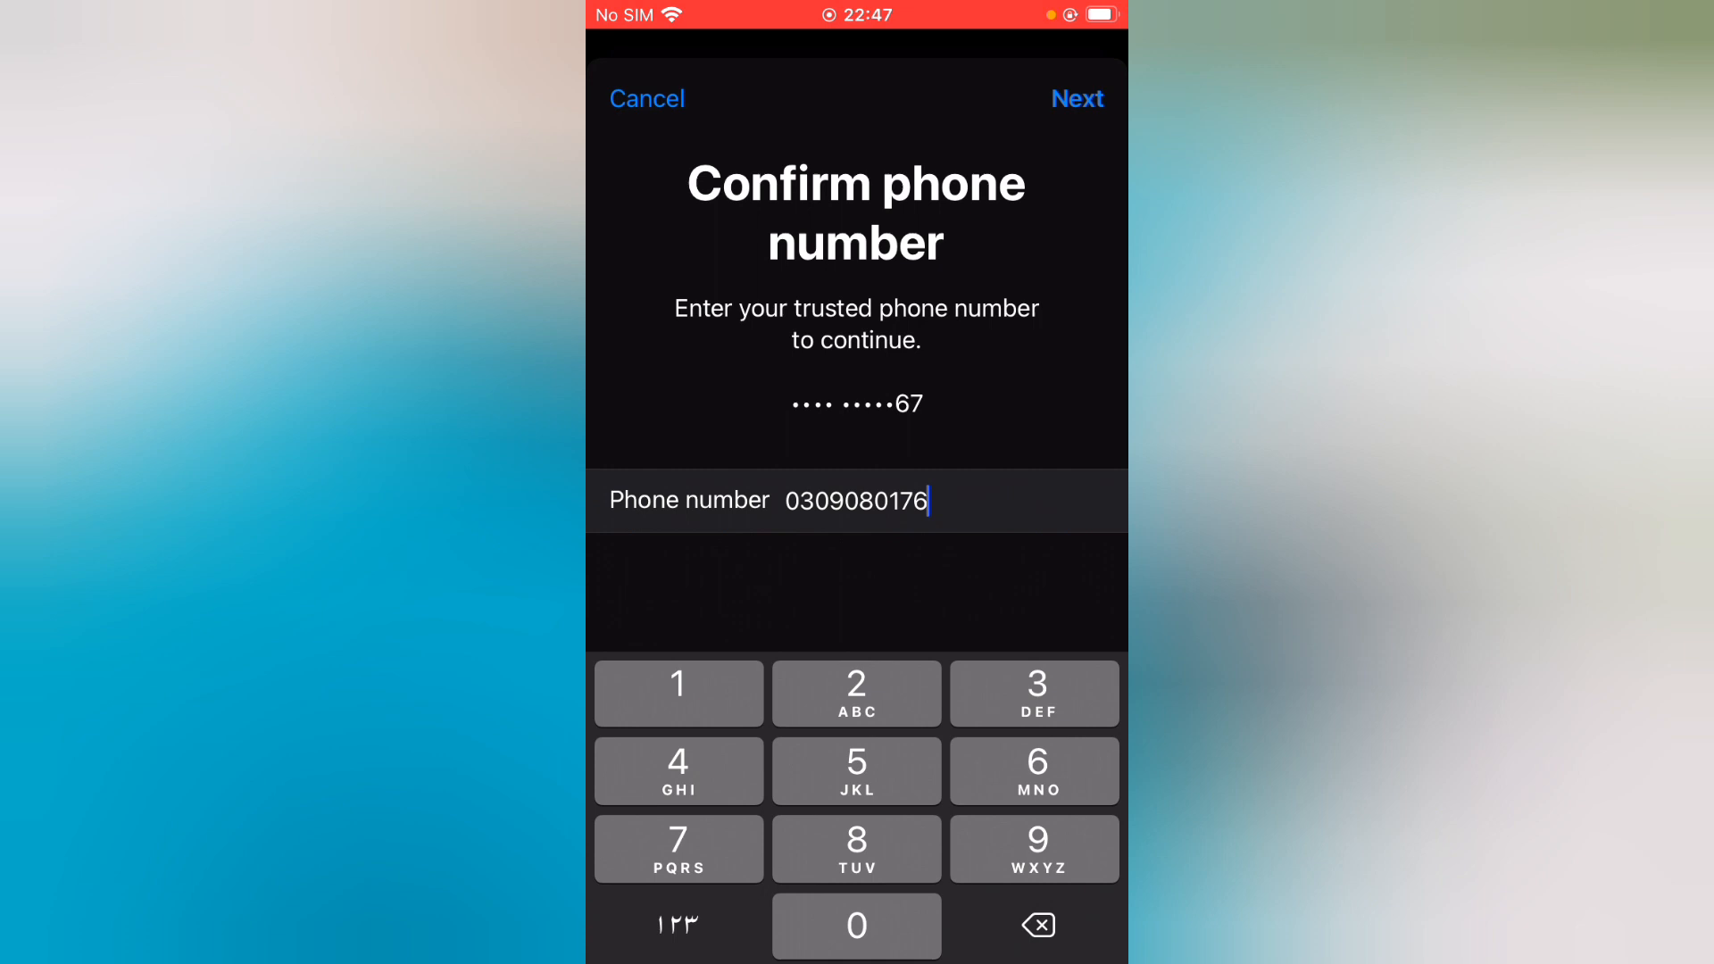
left_click(1075, 98)
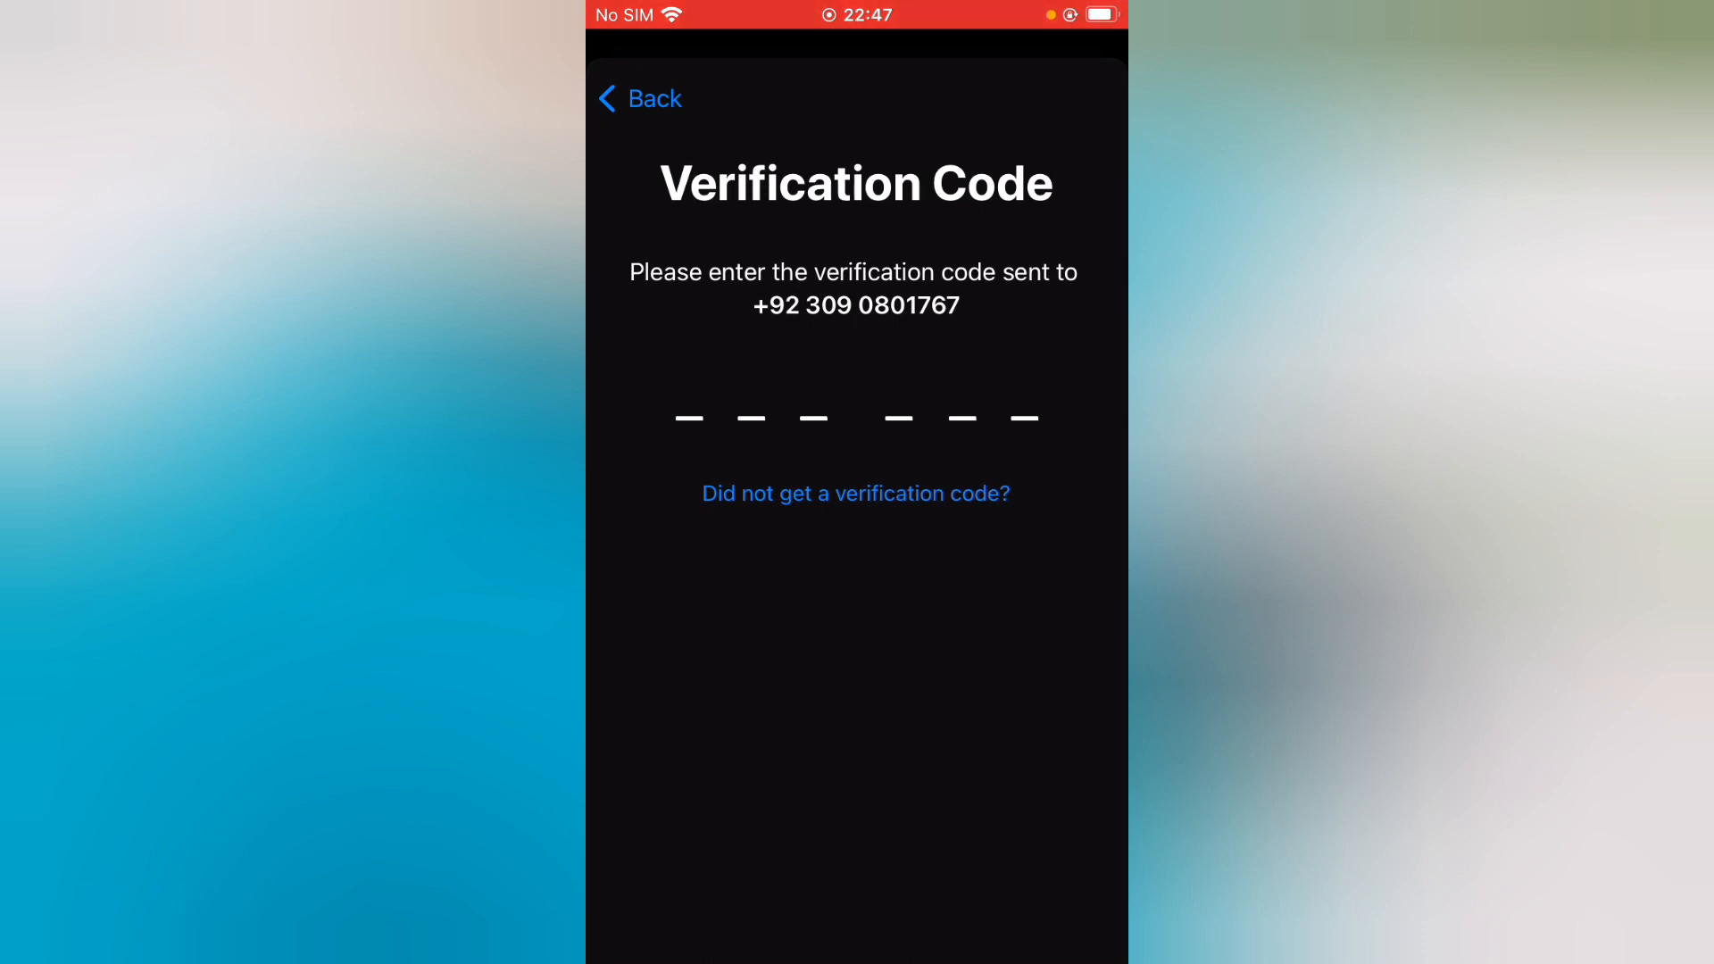
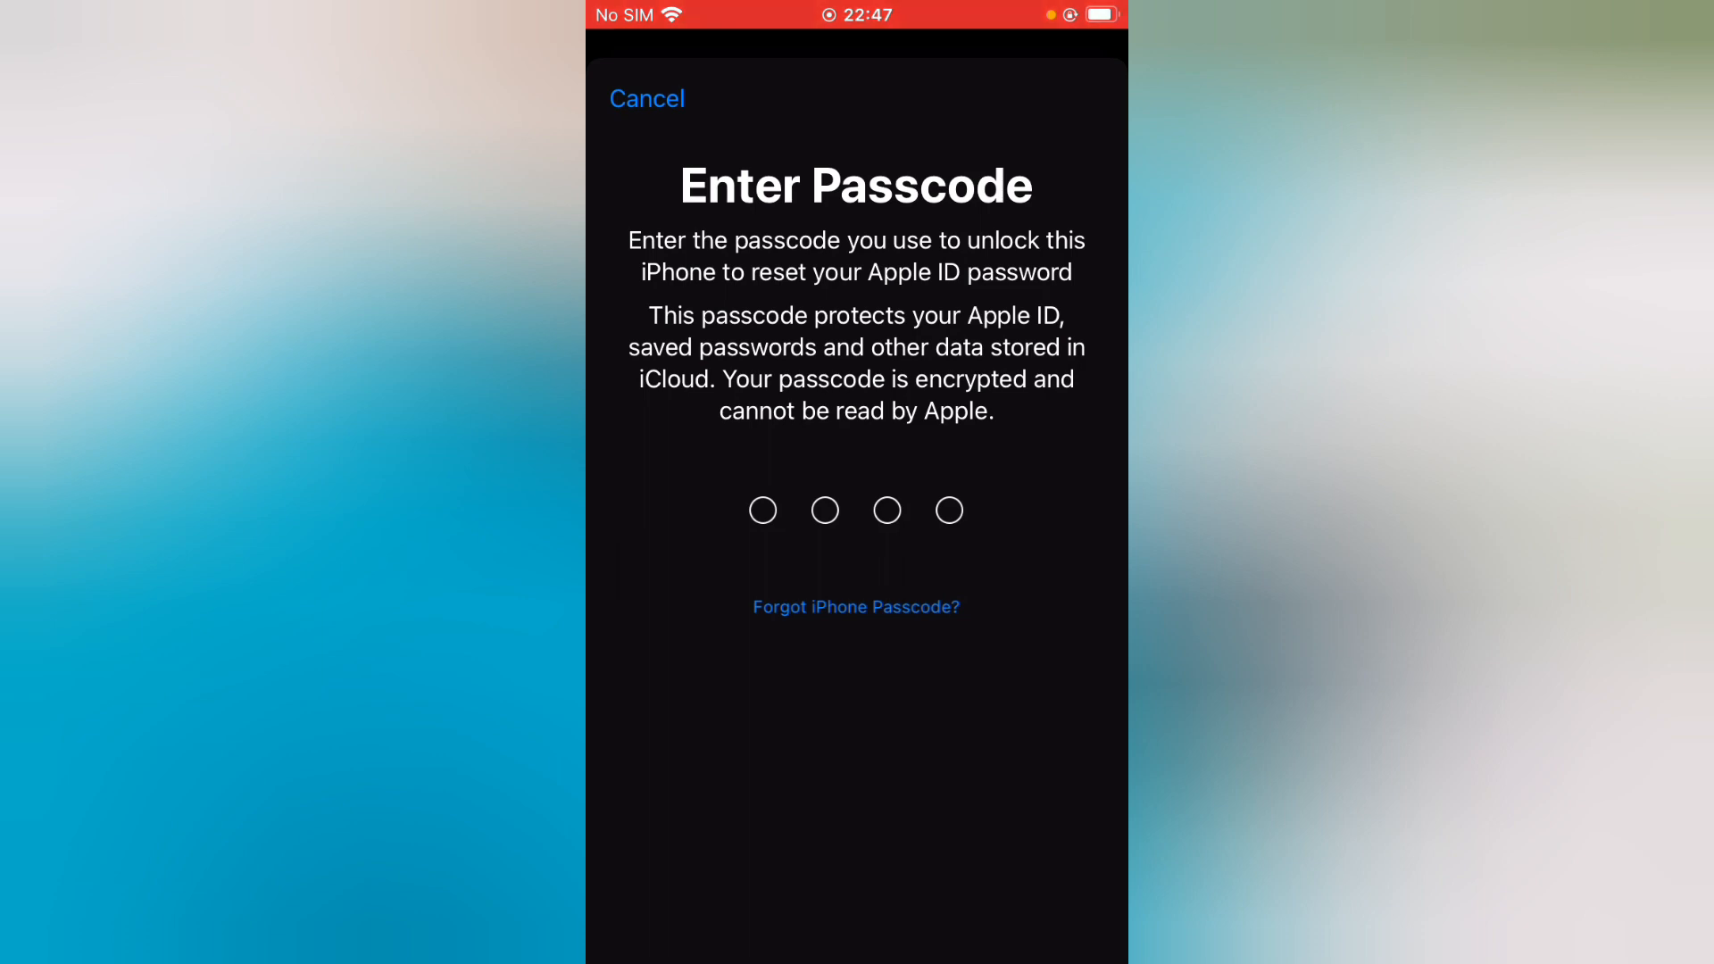
Choose 'Forgot iPhone Passcode?' and start Apple ID account recovery instead of entering the passcode.
left_click(856, 608)
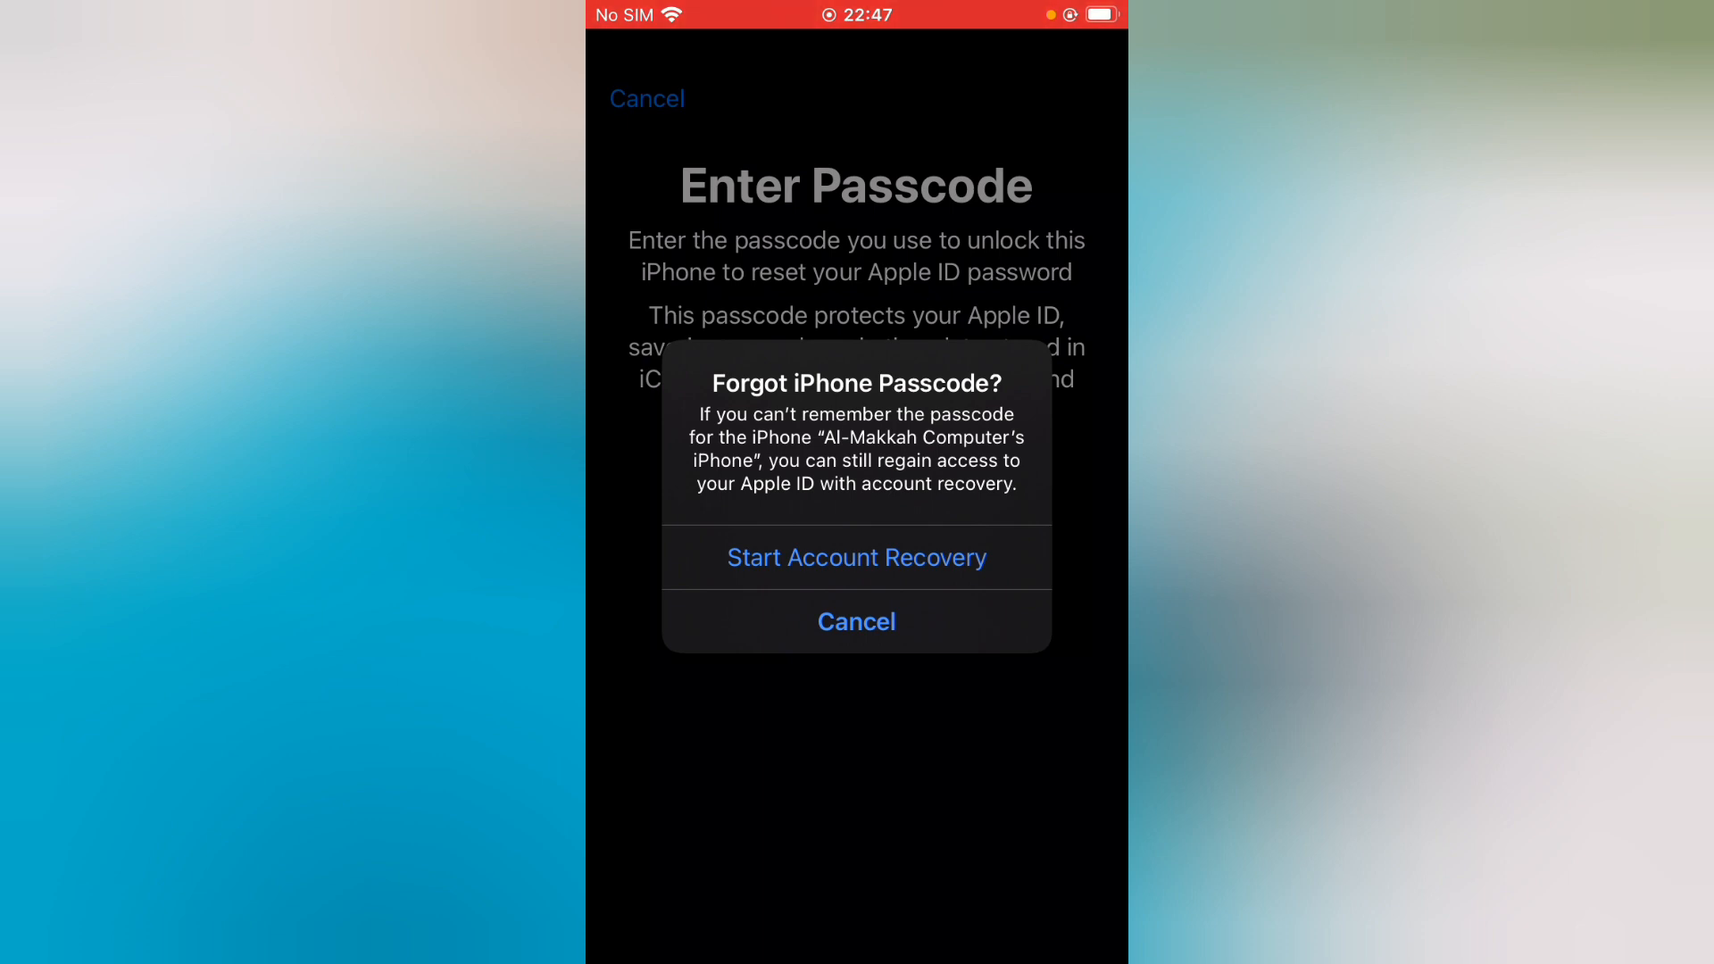
left_click(855, 621)
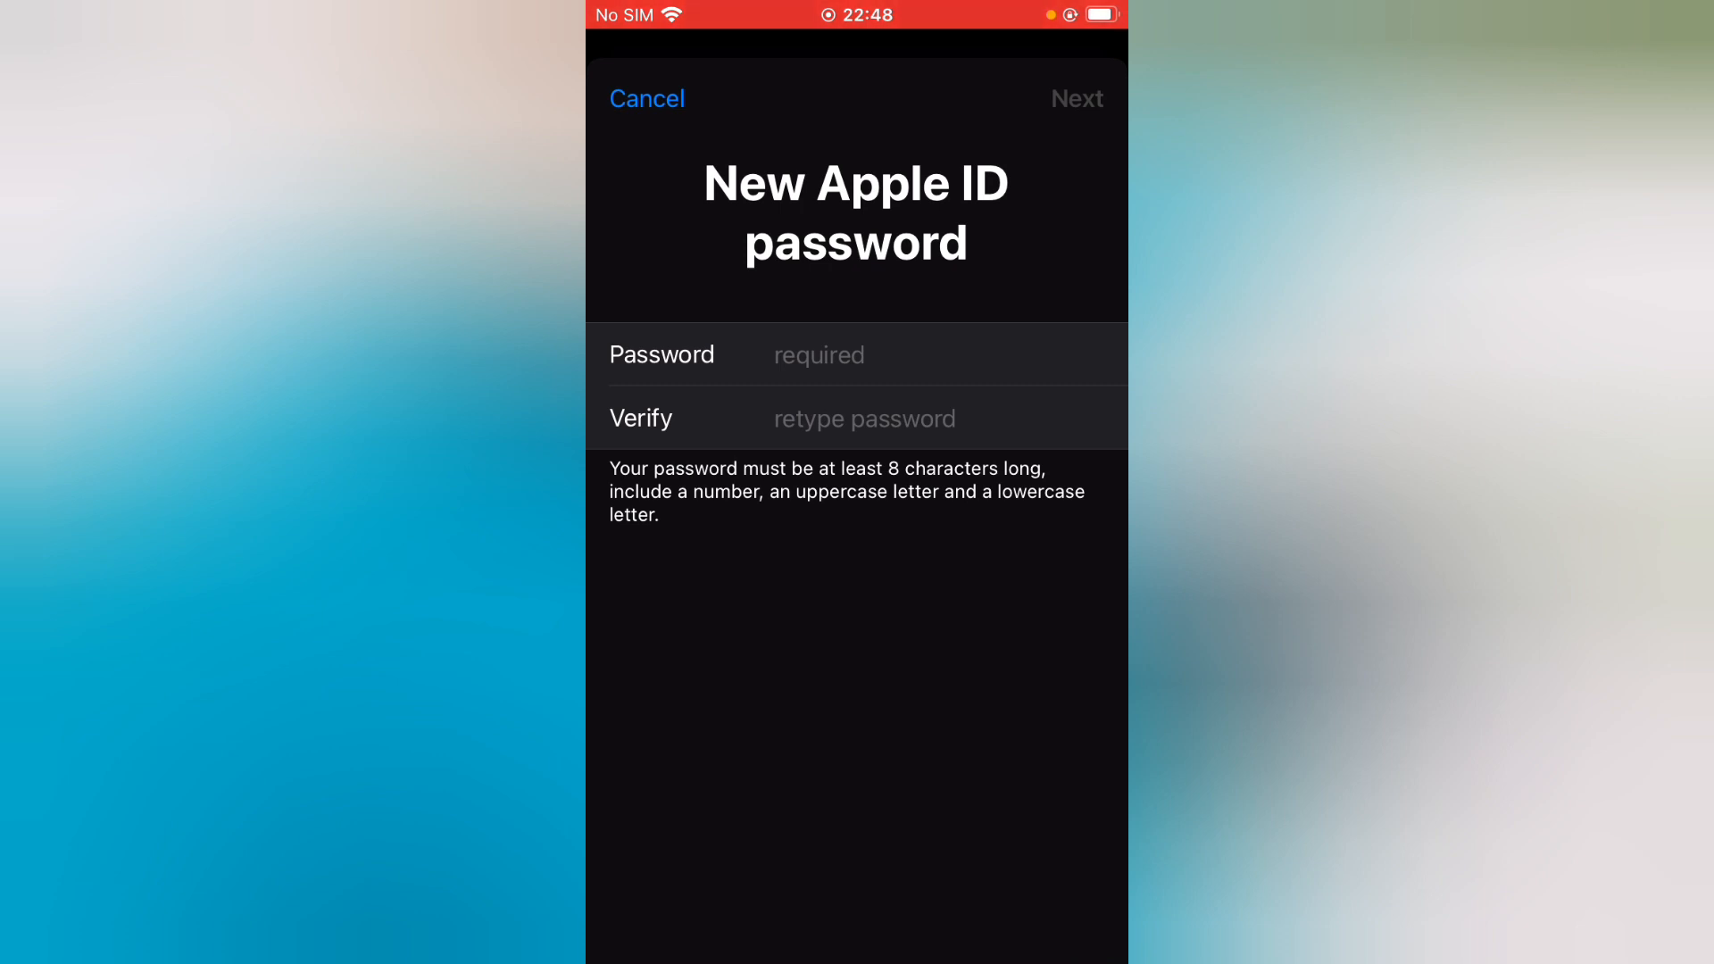
Enter a new Apple ID password, accept the 'choose a different password' warning, then submit a different one.
left_click(865, 354)
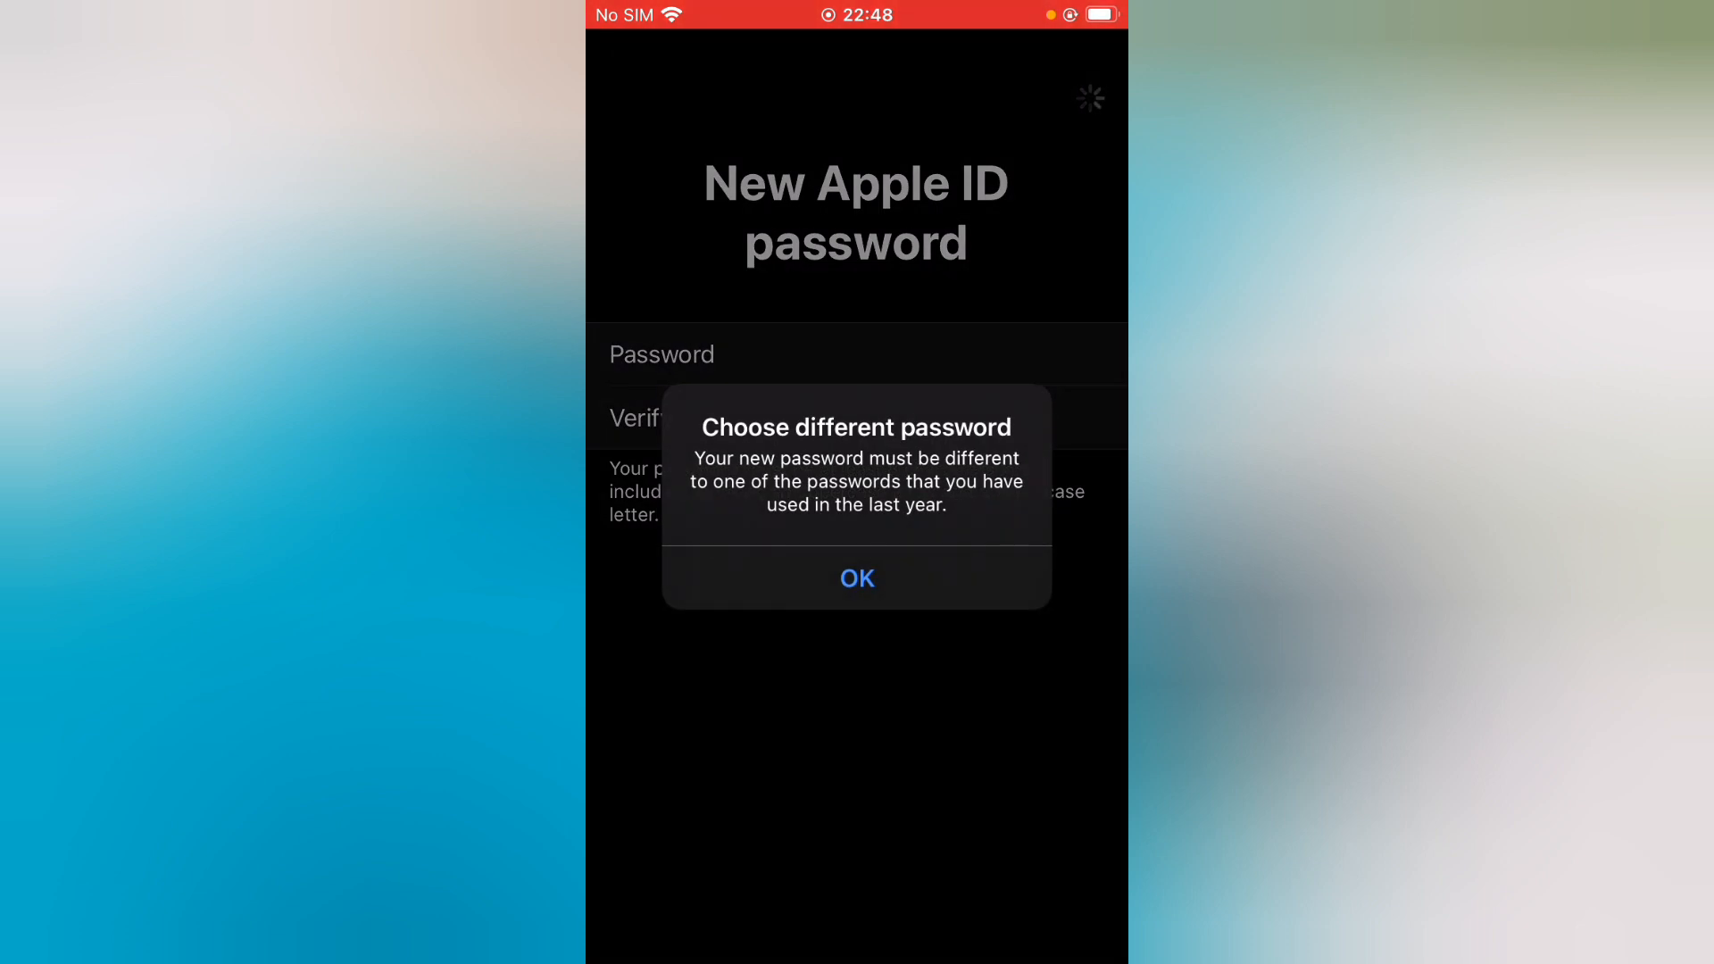
left_click(855, 579)
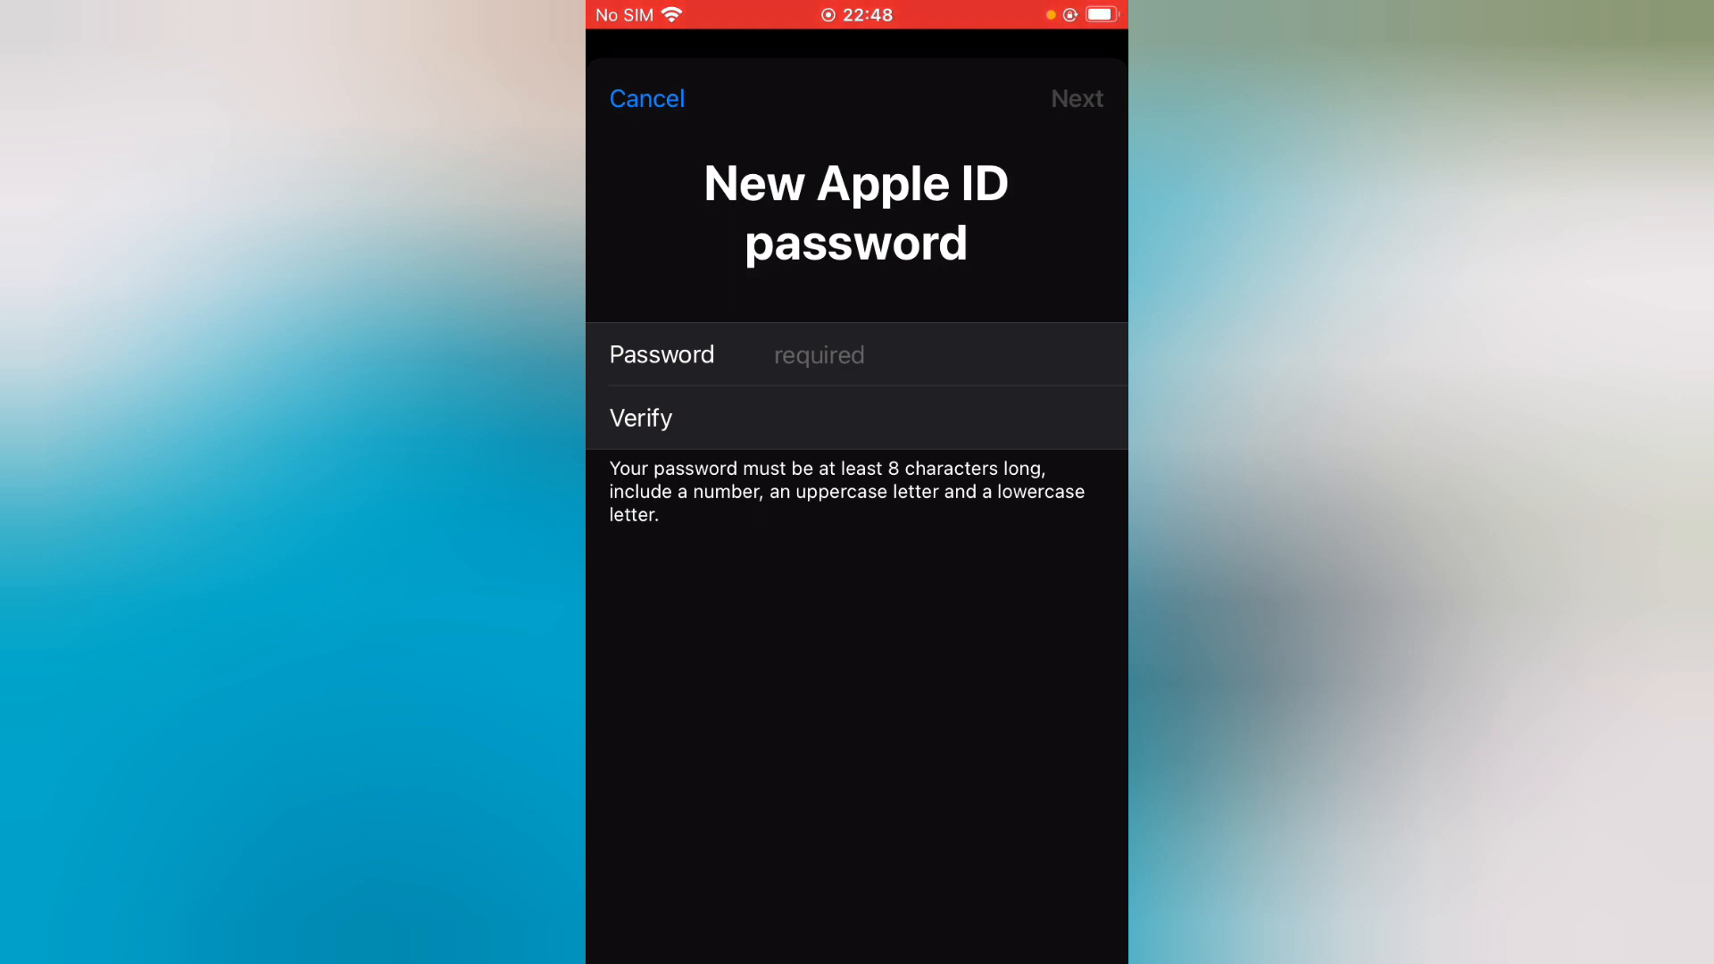
left_click(817, 353)
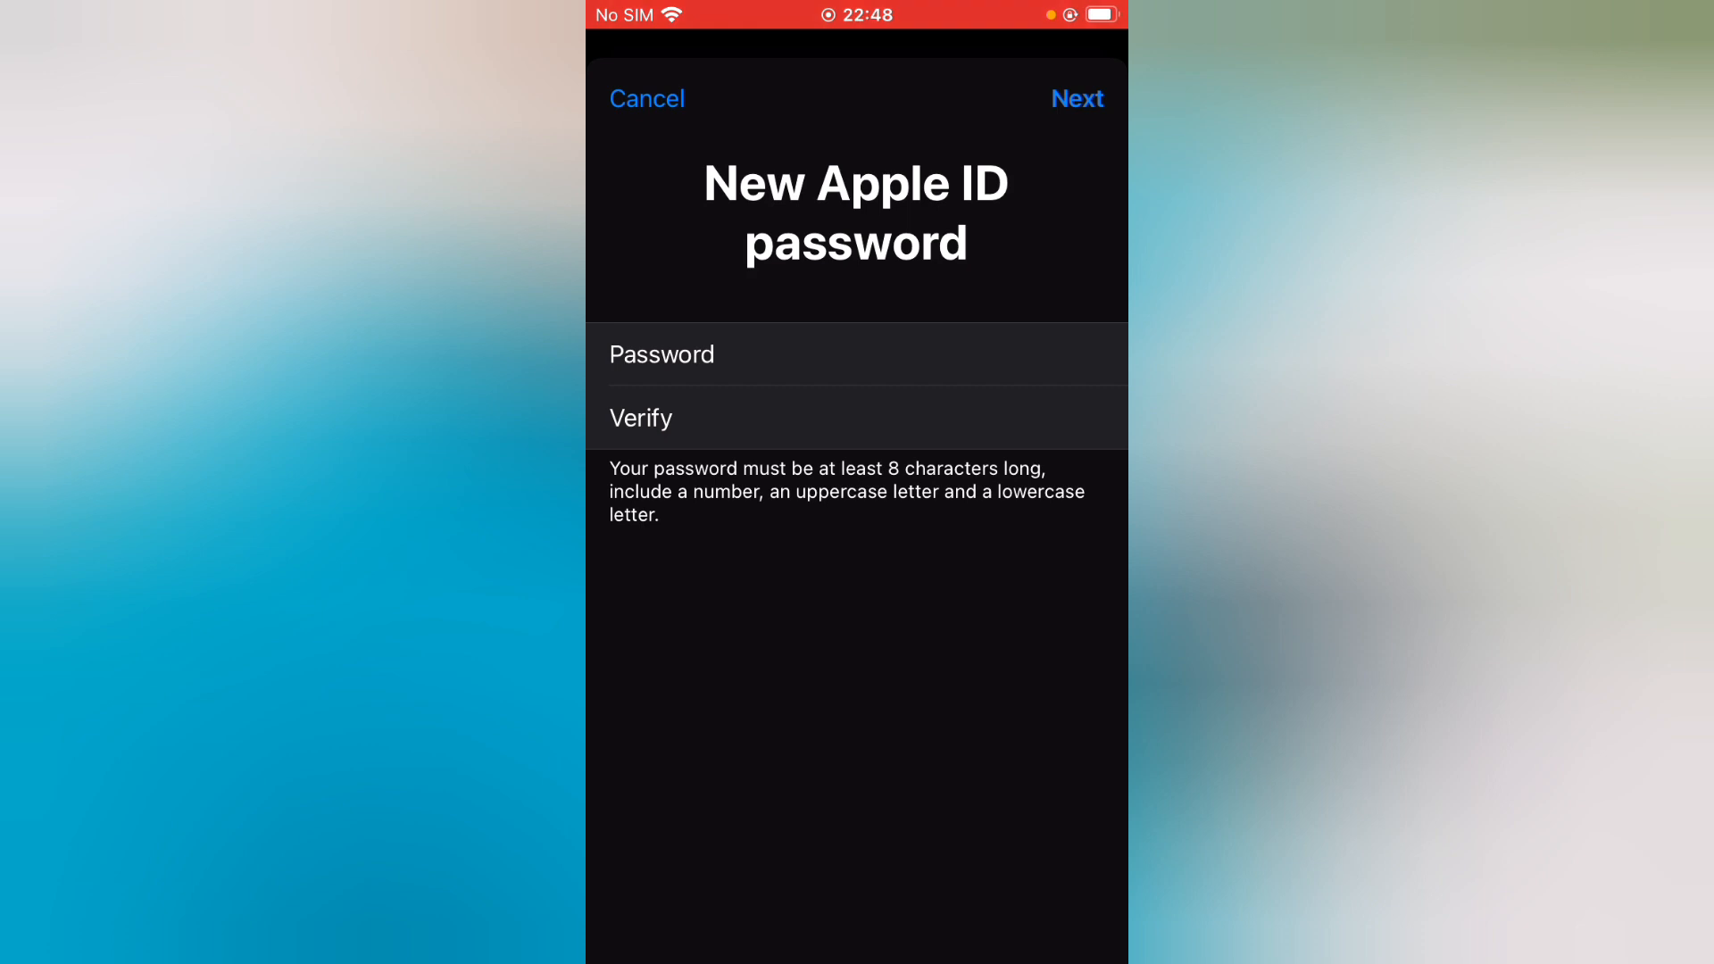
left_click(1075, 98)
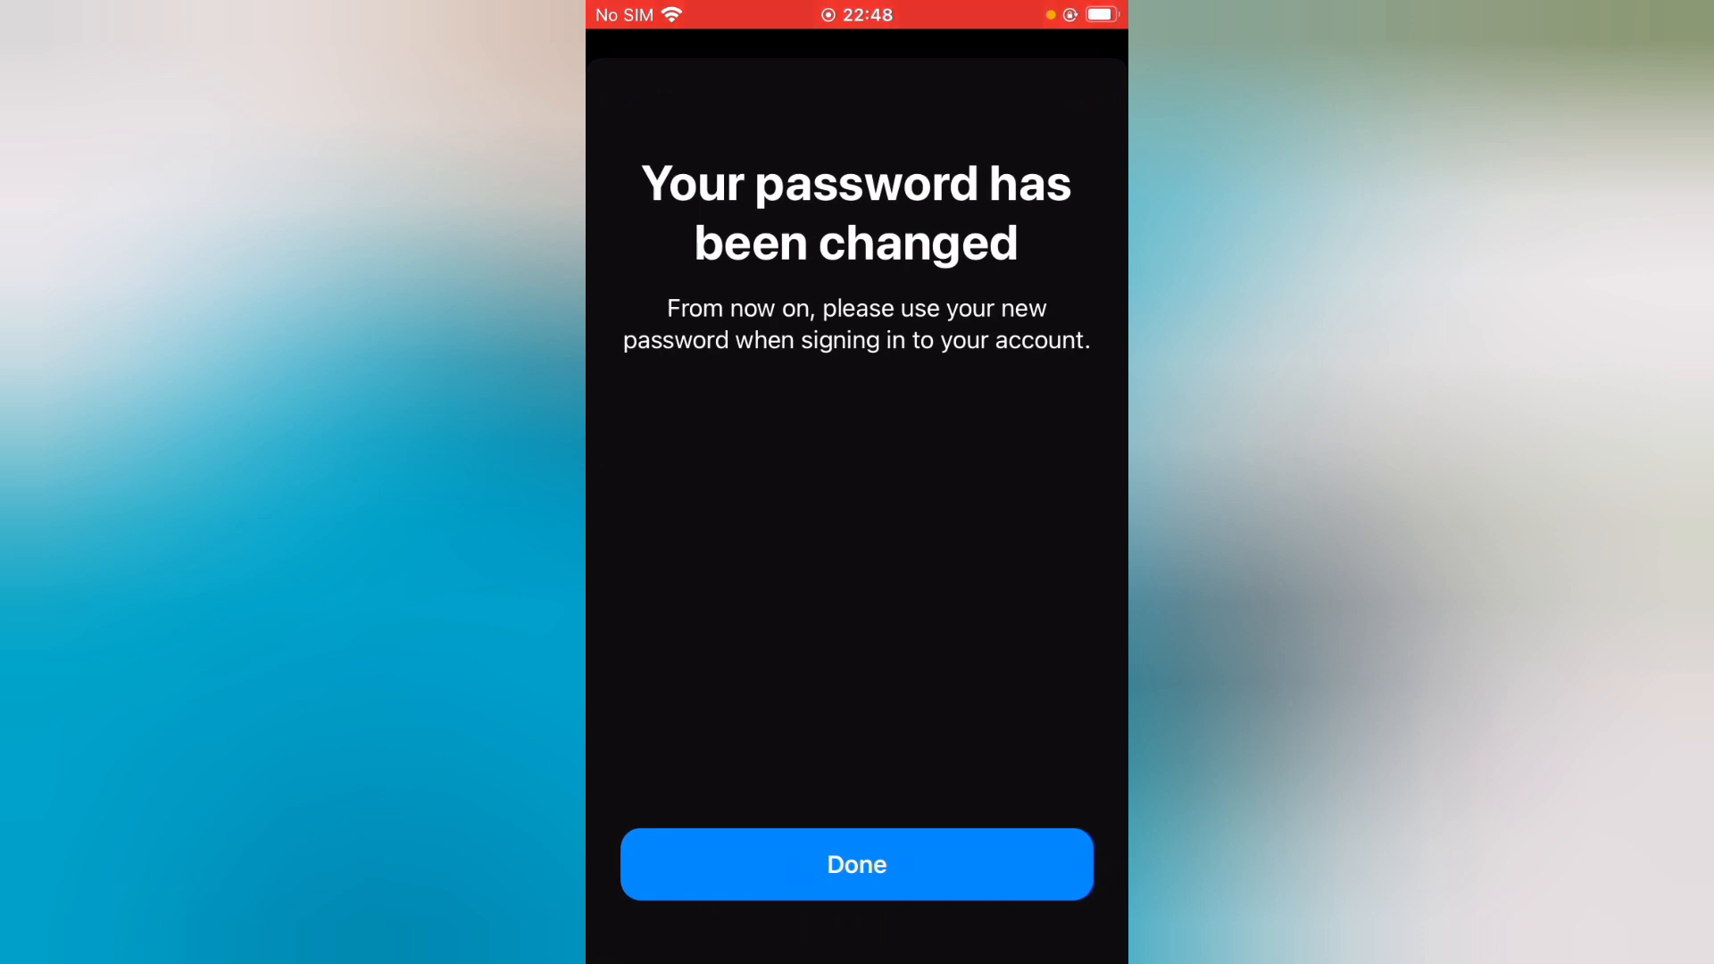
Confirm Done on 'Your password has been changed' and return to the home screen.
left_click(855, 865)
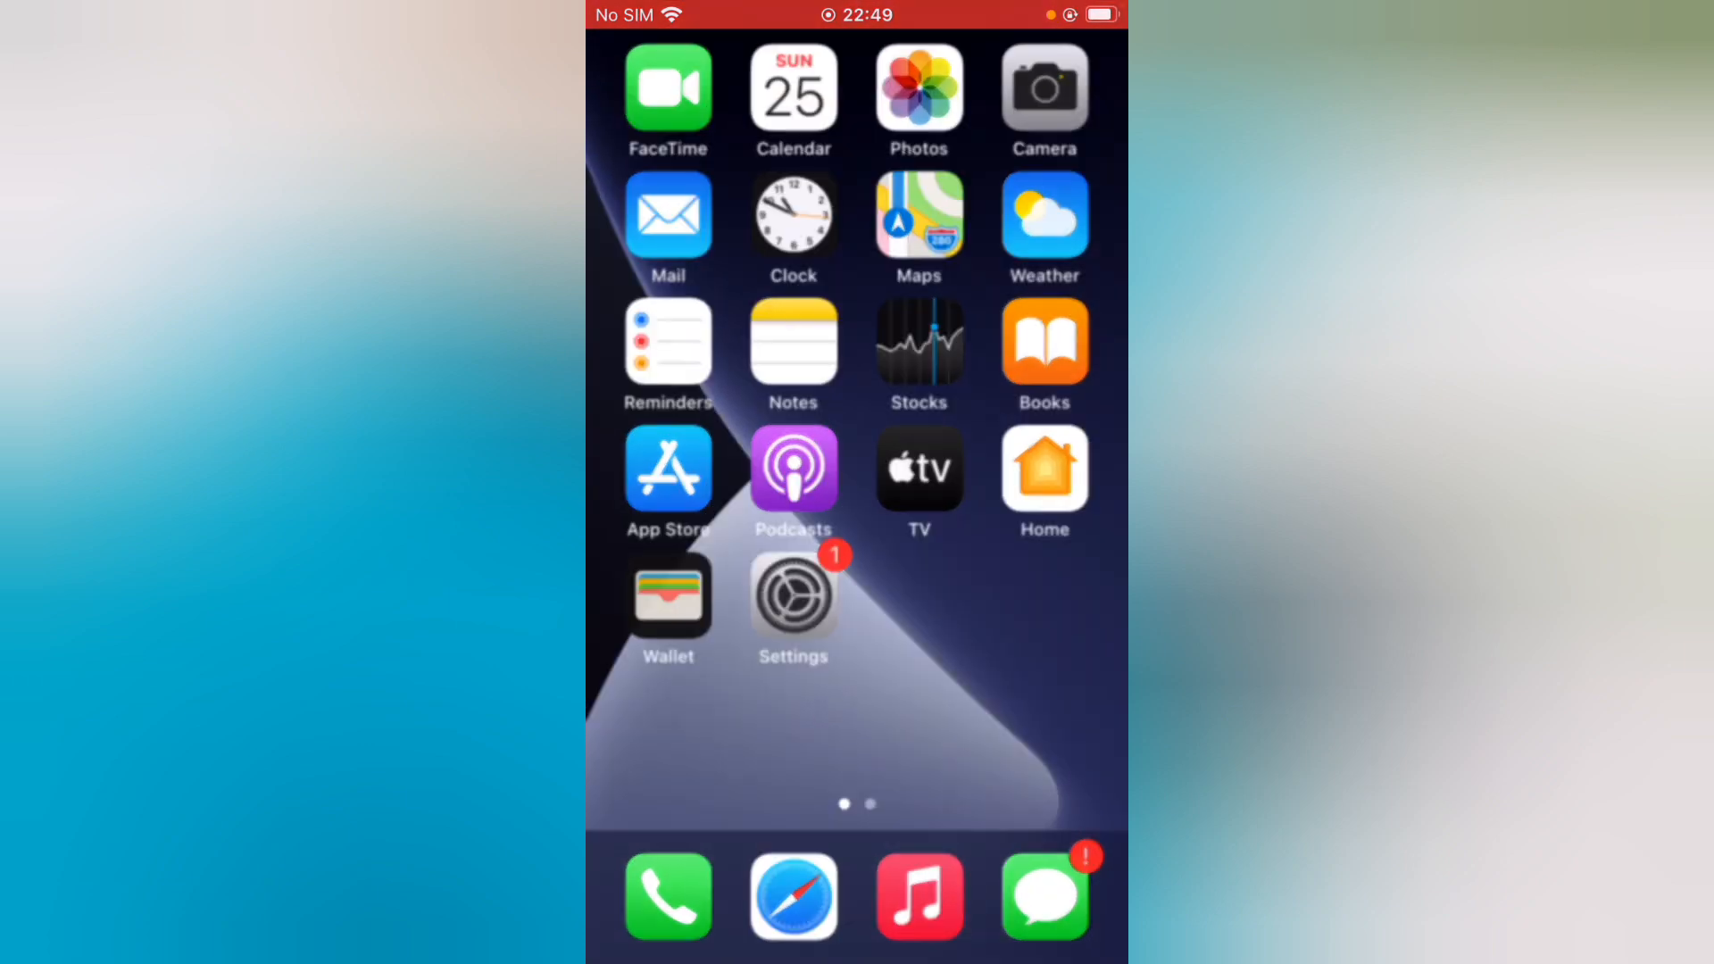
left_click(793, 596)
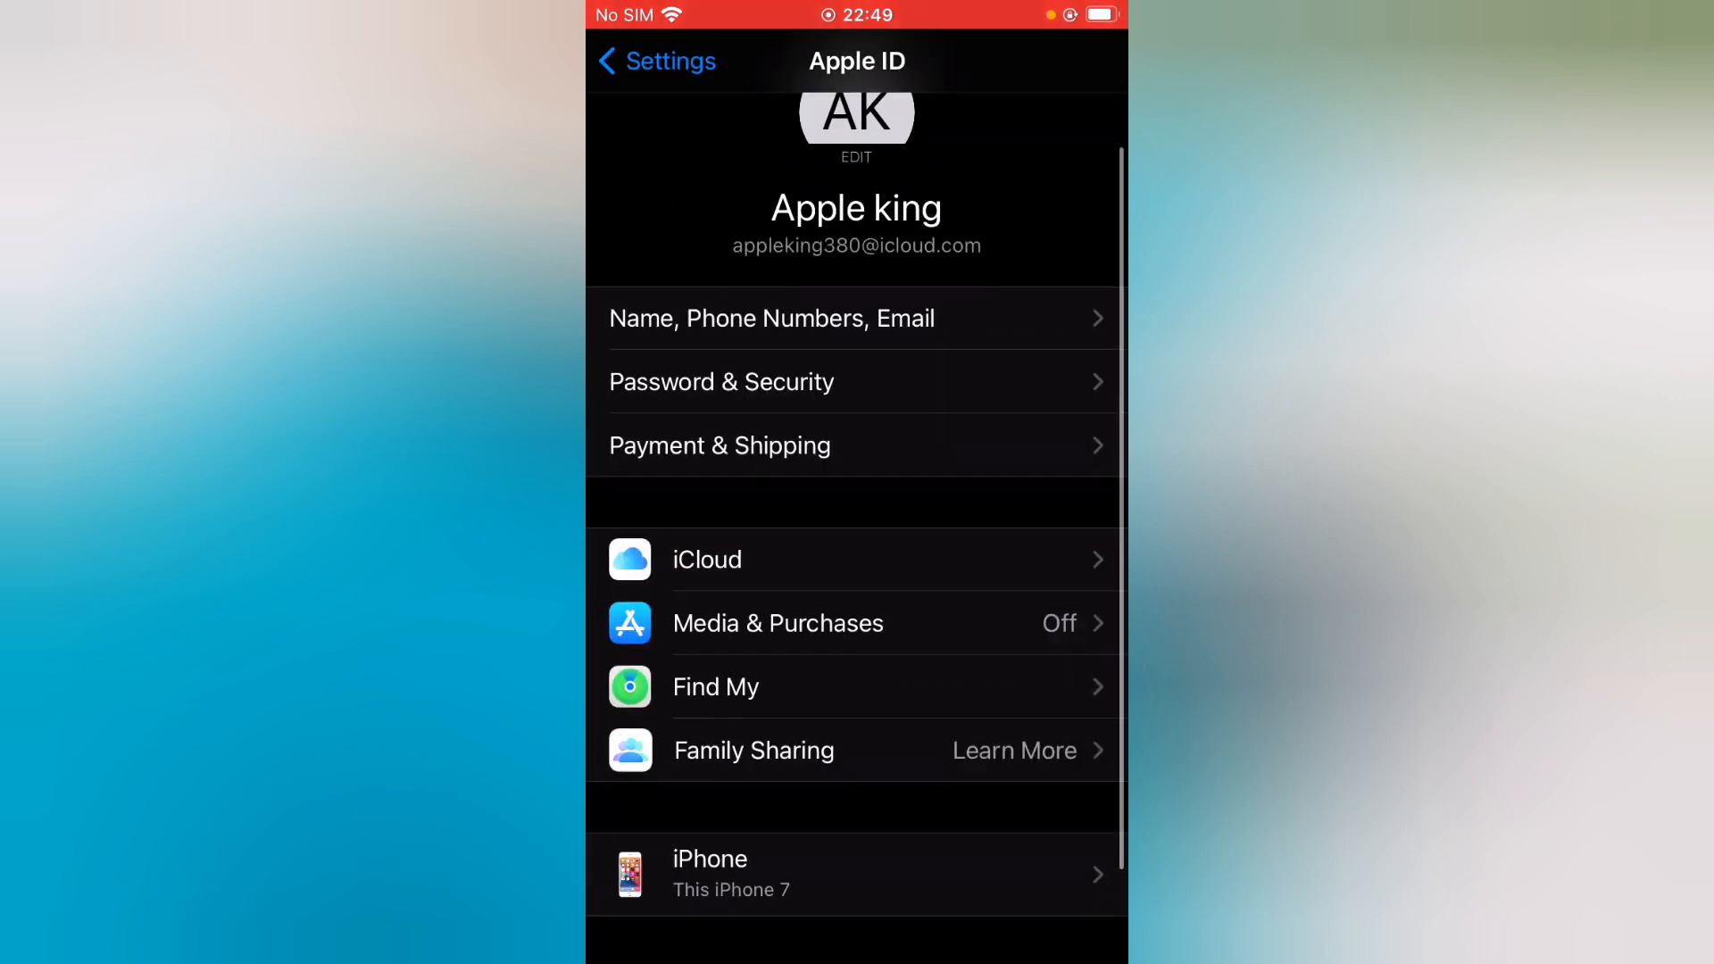
scroll("down", 3)
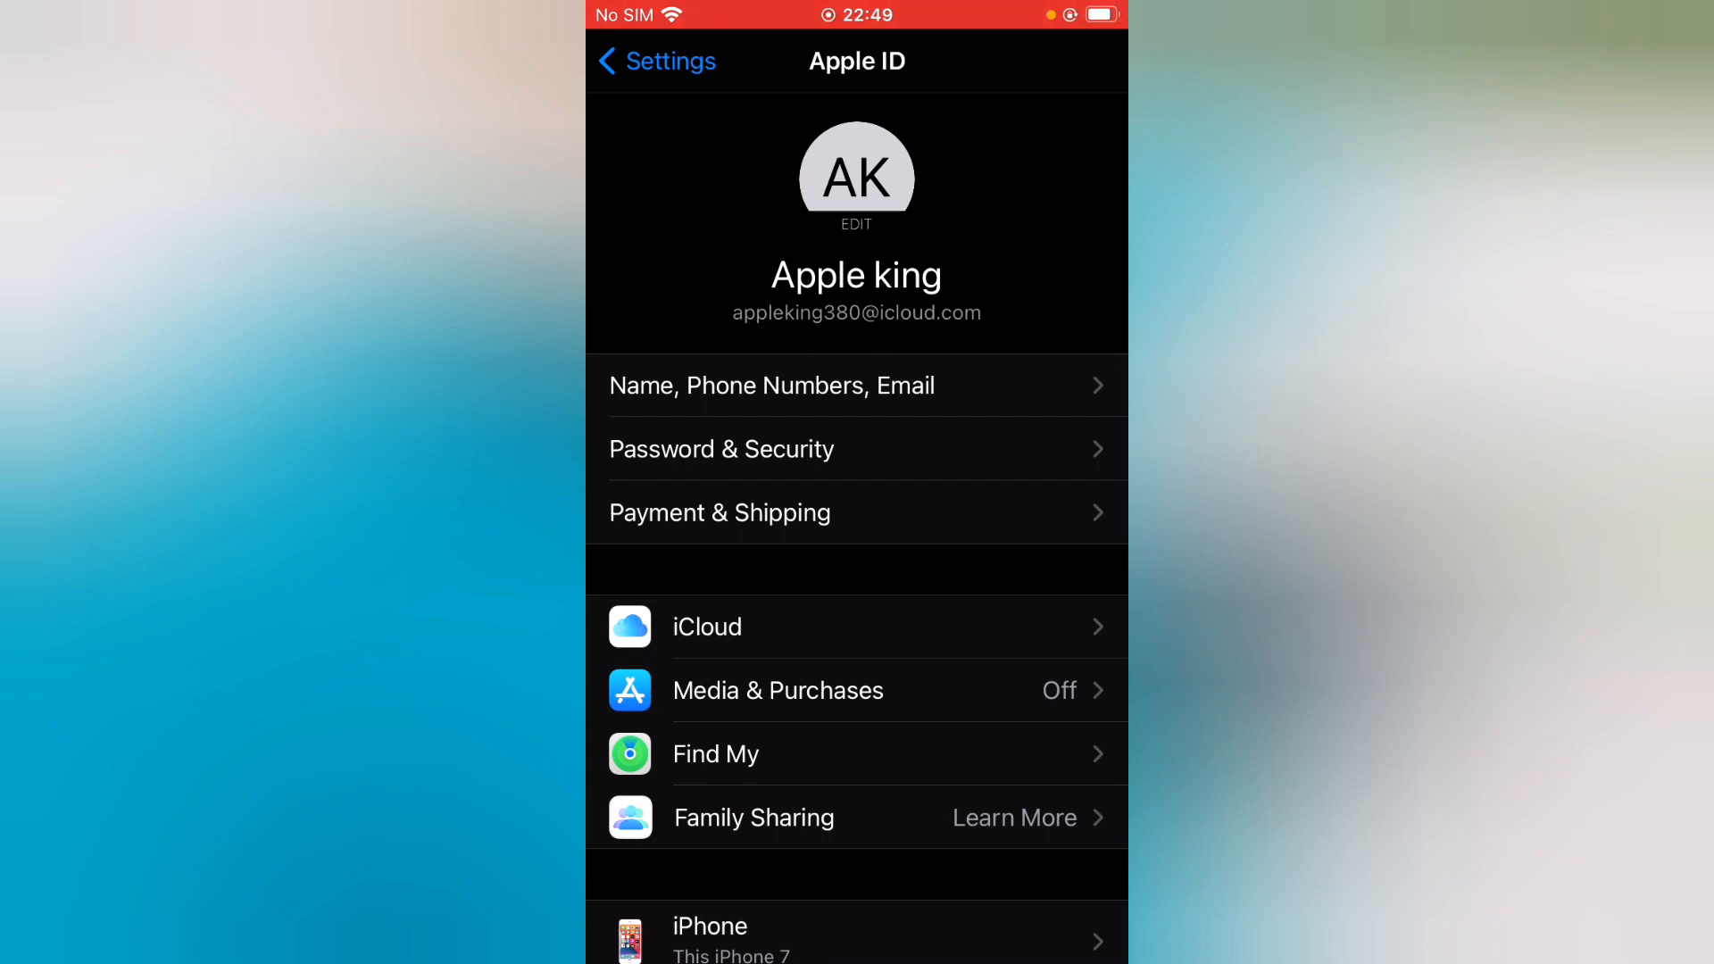
key("home")
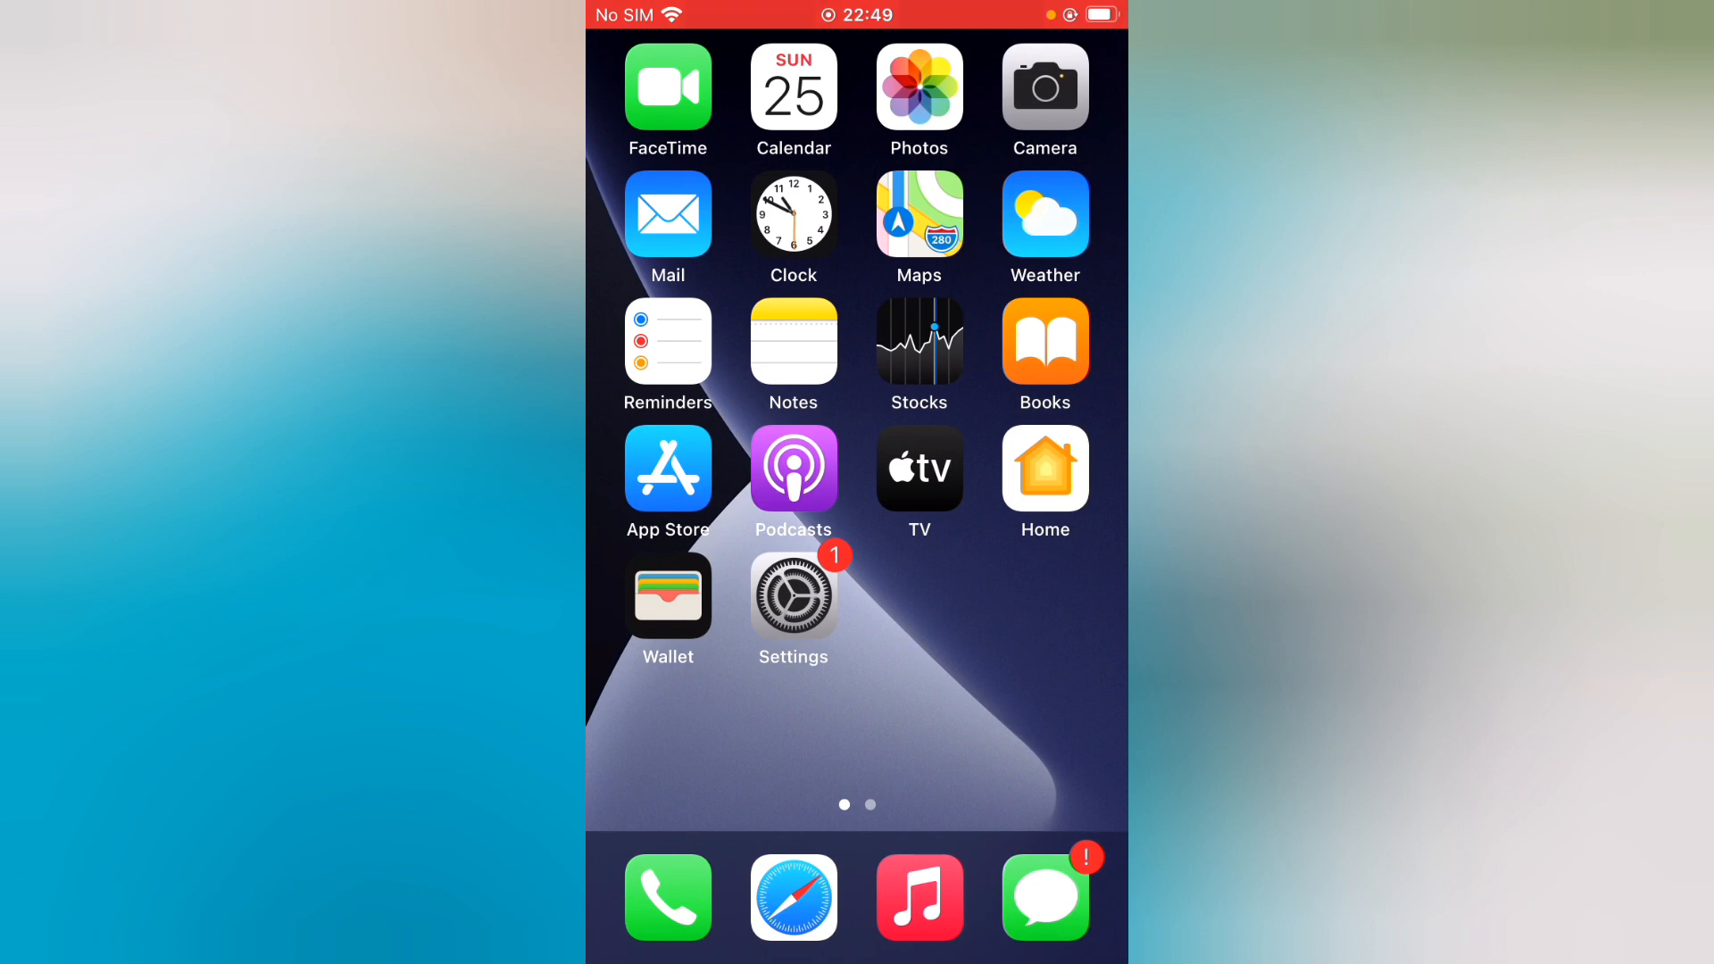